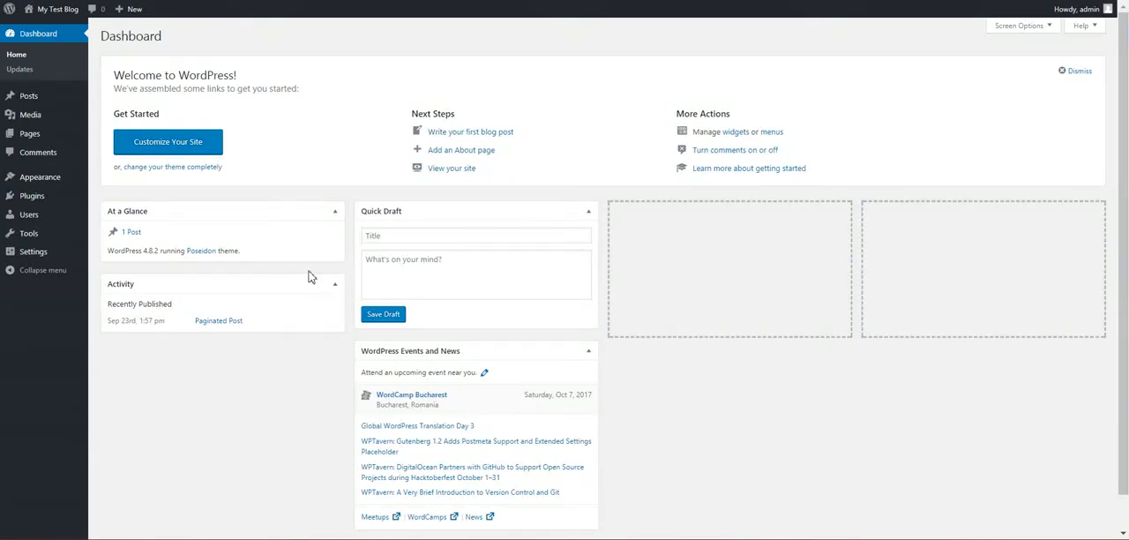
mouse_move(306, 295)
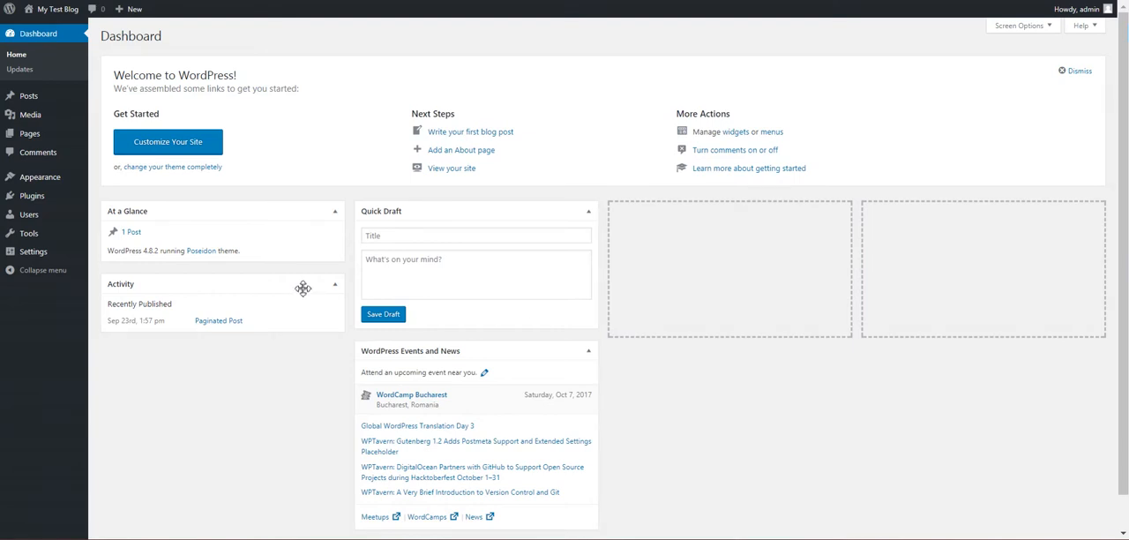
mouse_move(292, 309)
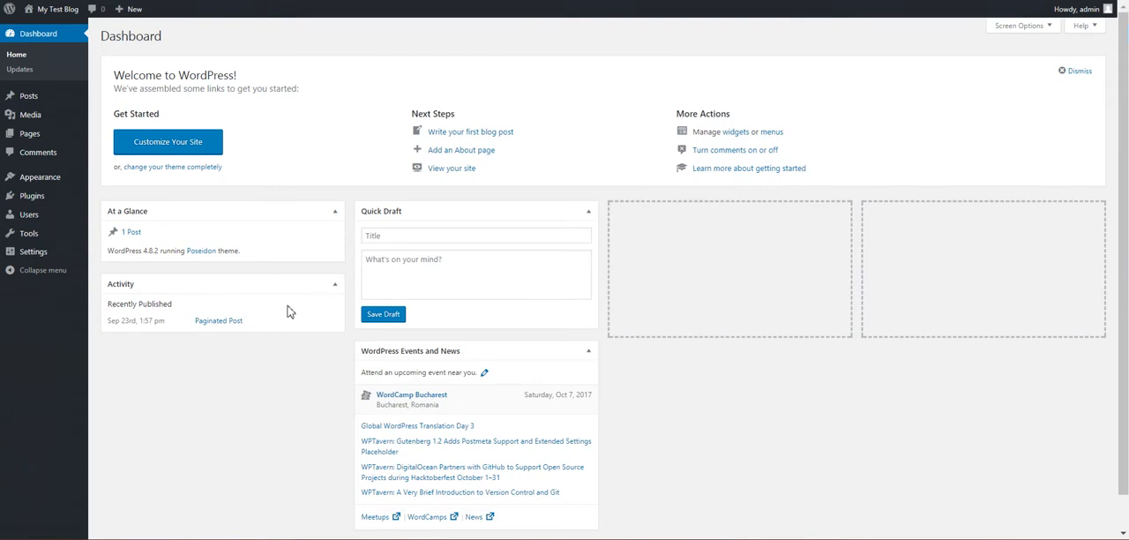
mouse_move(296, 306)
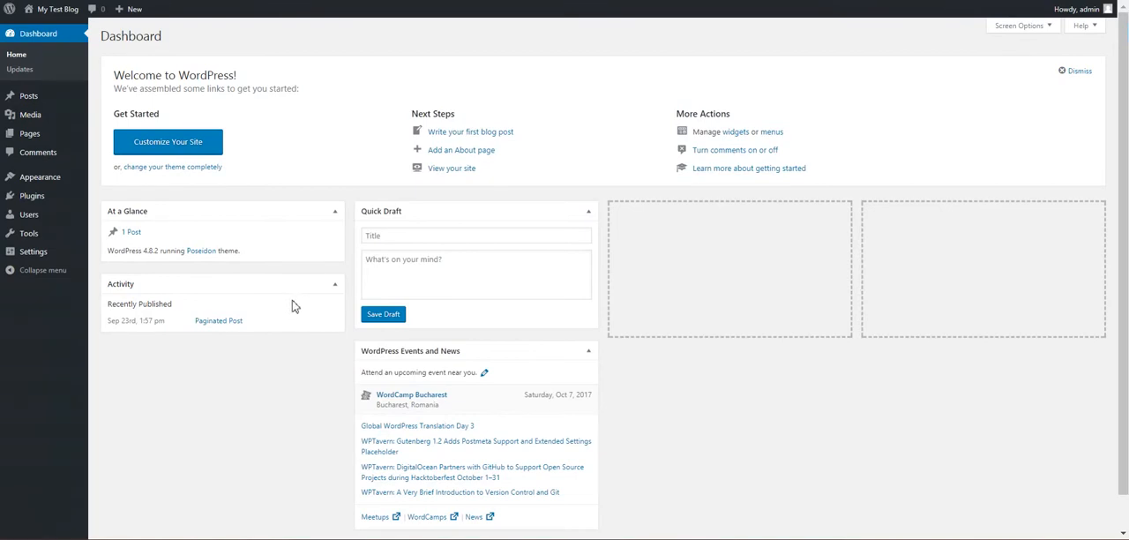
mouse_move(291, 305)
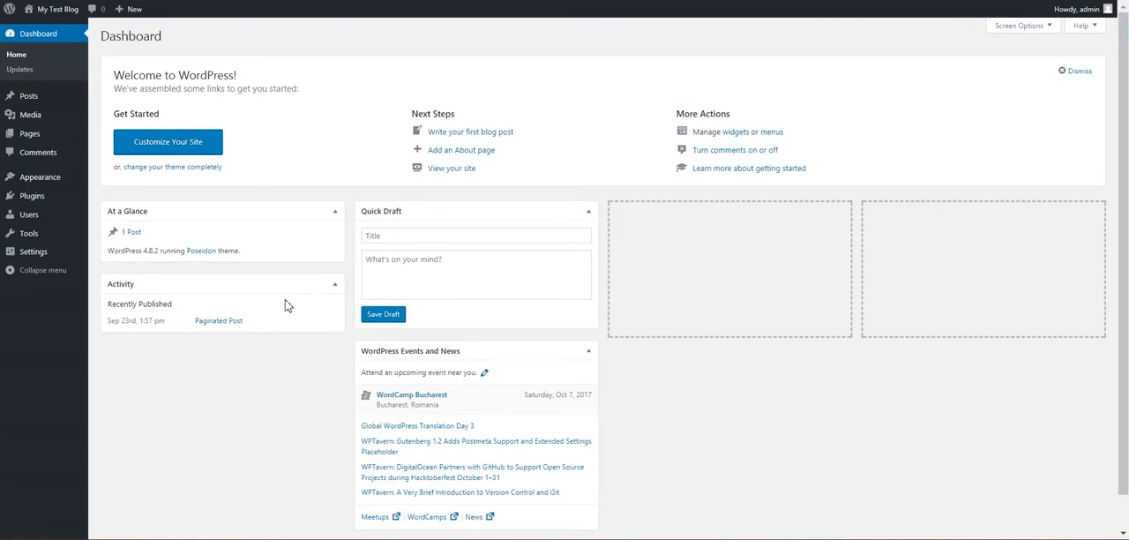
mouse_move(4, 354)
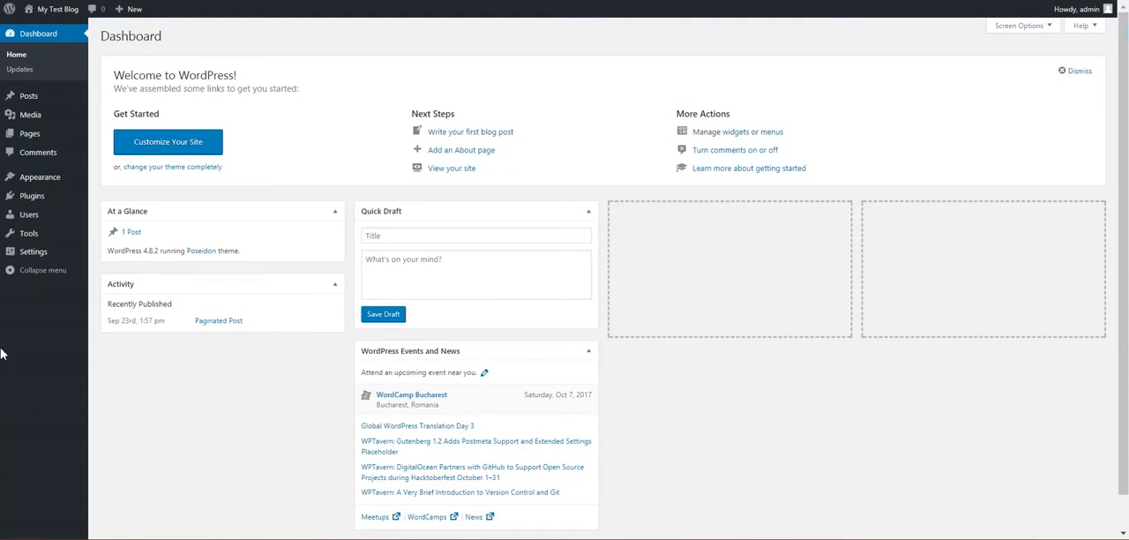
mouse_move(243, 288)
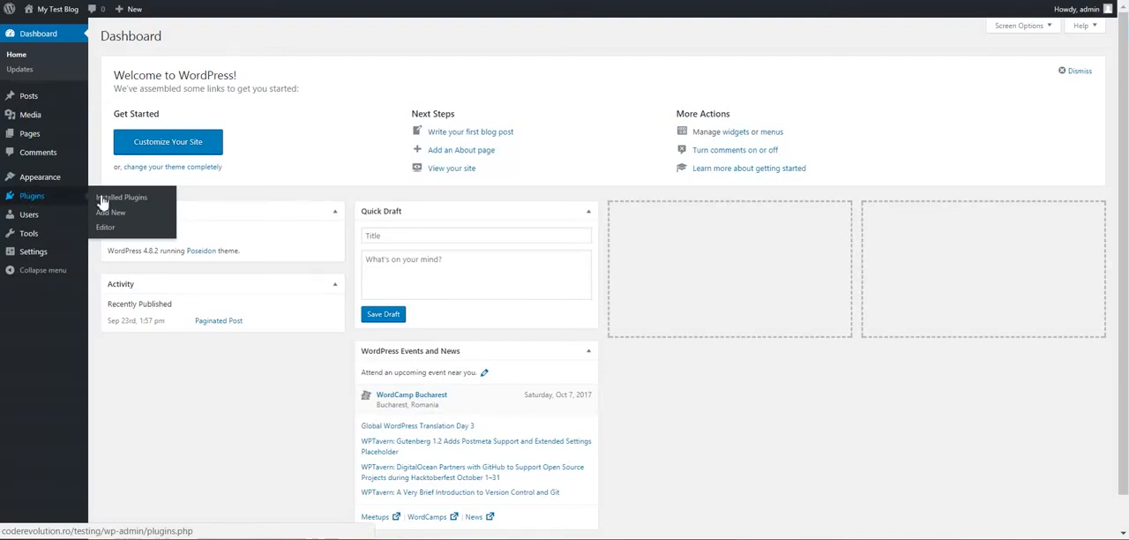
mouse_move(113, 202)
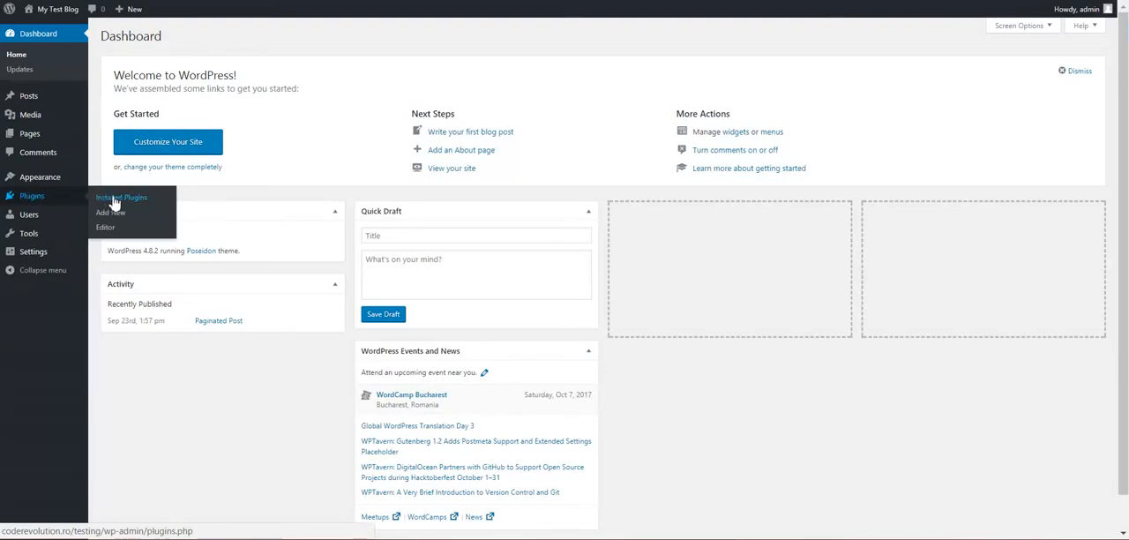
mouse_move(115, 210)
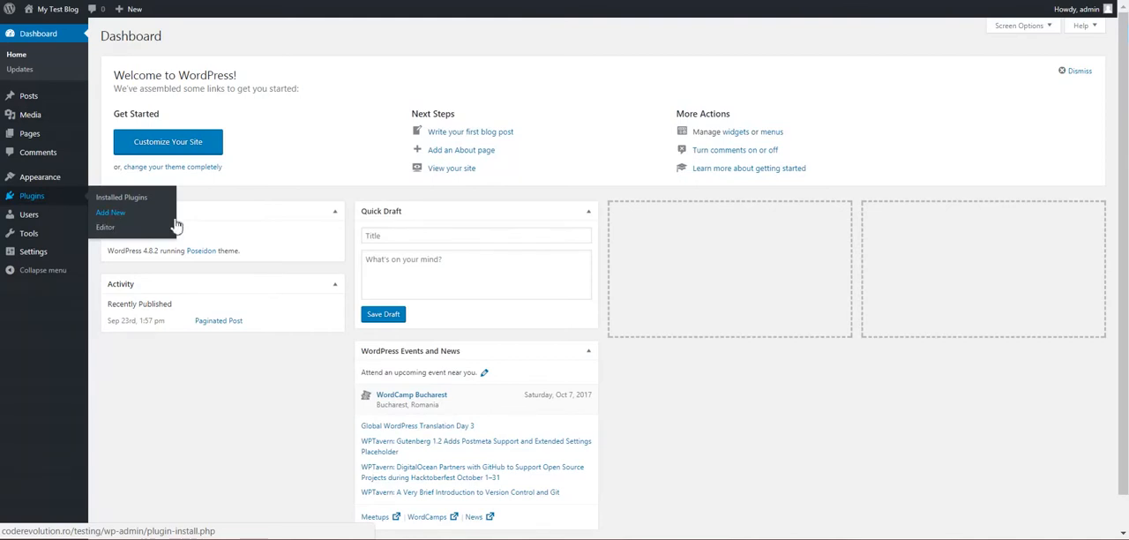
- Go to the Add Plugins page through the Plugins menu in the admin sidebar
click(110, 212)
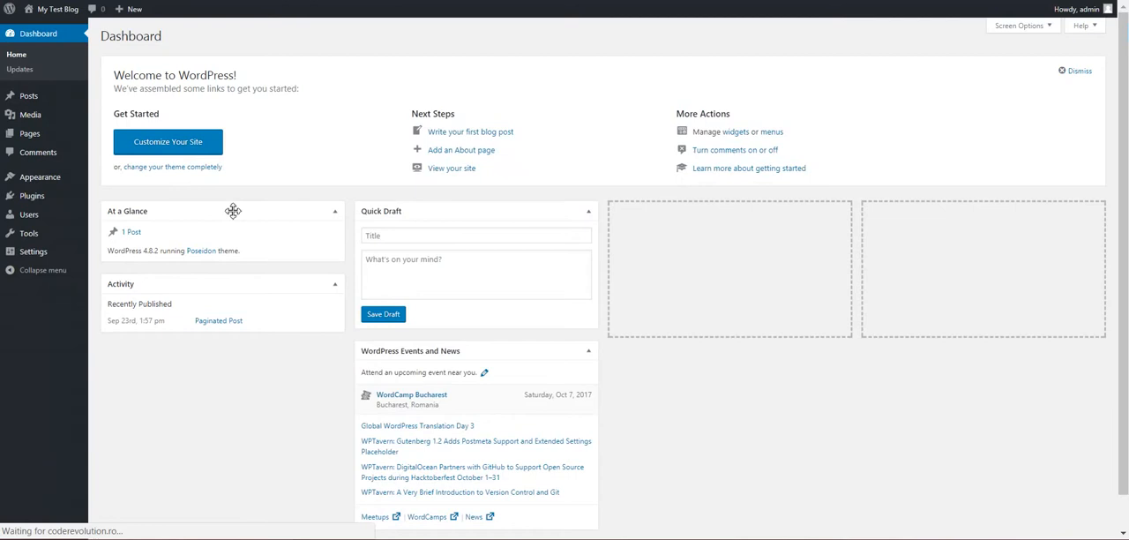
click(21, 194)
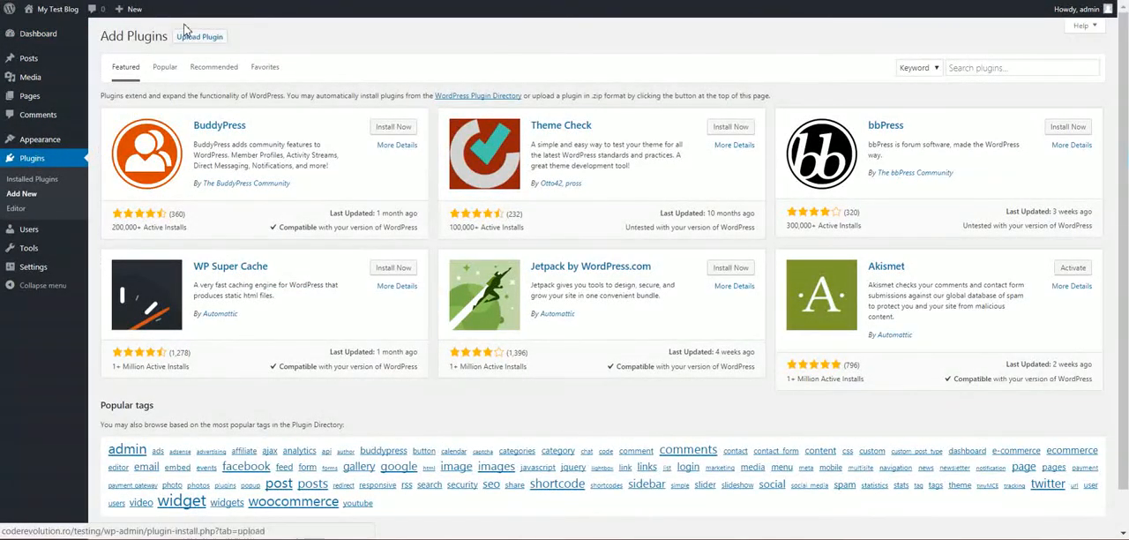
- Upload the MovieOmatic TheMovieDB Post Generator zip and install it
click(200, 36)
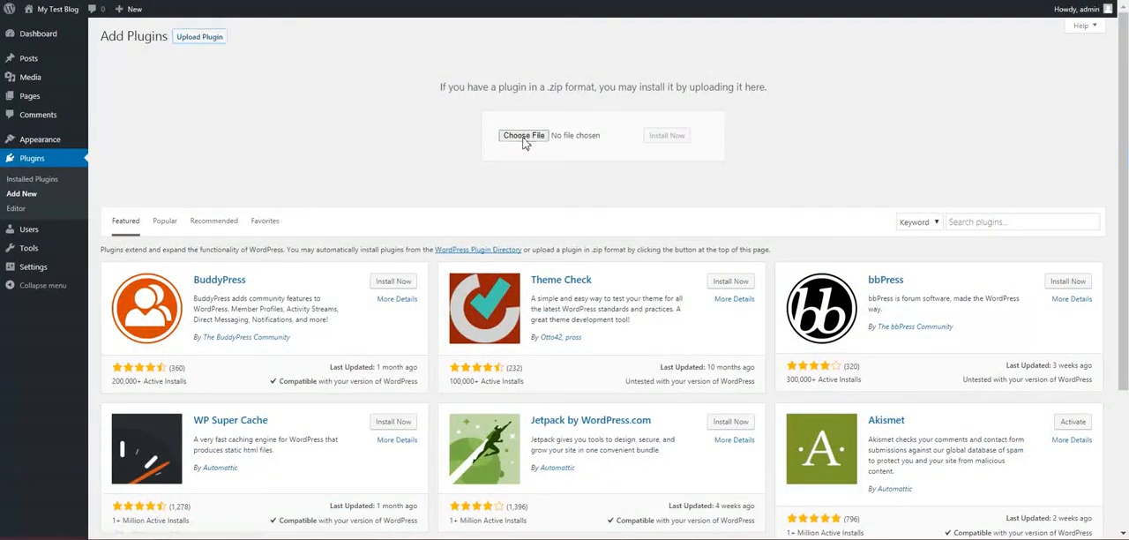
click(523, 135)
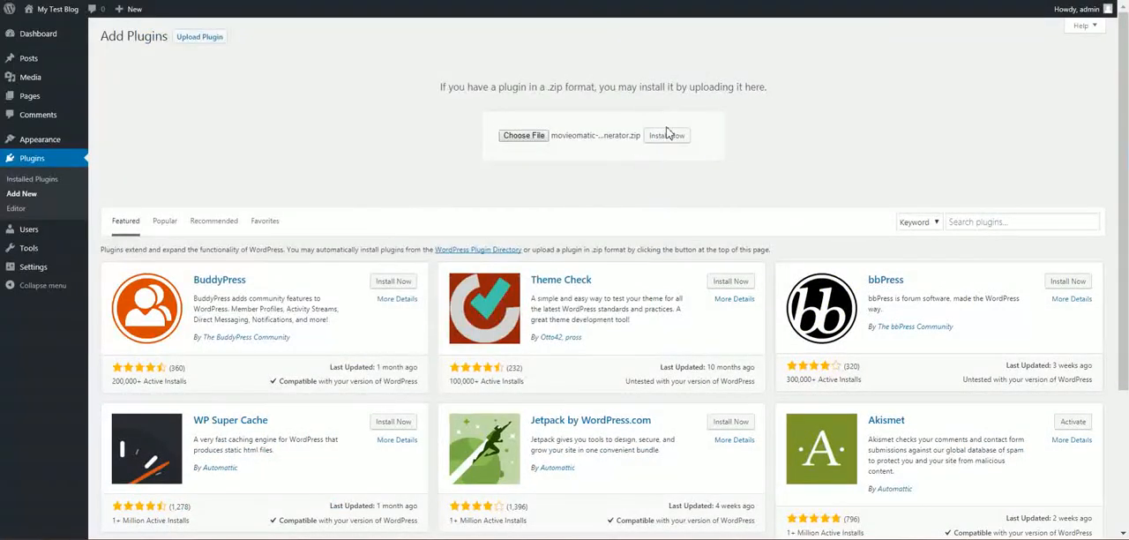
click(666, 134)
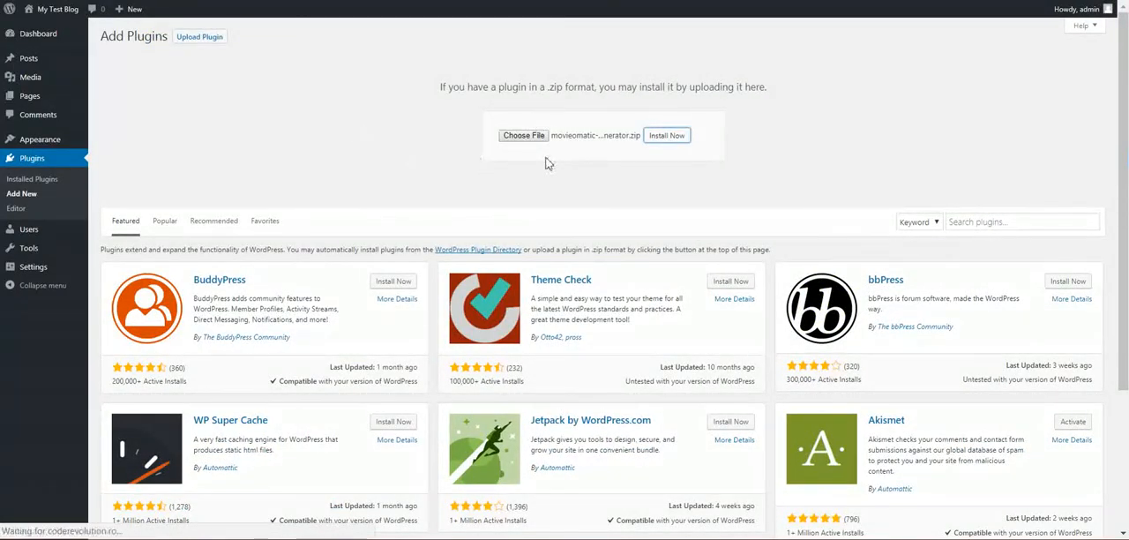
mouse_move(433, 160)
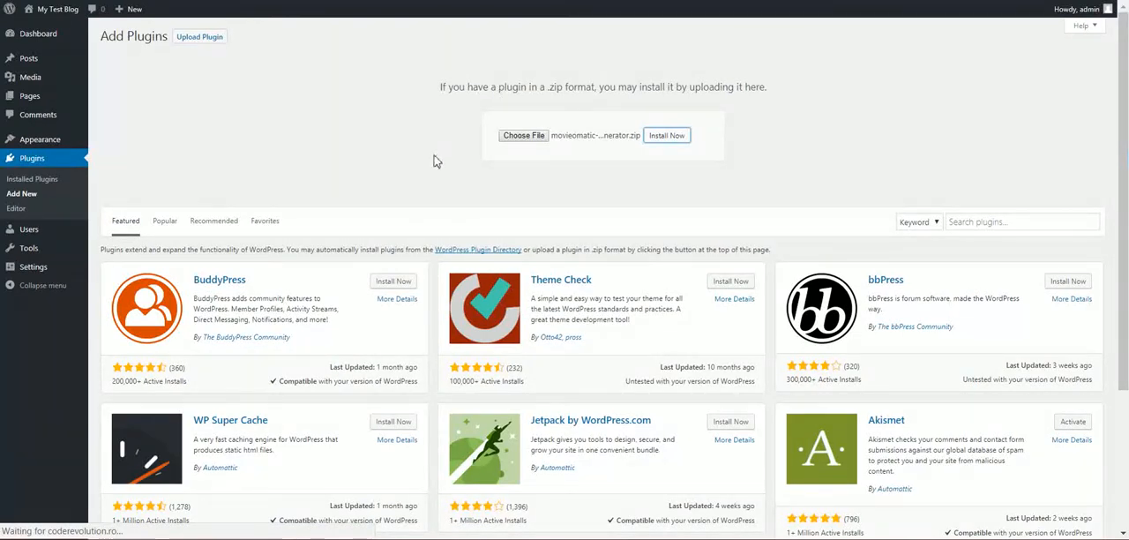
mouse_move(569, 210)
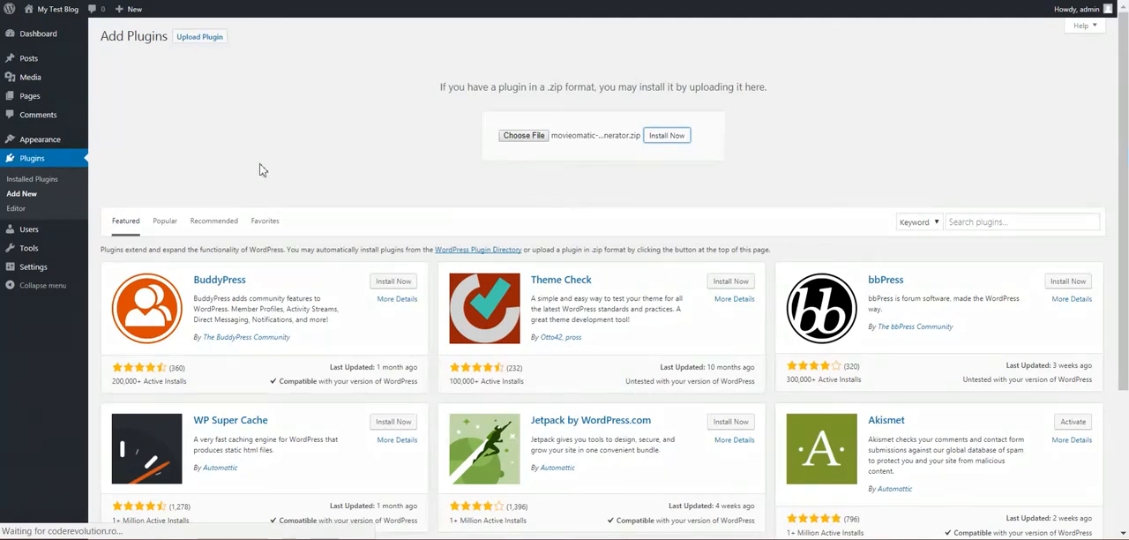
mouse_move(197, 133)
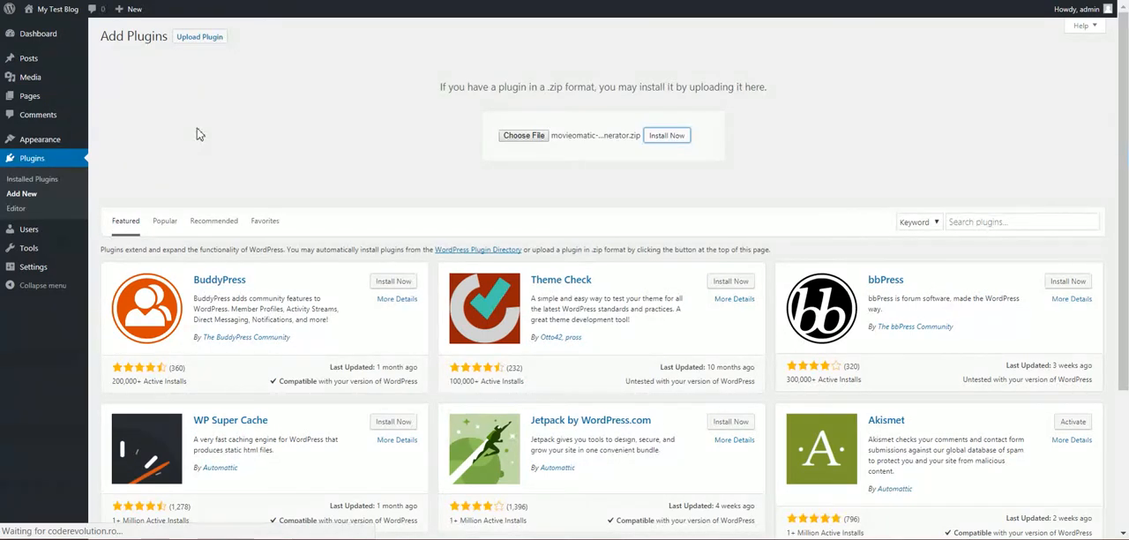
mouse_move(151, 119)
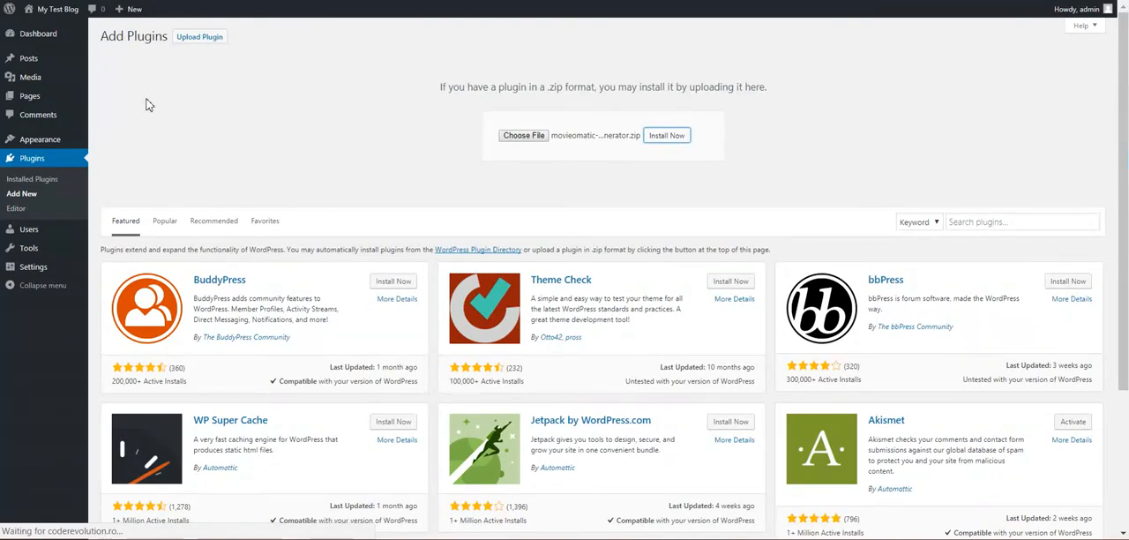
click(667, 135)
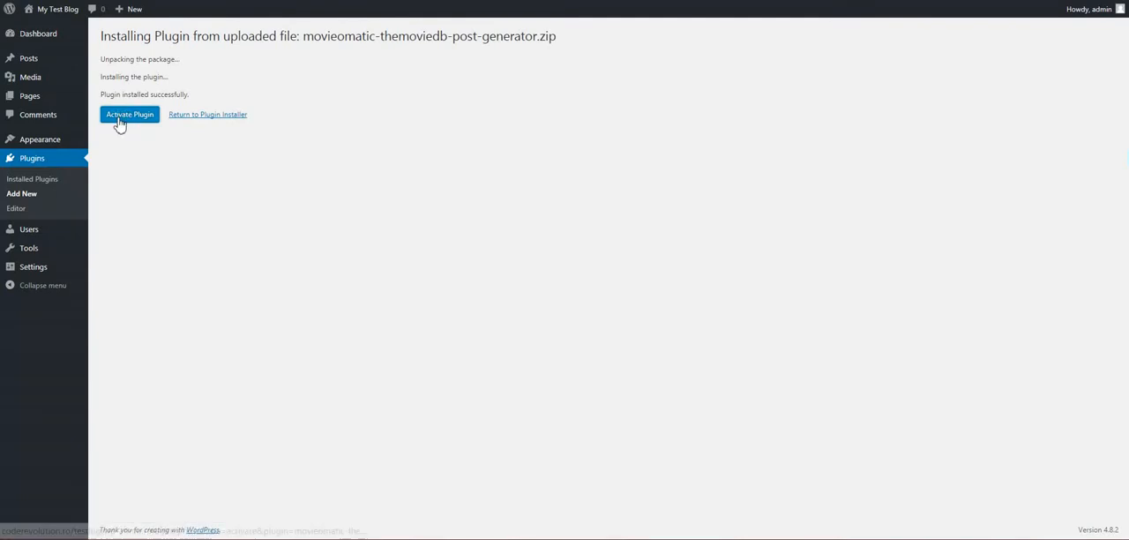
- Activate Movieomatic Automatic Post Generator and open its main settings page
click(130, 114)
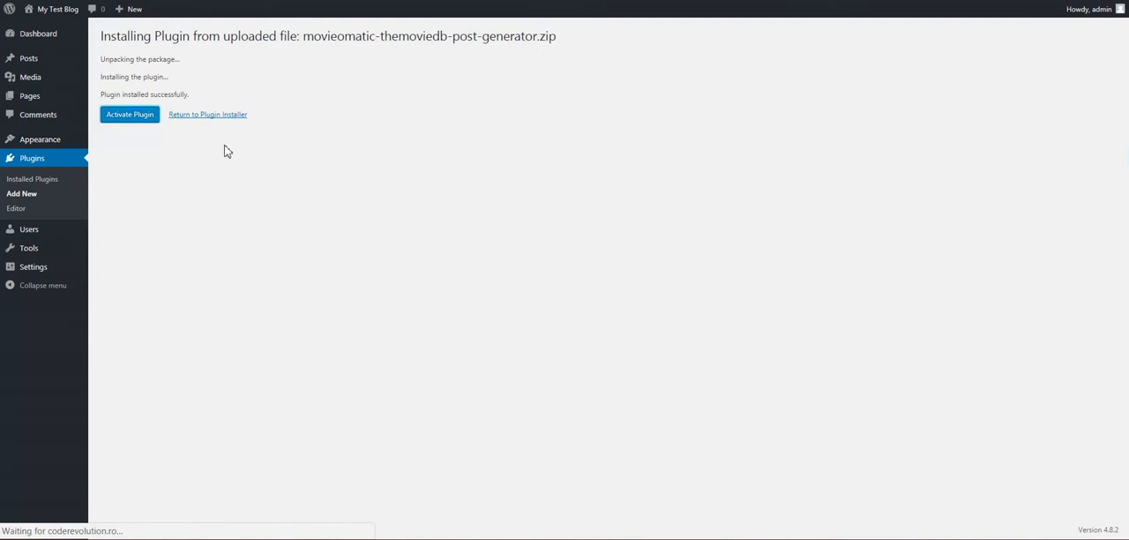
mouse_move(237, 139)
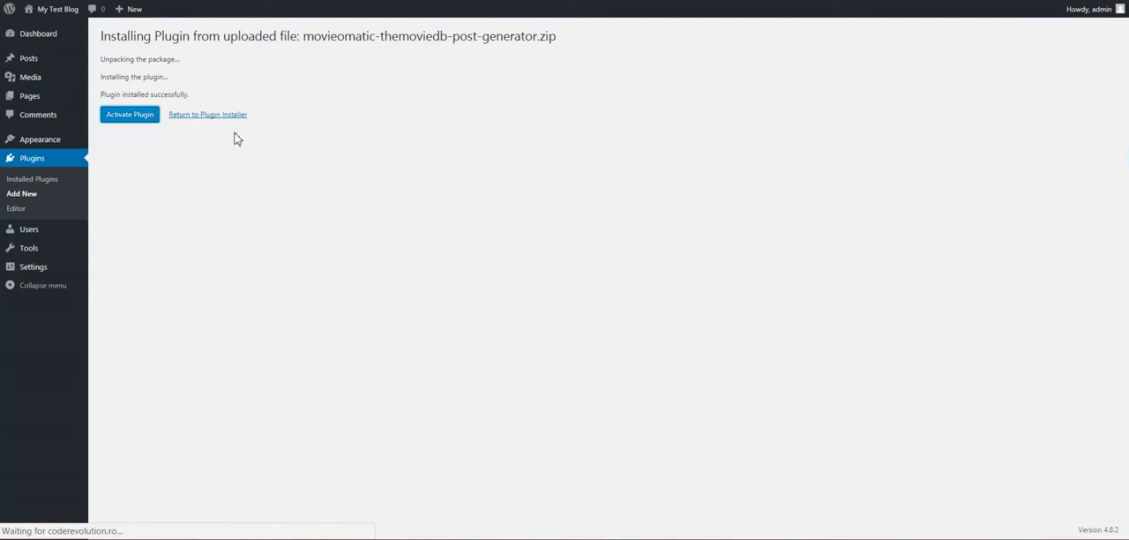
mouse_move(267, 136)
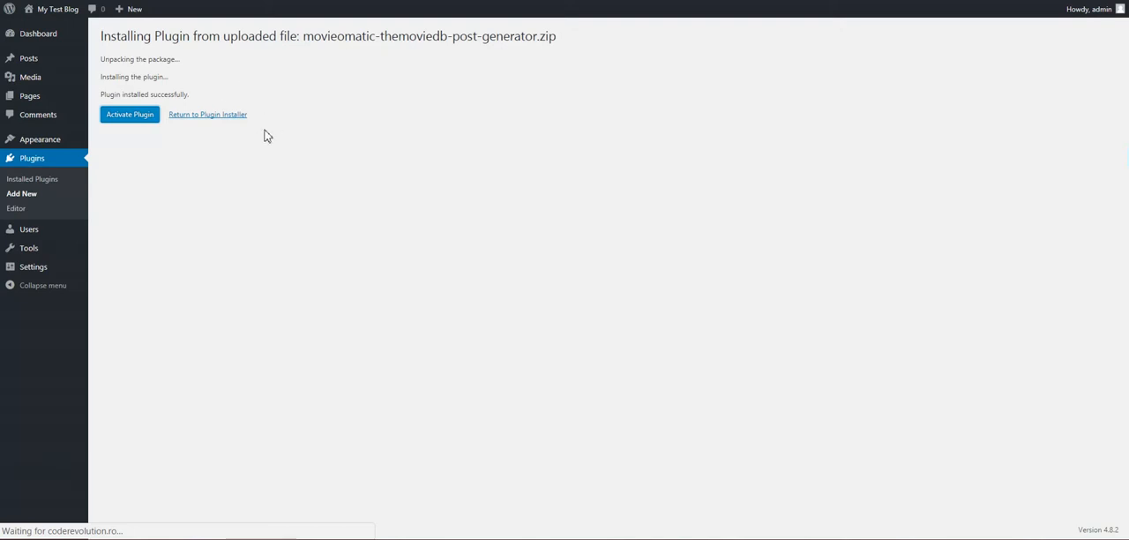
mouse_move(250, 112)
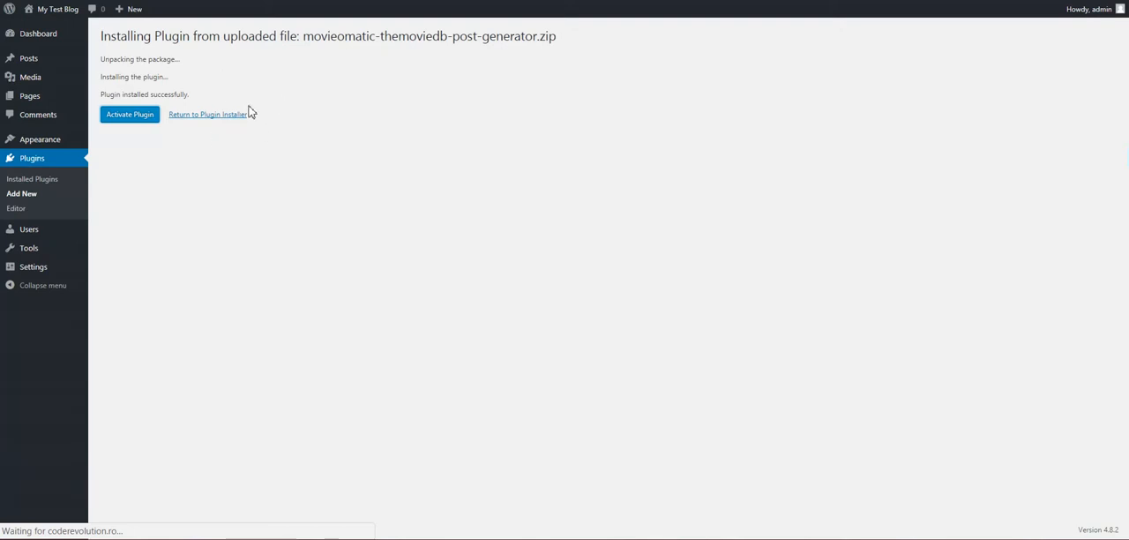
mouse_move(207, 142)
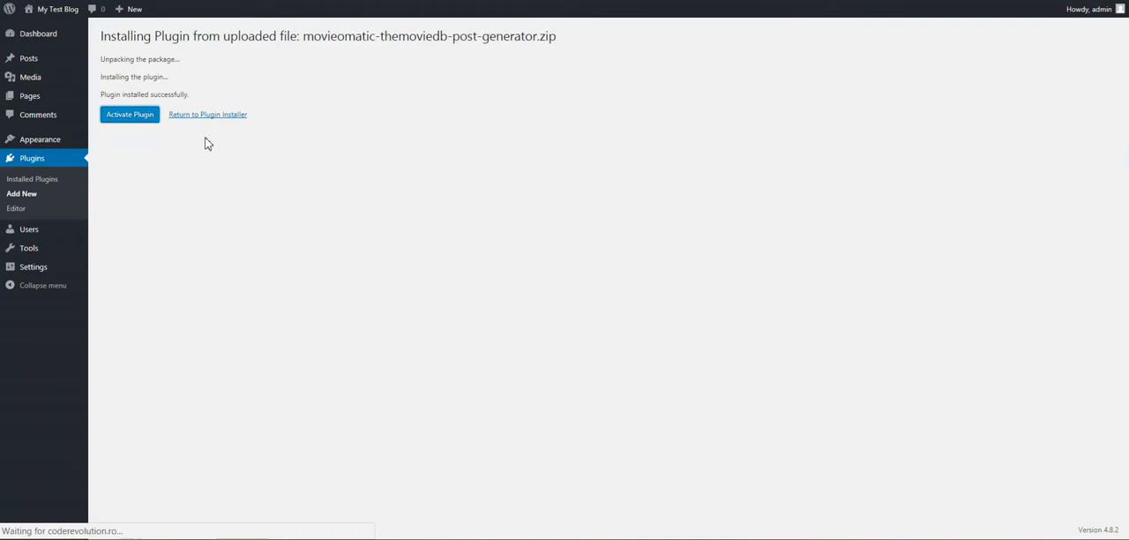
mouse_move(235, 143)
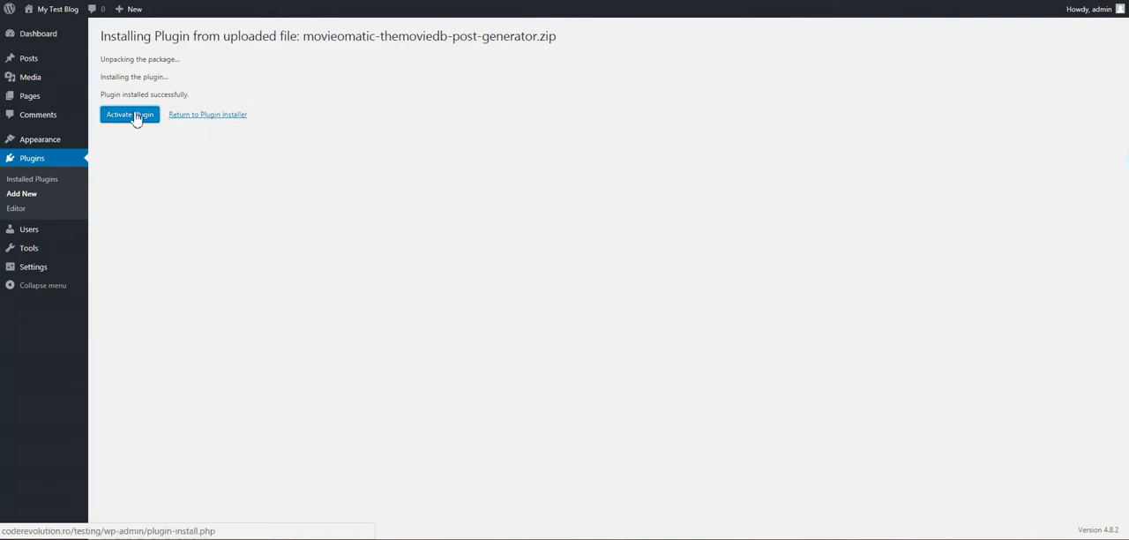
click(130, 115)
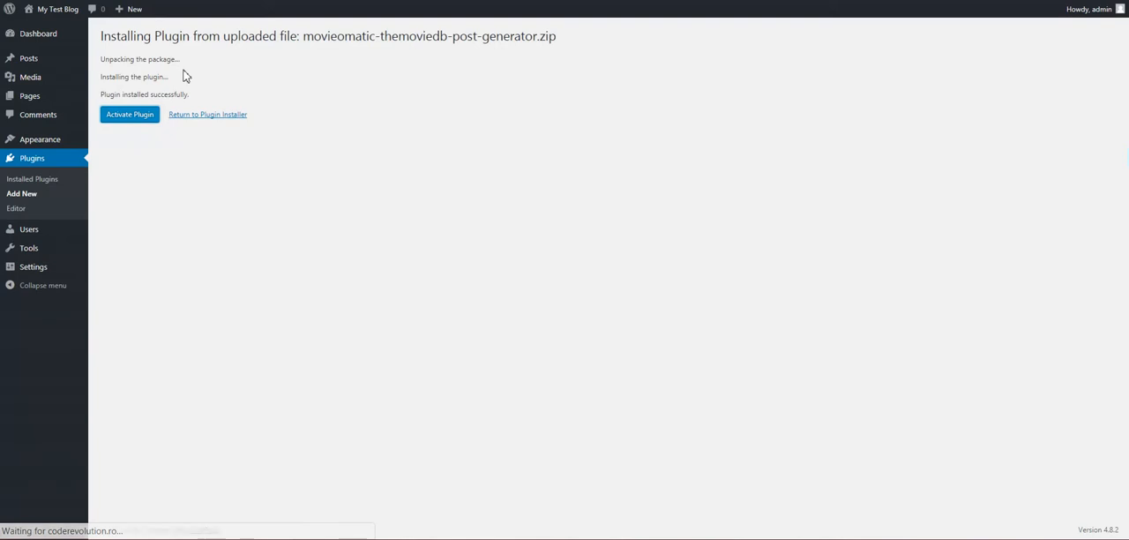
mouse_move(221, 198)
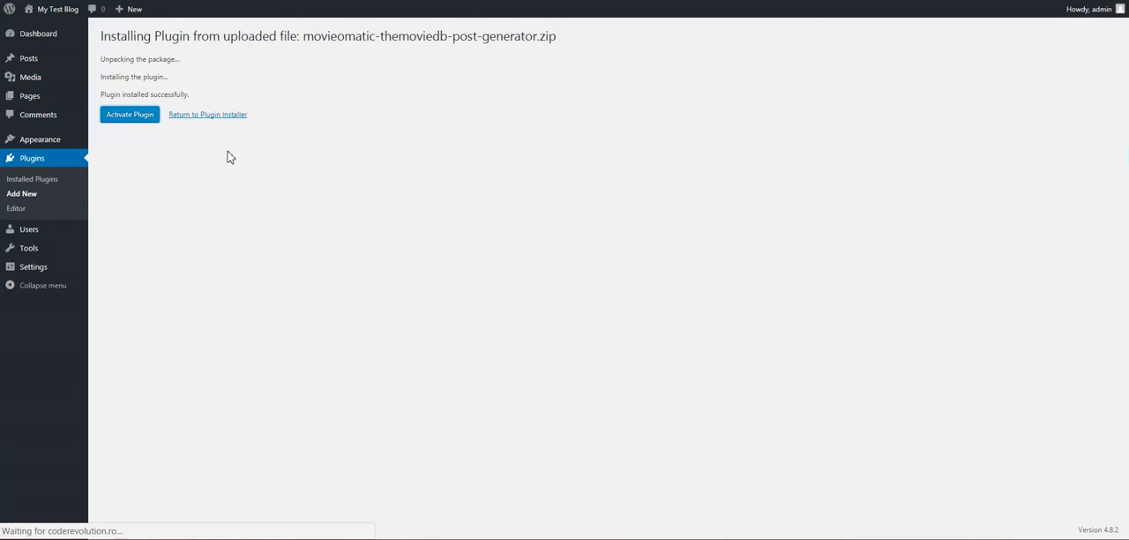
click(130, 114)
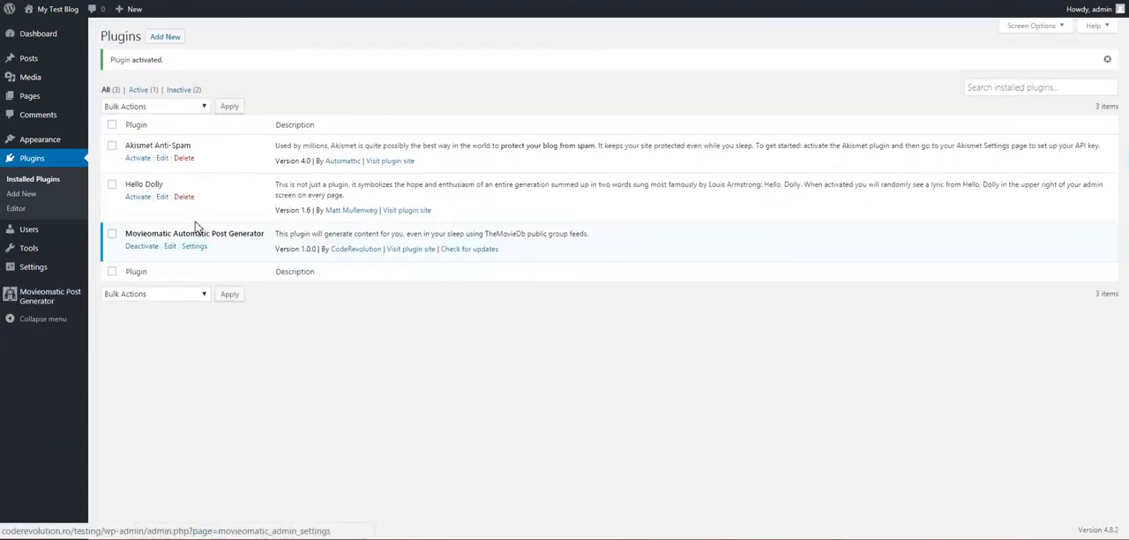
click(194, 246)
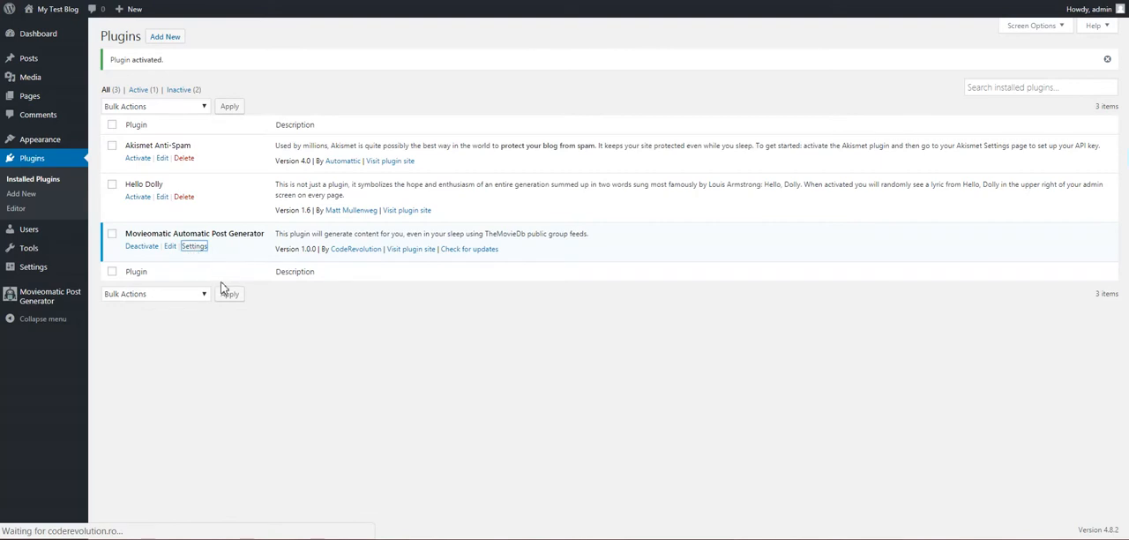
click(194, 245)
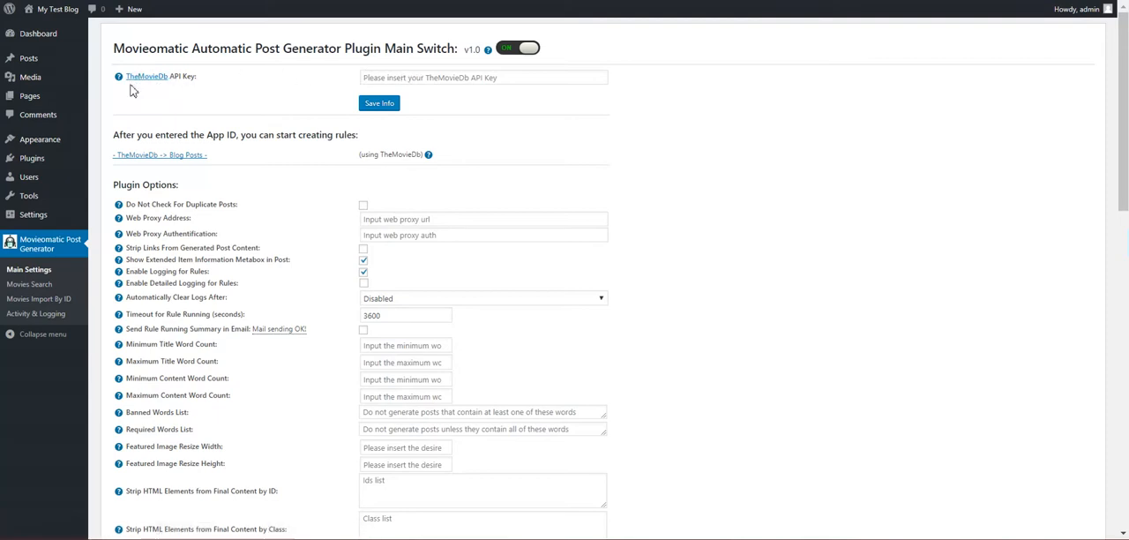
mouse_move(147, 76)
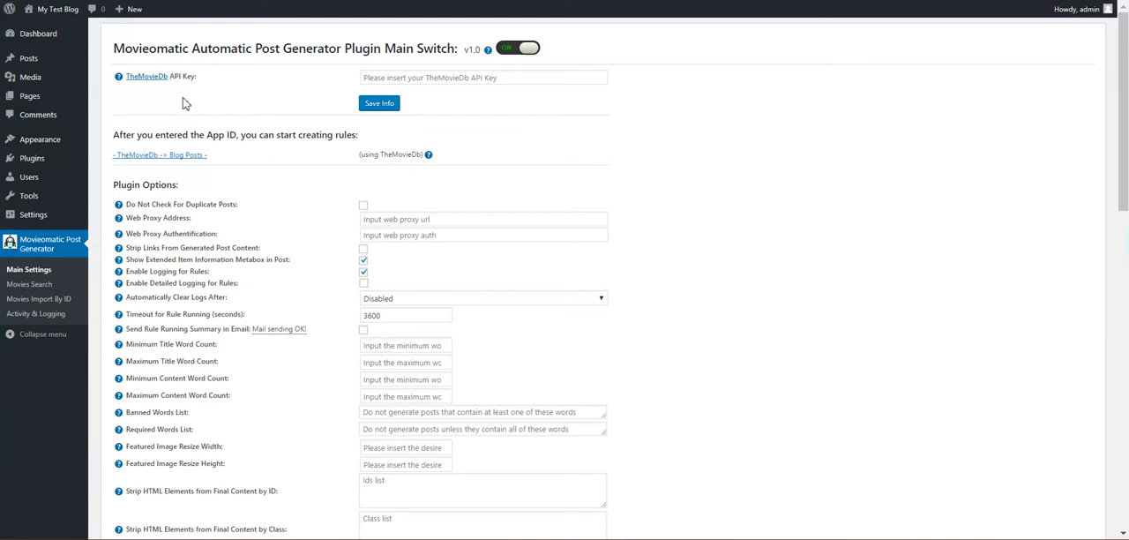
mouse_move(146, 76)
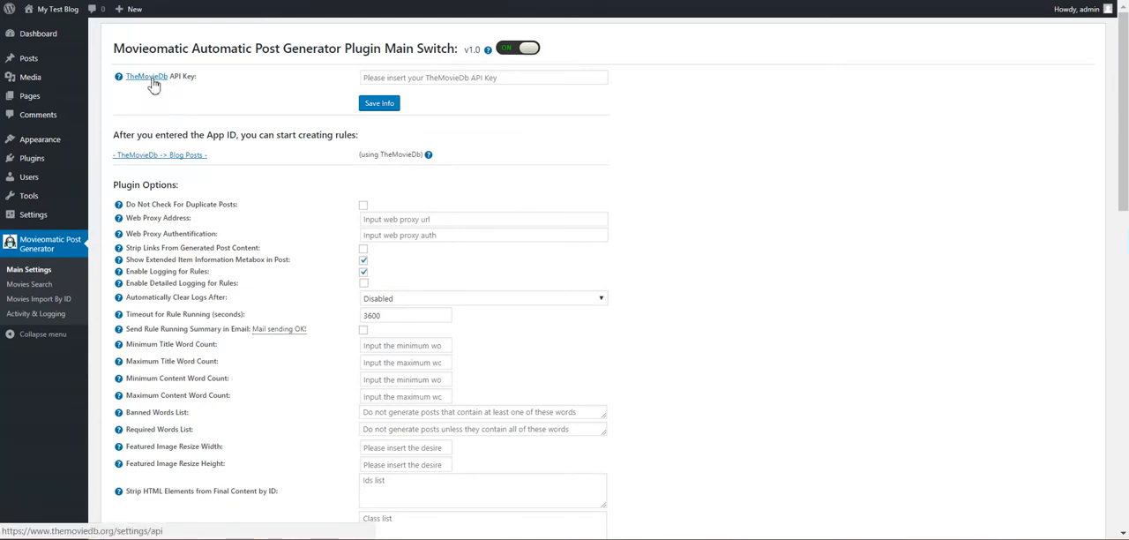
click(146, 76)
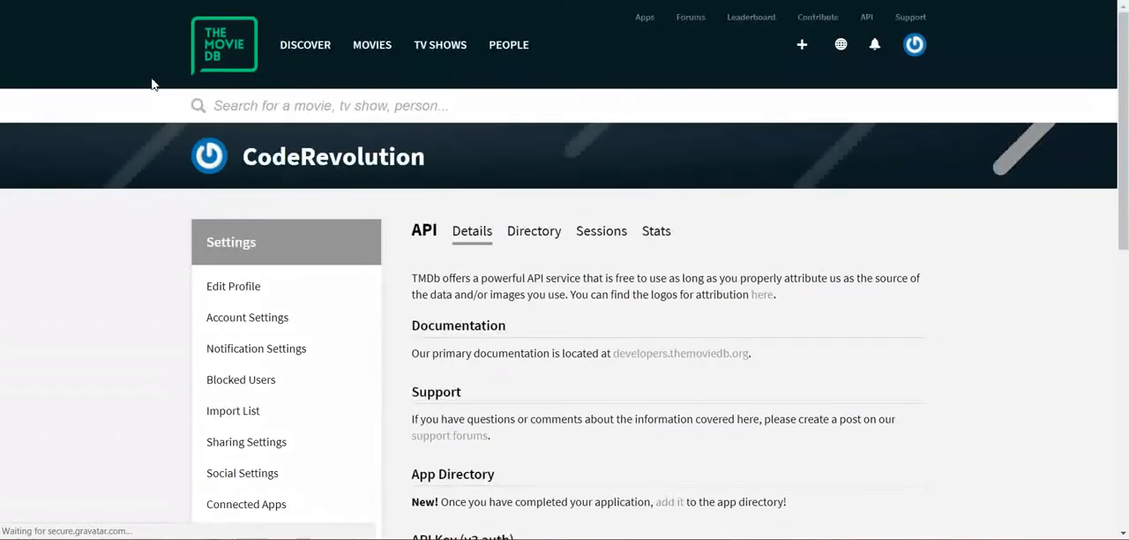
mouse_move(272, 135)
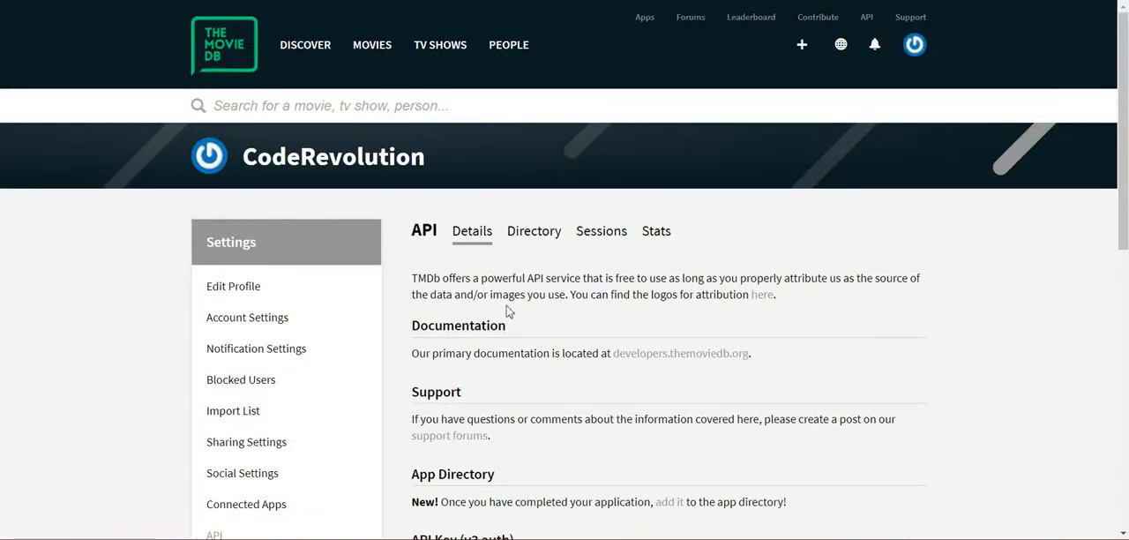
mouse_move(520, 257)
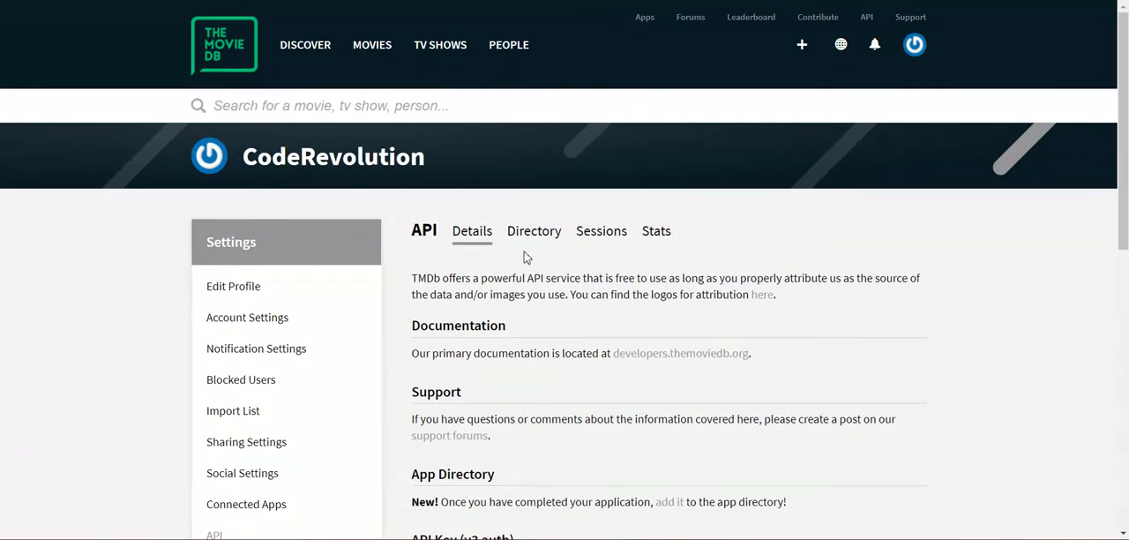
mouse_move(539, 293)
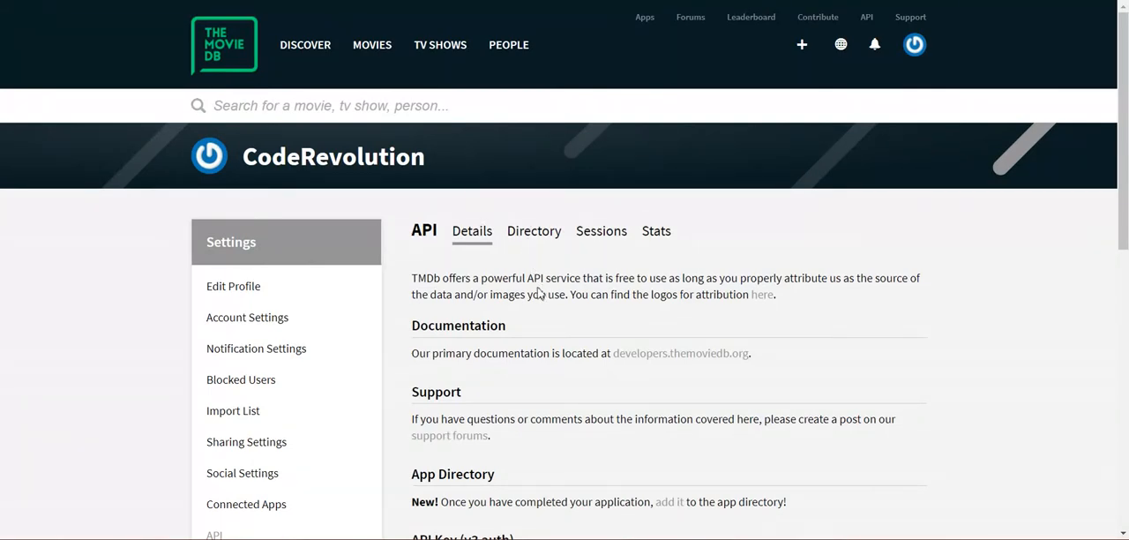
mouse_move(520, 448)
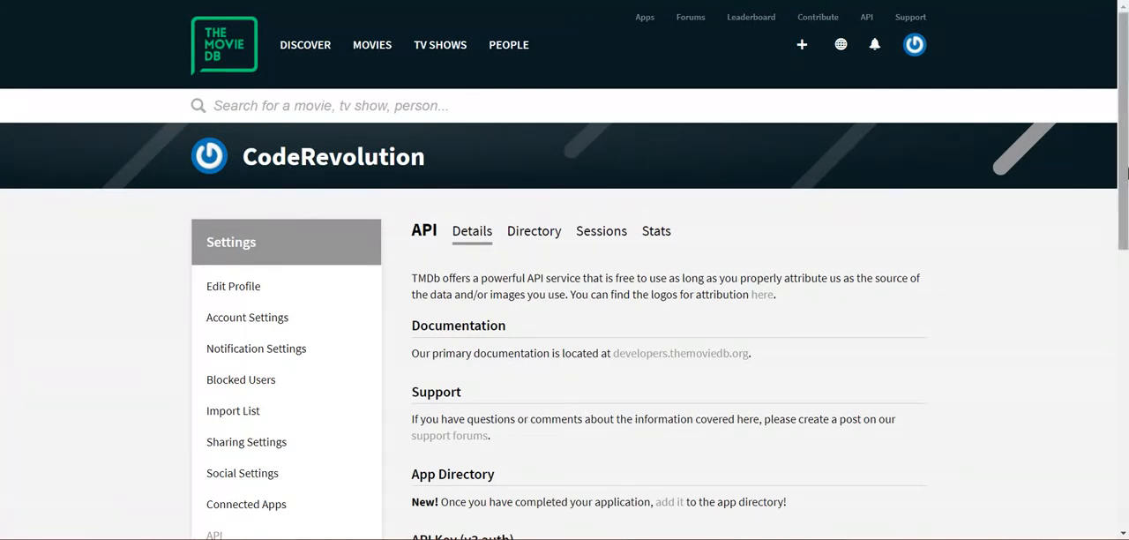
scroll(down, 3)
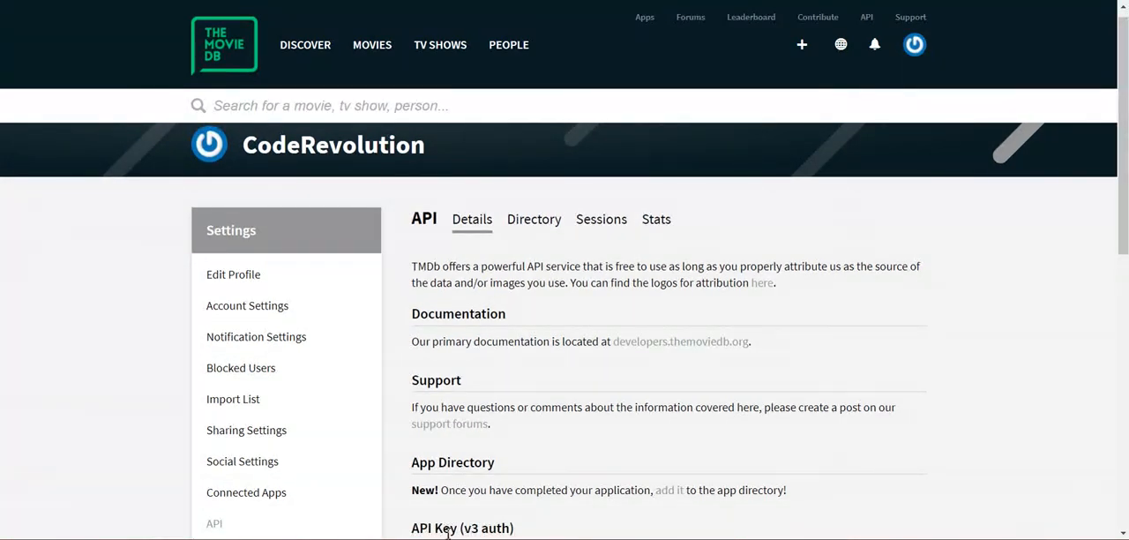
mouse_move(452, 516)
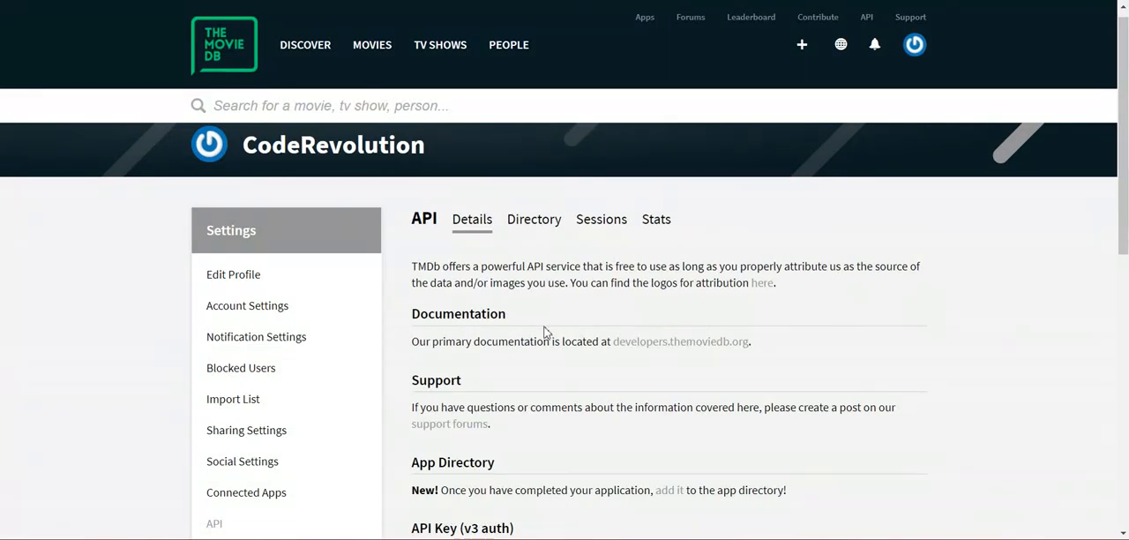
mouse_move(538, 482)
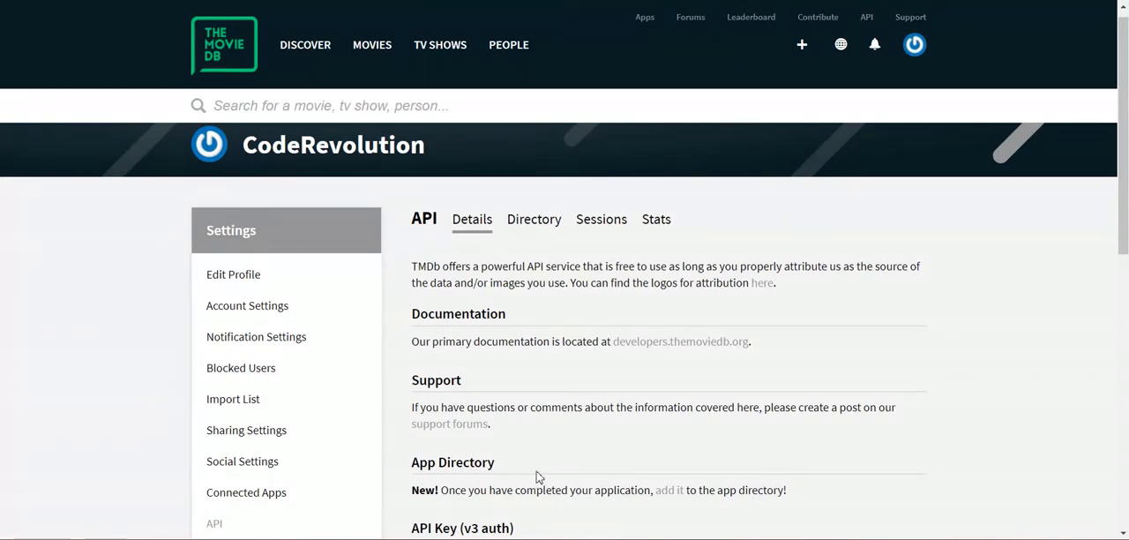
mouse_move(541, 462)
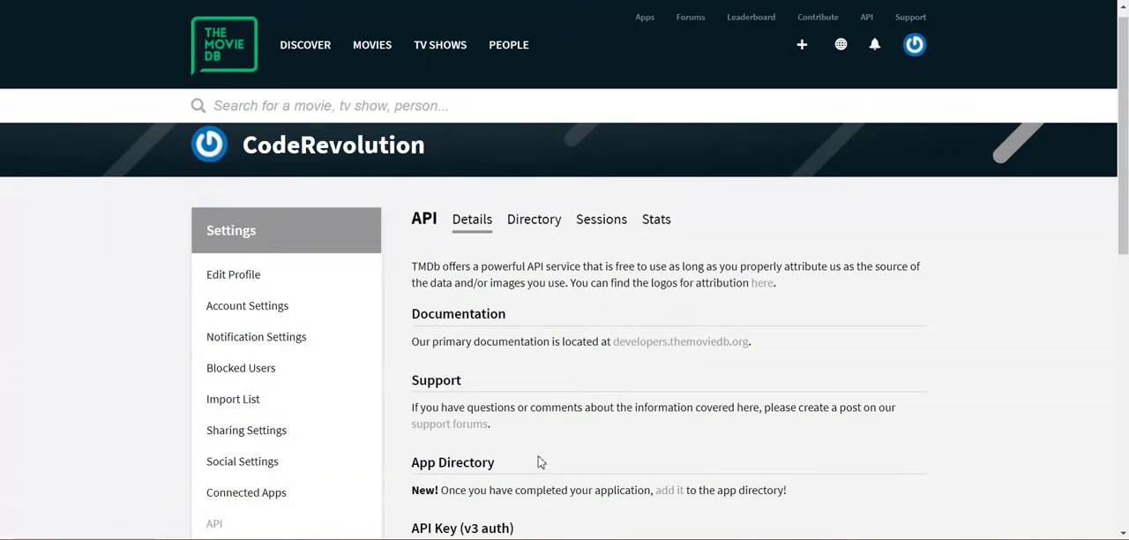
mouse_move(408, 503)
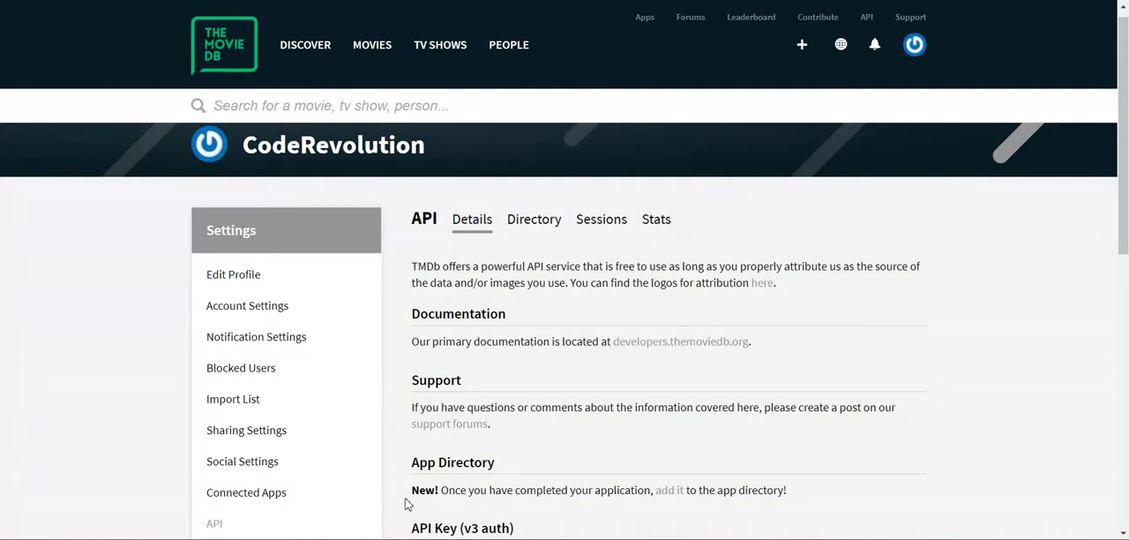
mouse_move(734, 504)
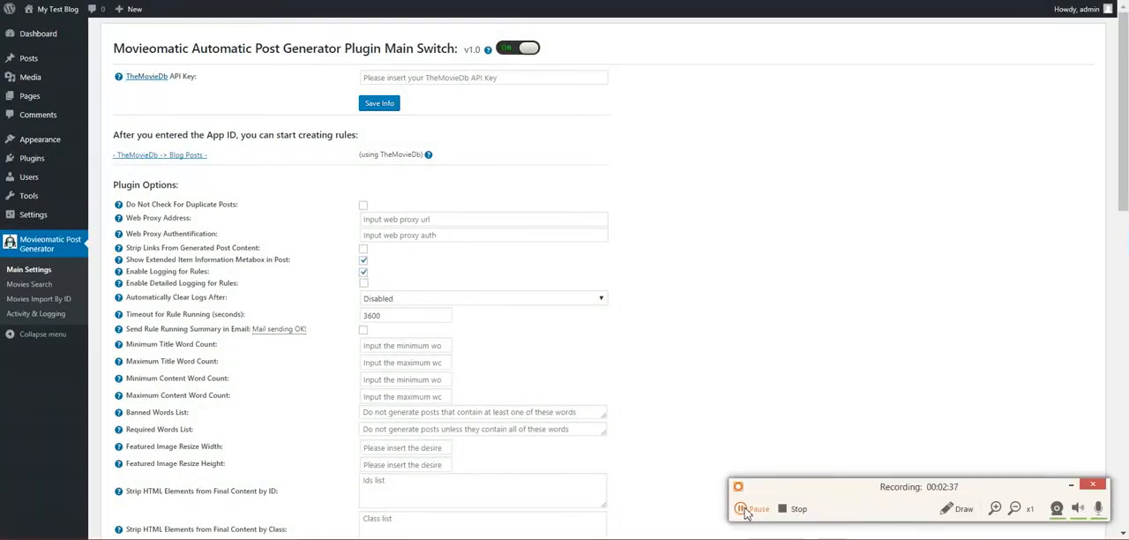
scroll(down, 3)
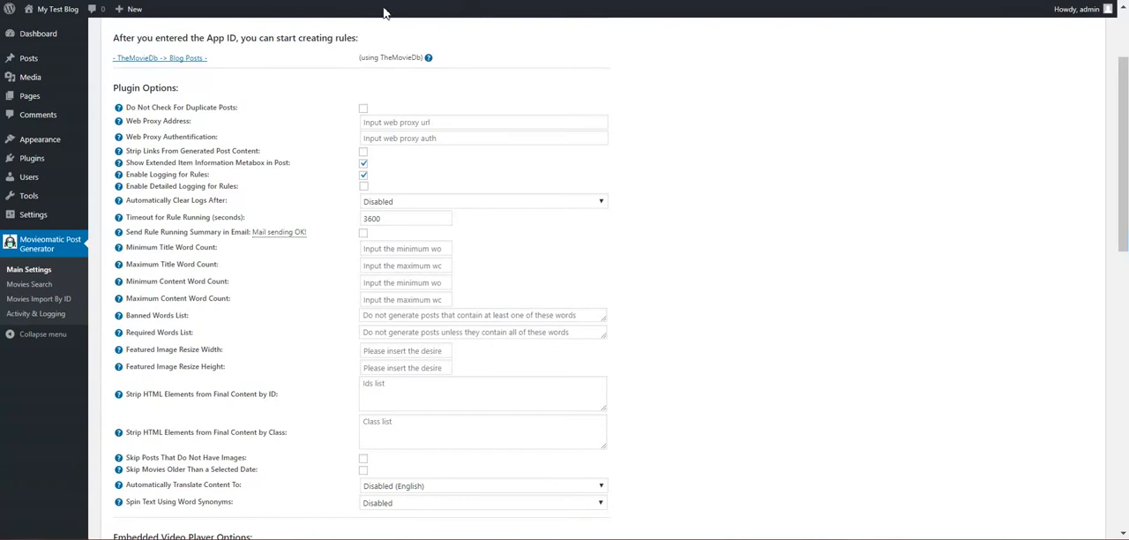
mouse_move(364, 16)
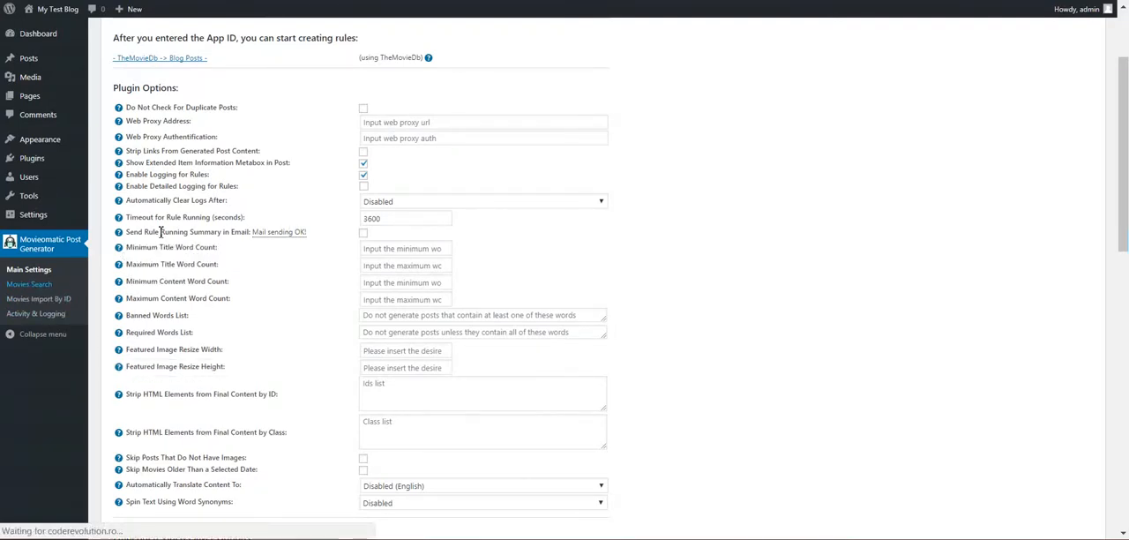
- Draft a Movies Search rule: query 'Jurassic park', schedule 24, max 10 posts, author admin
click(29, 284)
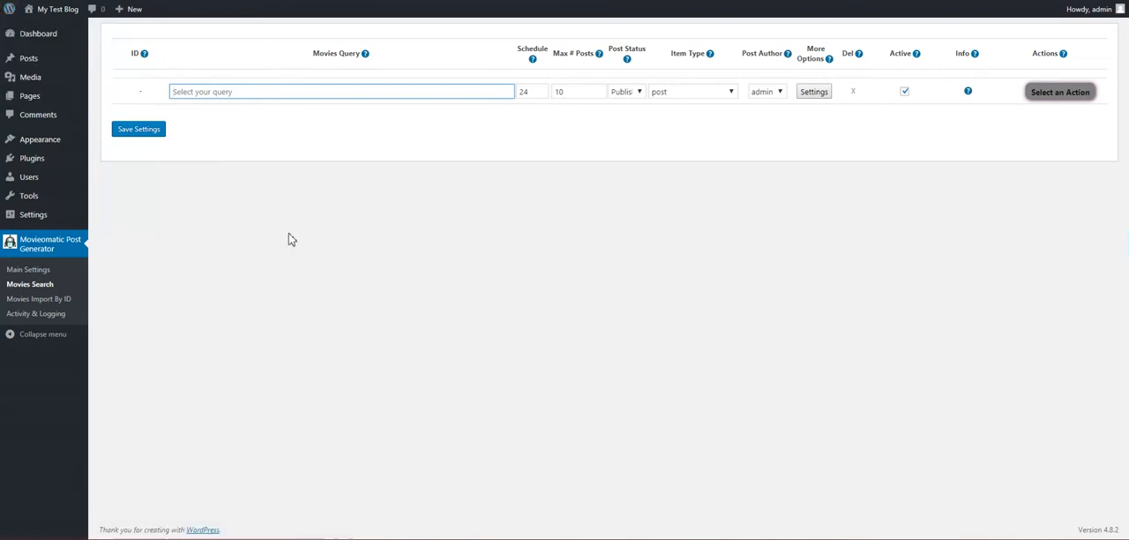
text(Jurassic pa)
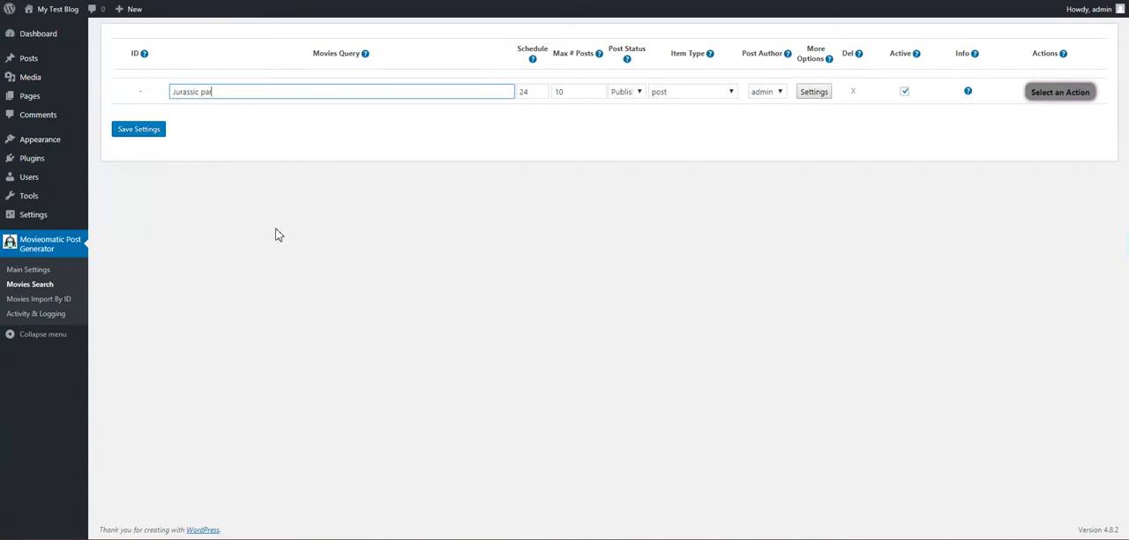
text(rk)
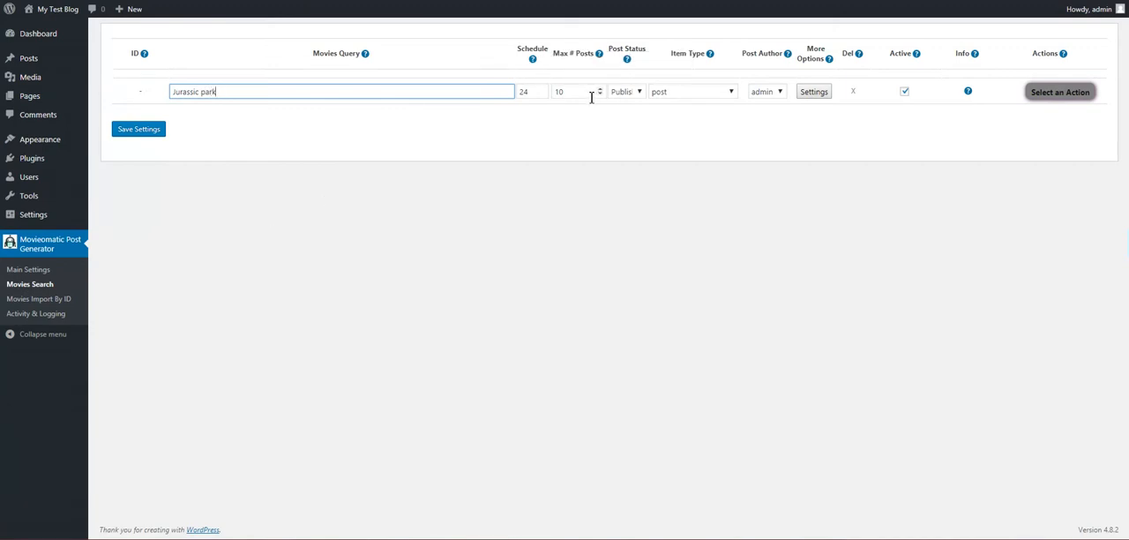
click(528, 91)
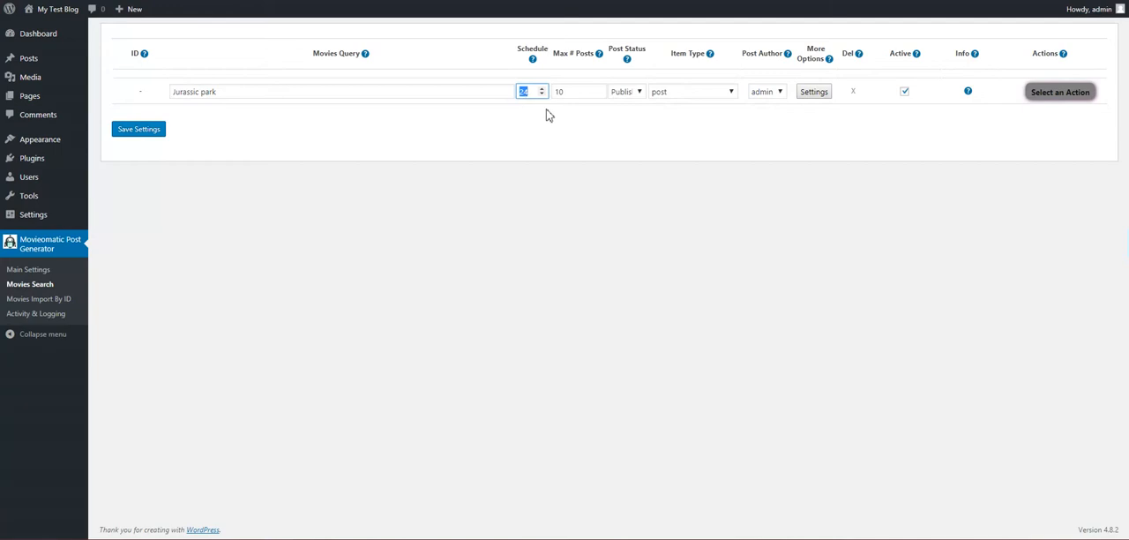
click(573, 91)
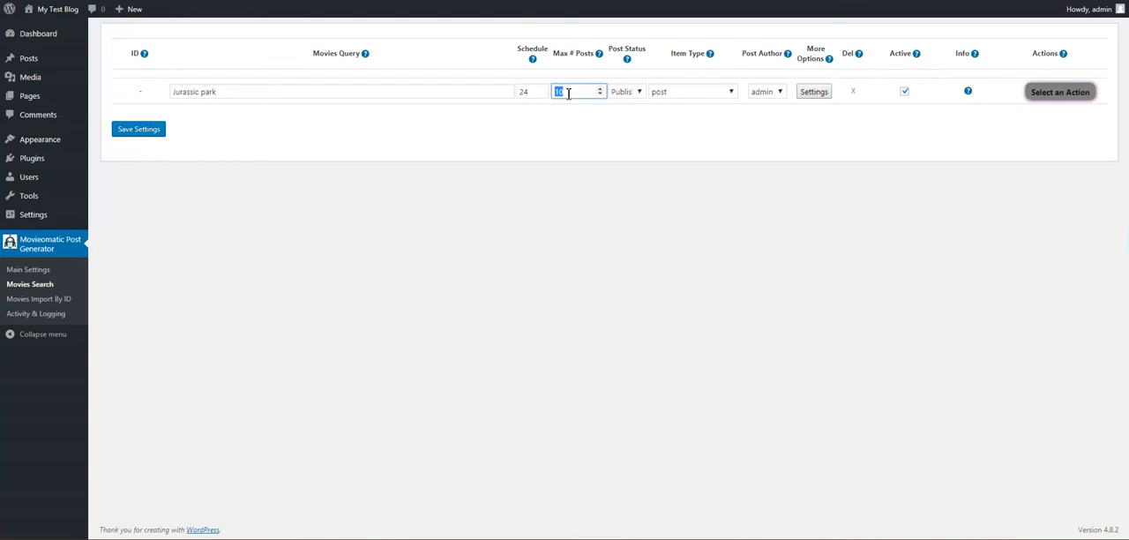
click(626, 91)
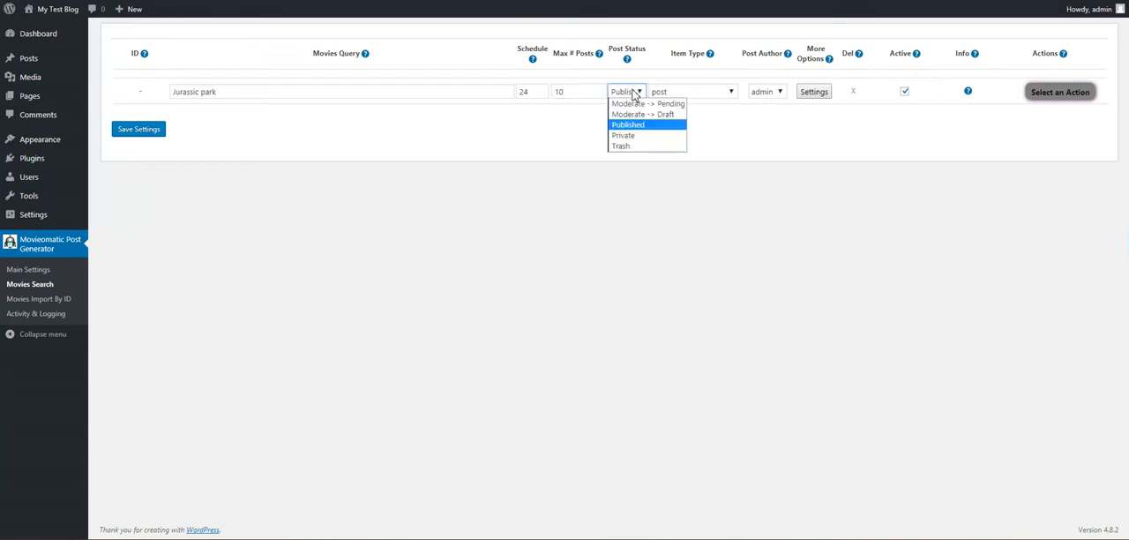
mouse_move(648, 103)
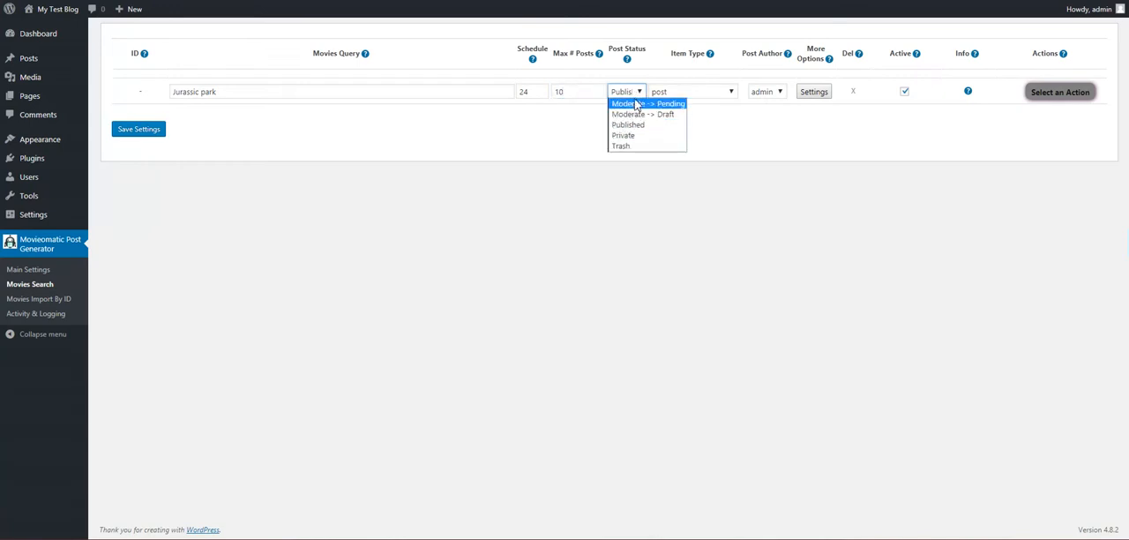
mouse_move(622, 145)
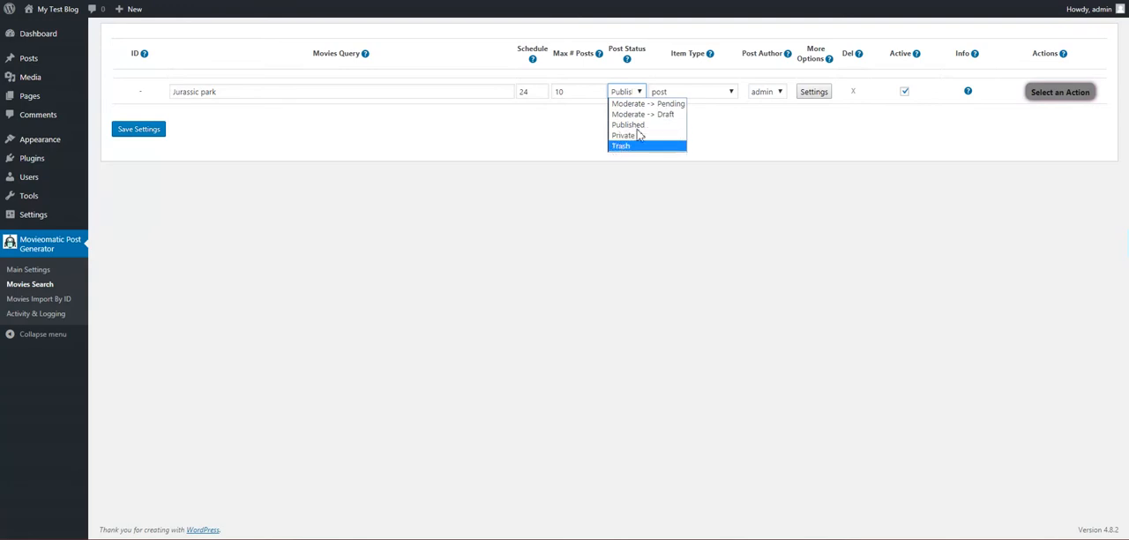
click(692, 91)
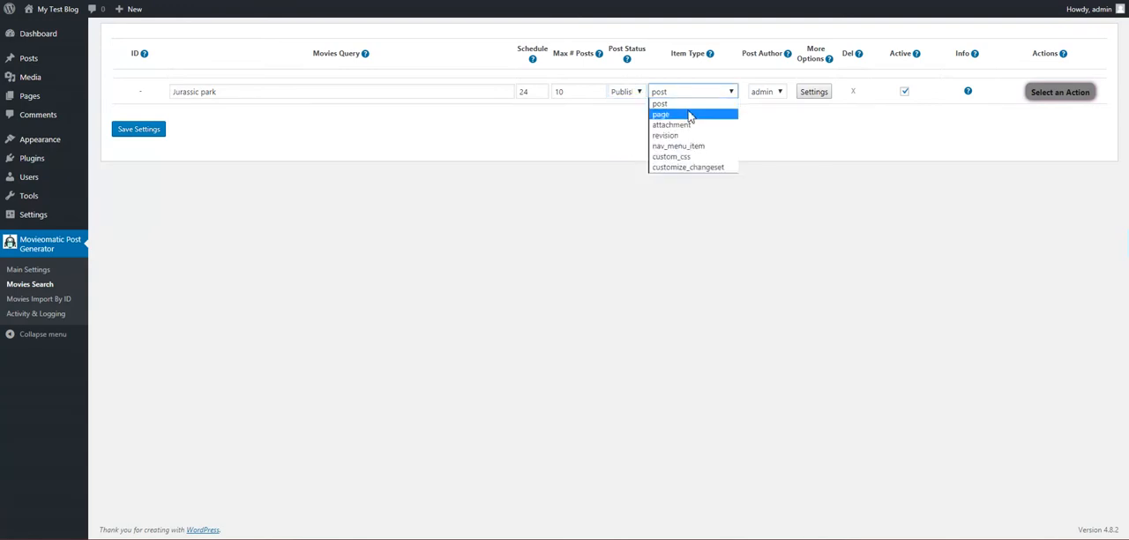
mouse_move(688, 168)
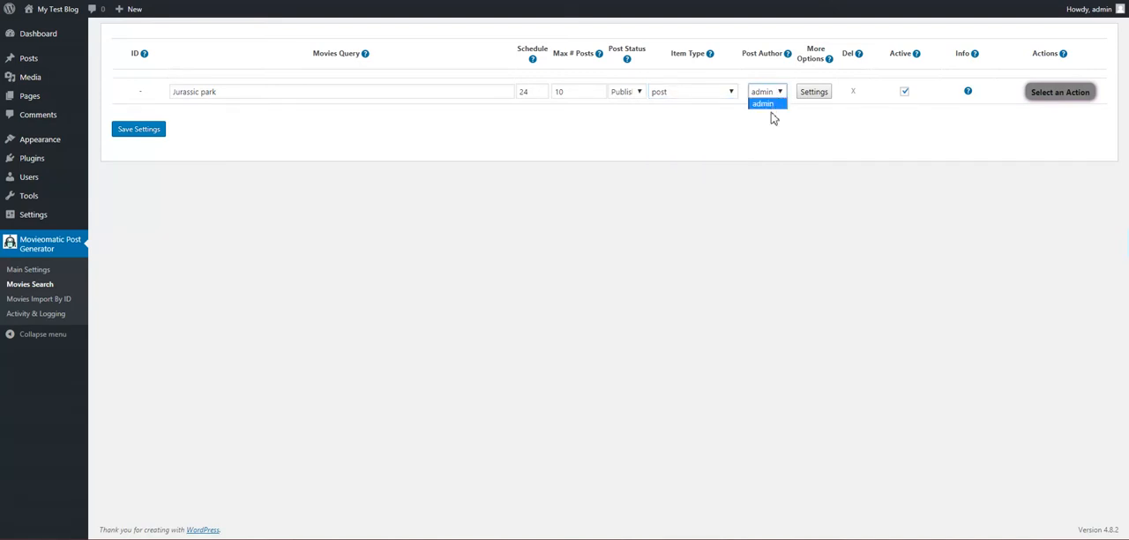
click(813, 91)
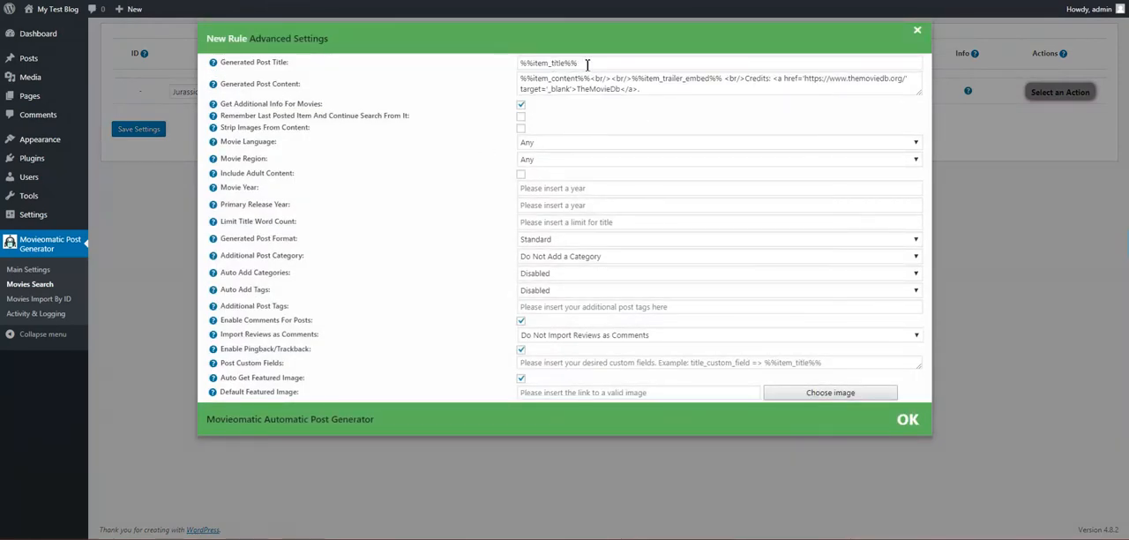
- Review the post title and trailer content shortcode templates in the enlarged content box
double_click(547, 62)
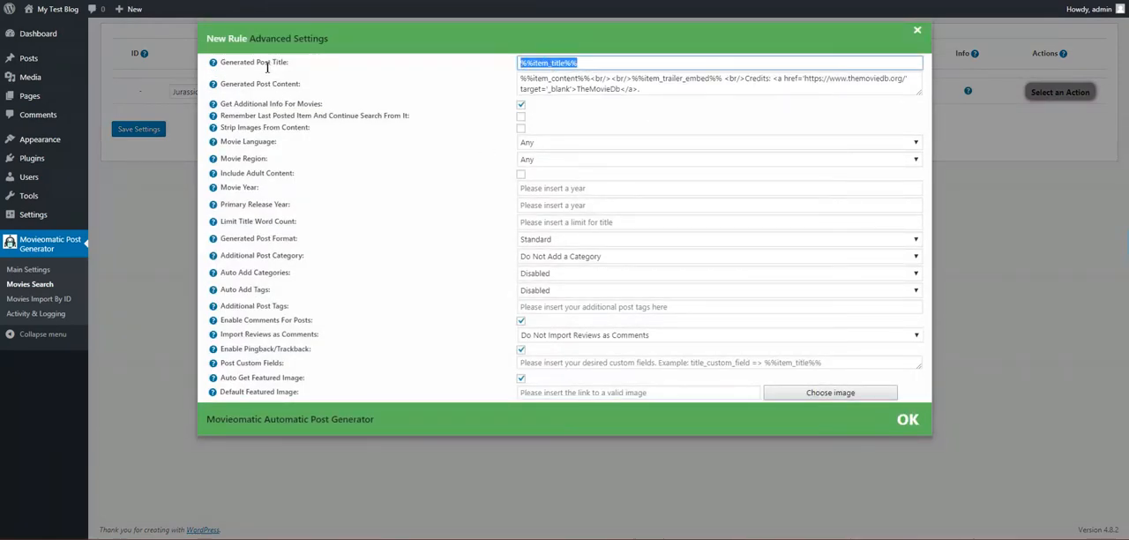
mouse_move(212, 62)
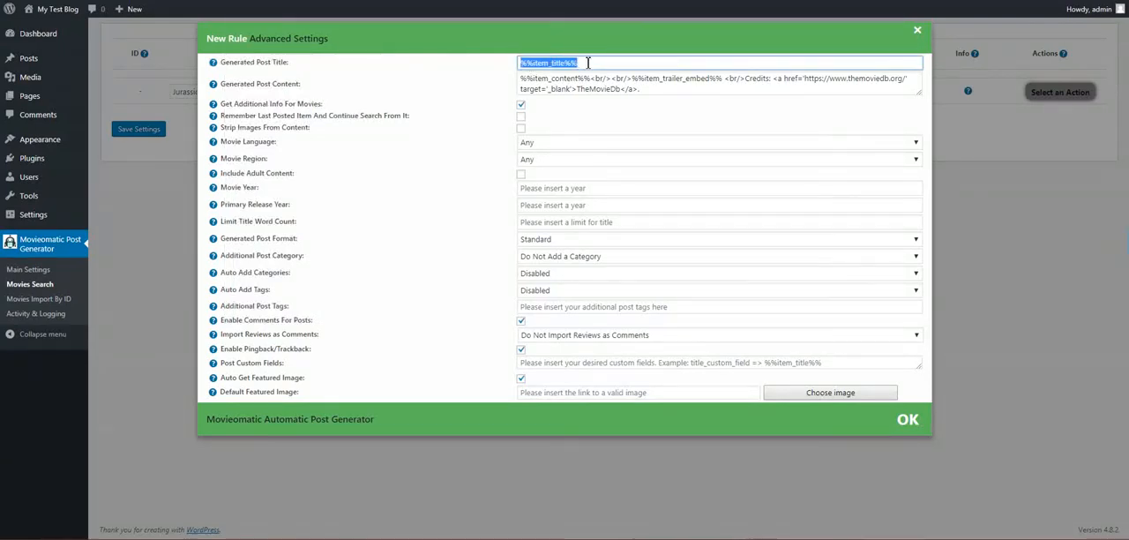
mouse_move(212, 62)
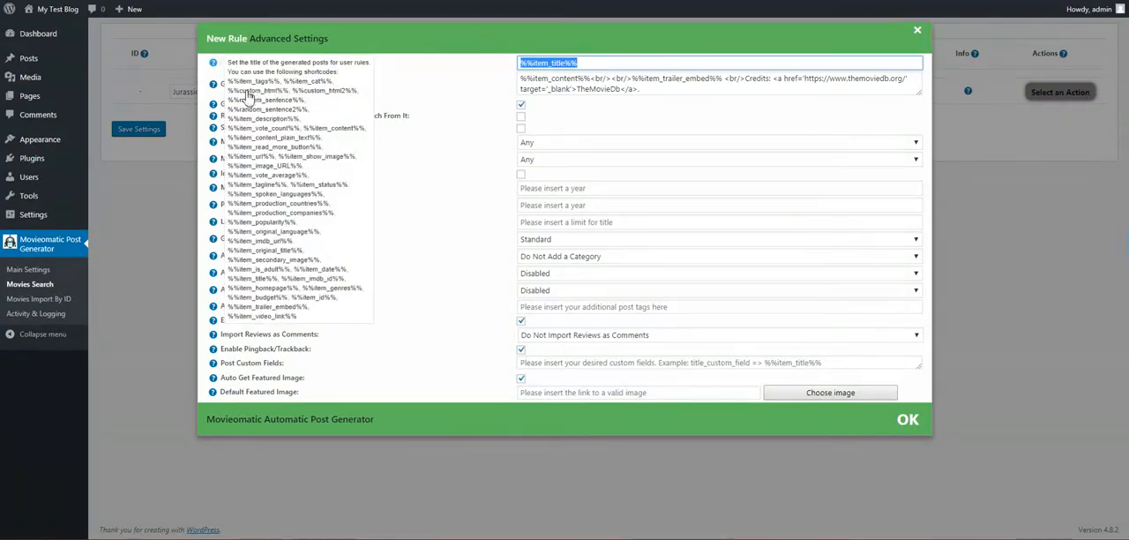
click(249, 81)
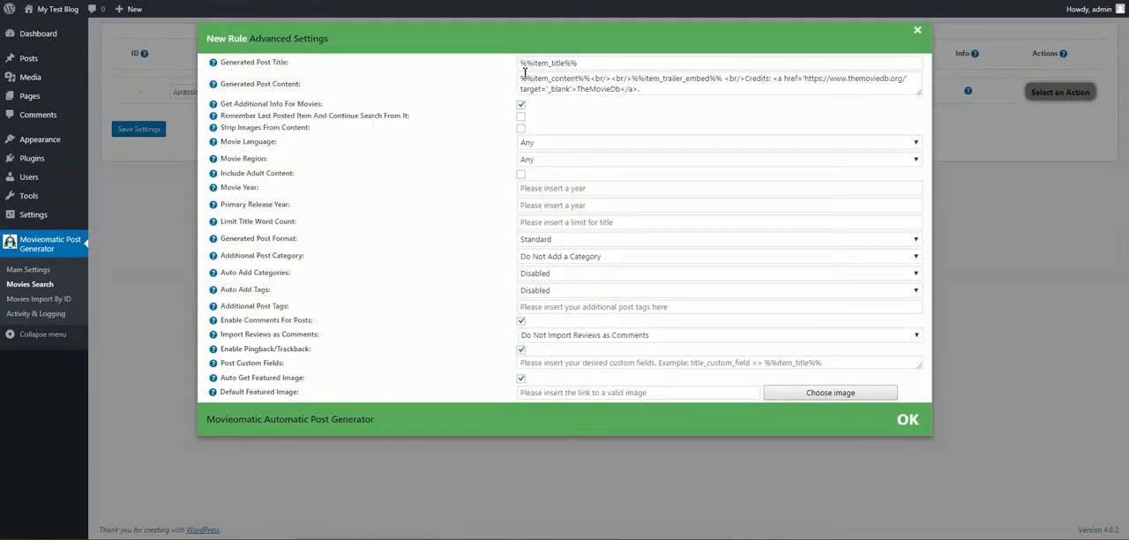
mouse_move(384, 90)
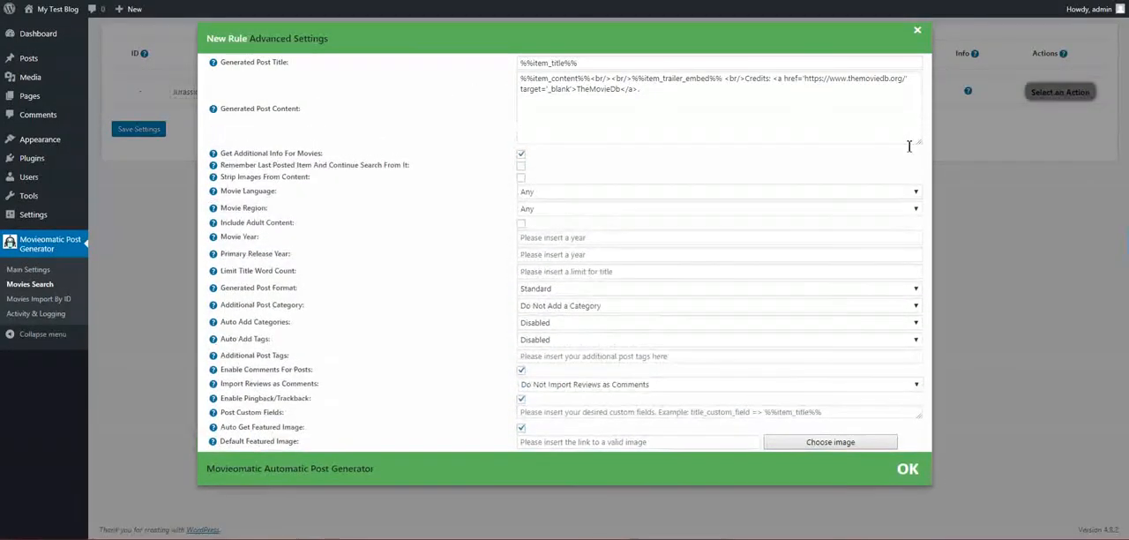
double_click(549, 78)
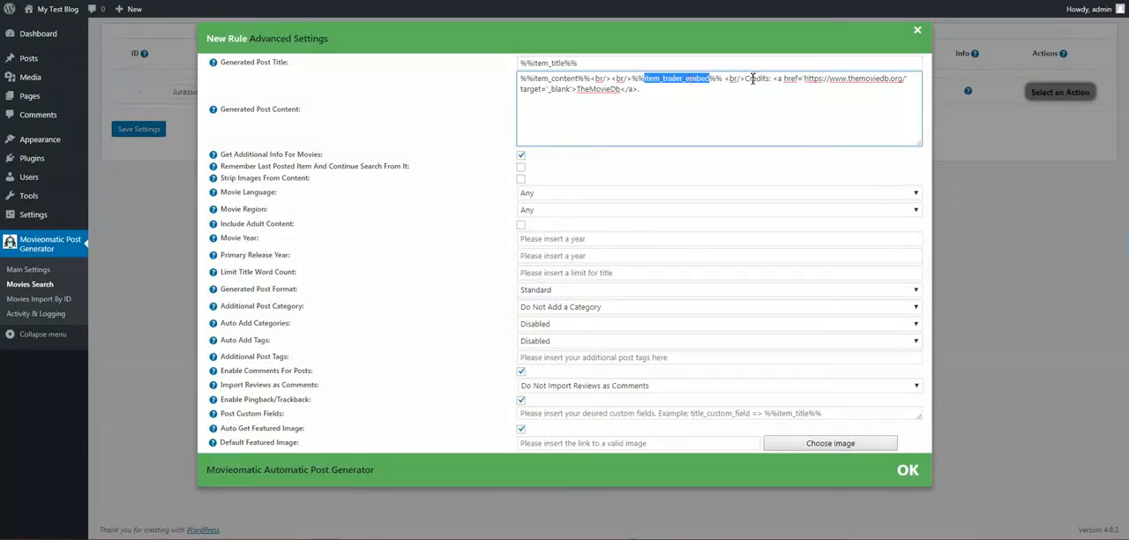
double_click(756, 78)
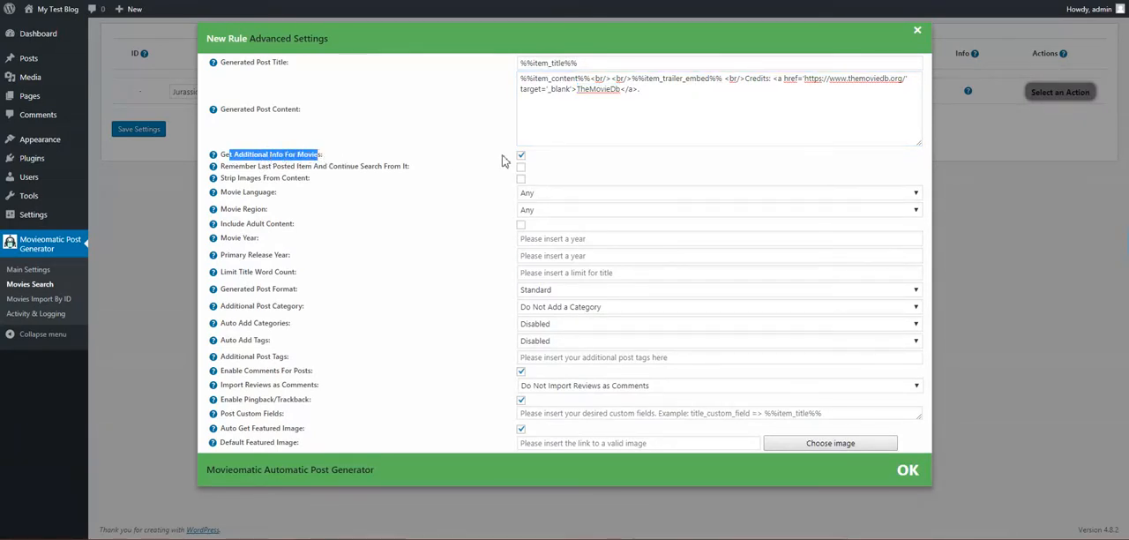
click(520, 155)
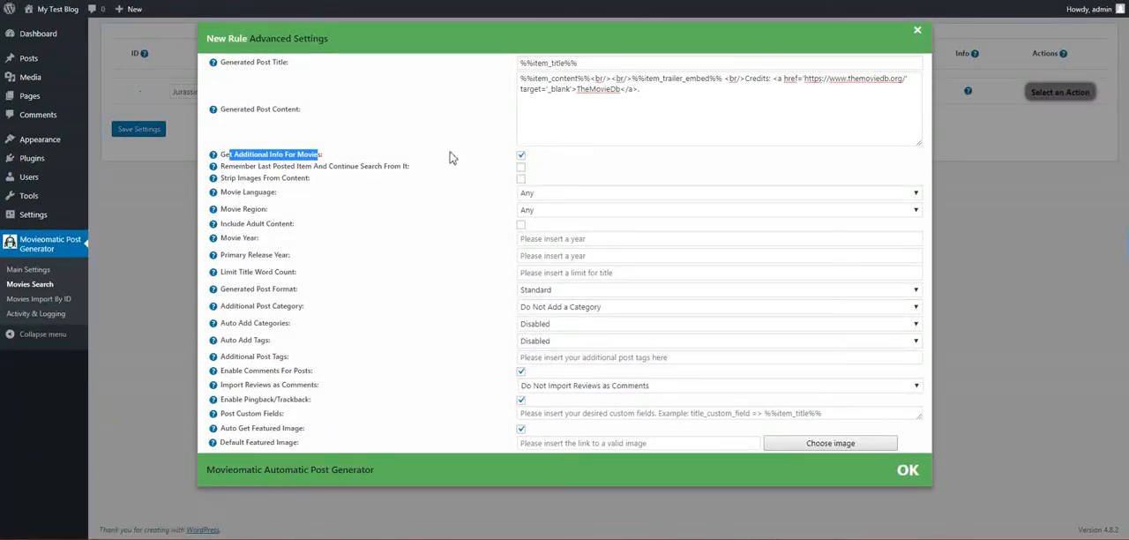
mouse_move(178, 155)
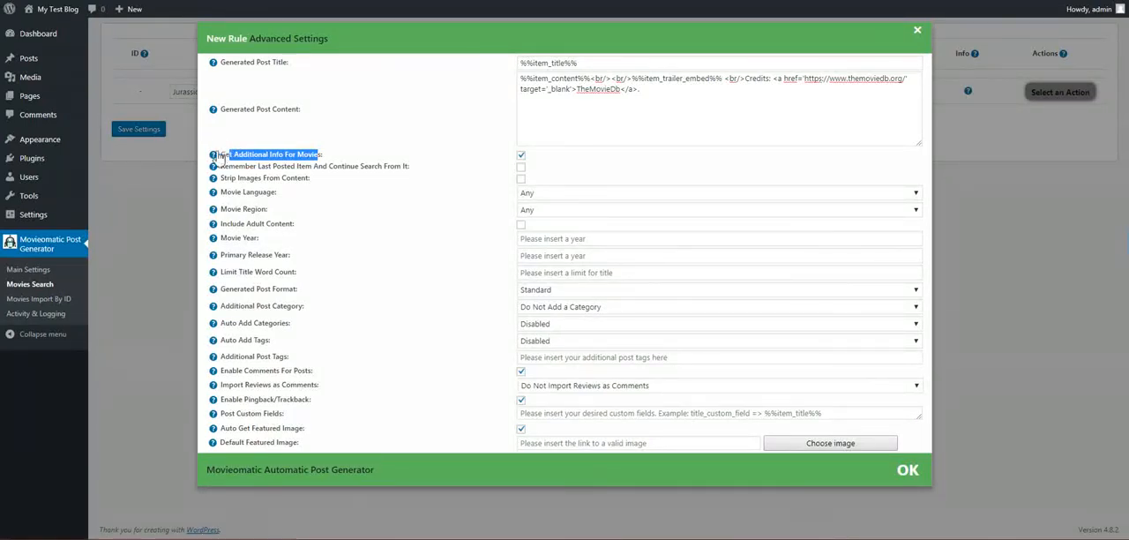
mouse_move(213, 155)
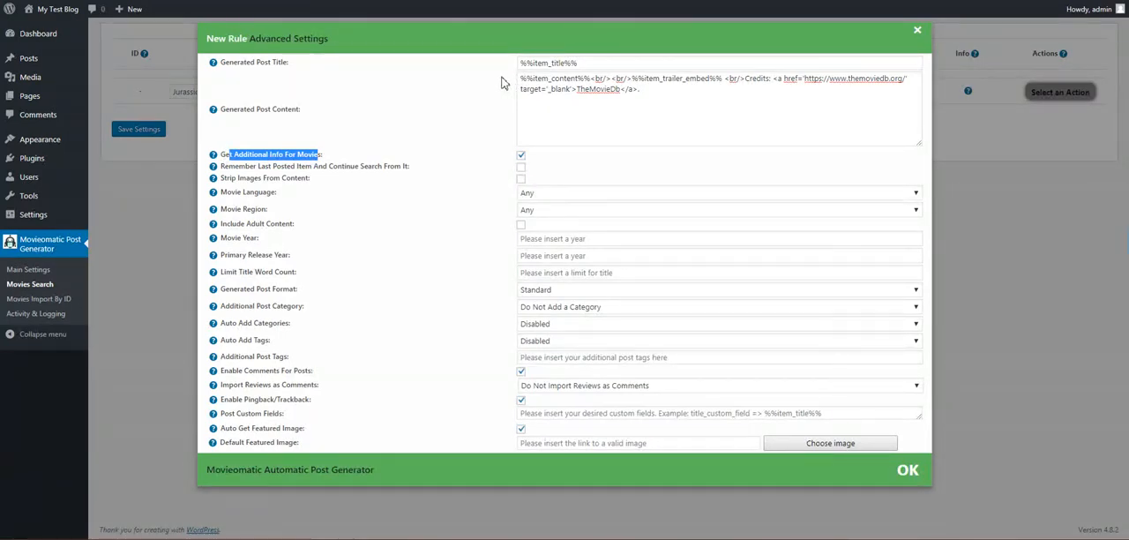
mouse_move(927, 115)
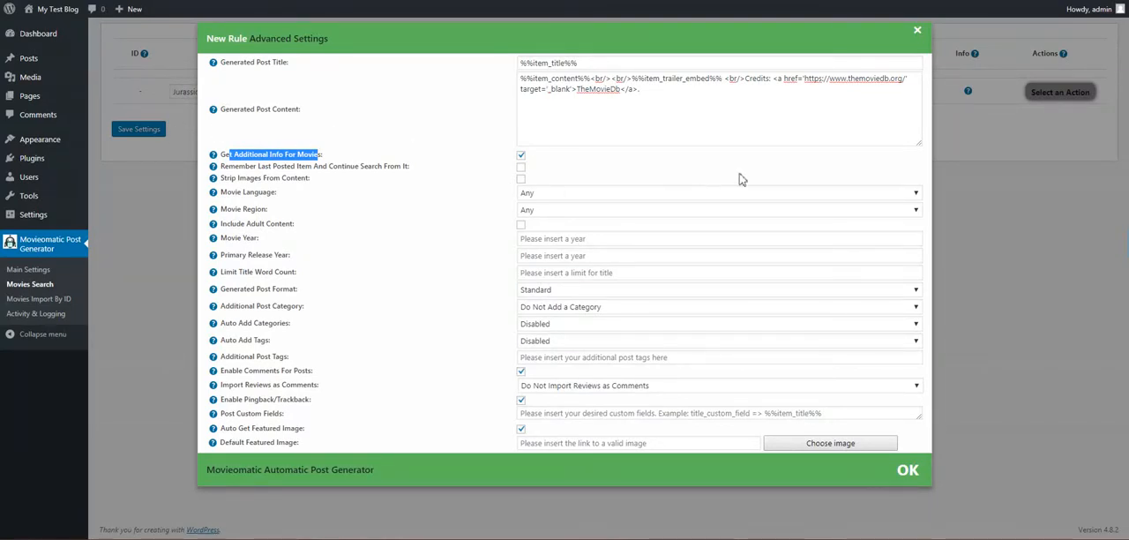
mouse_move(498, 145)
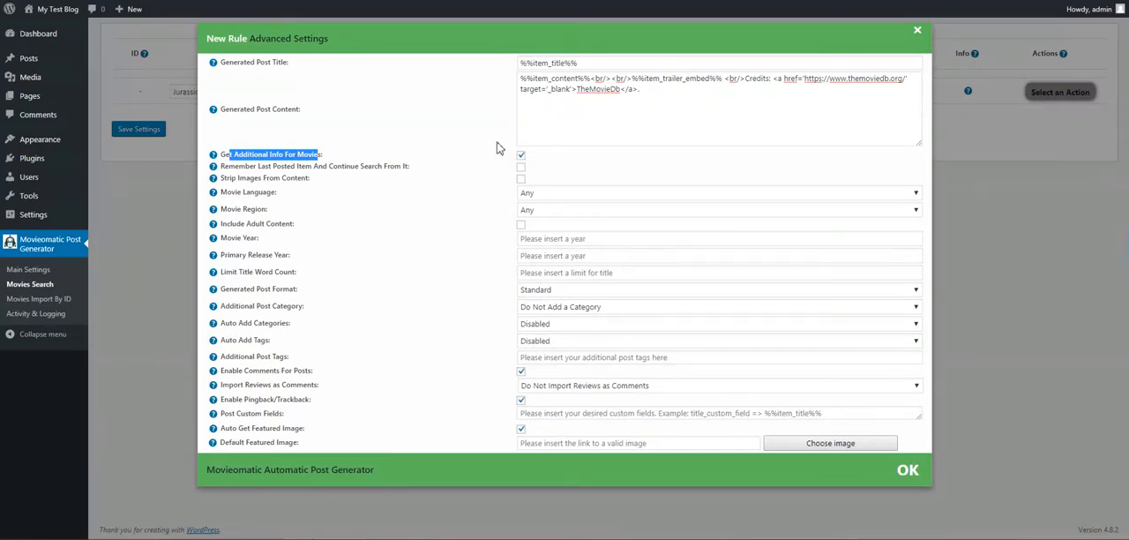
mouse_move(634, 153)
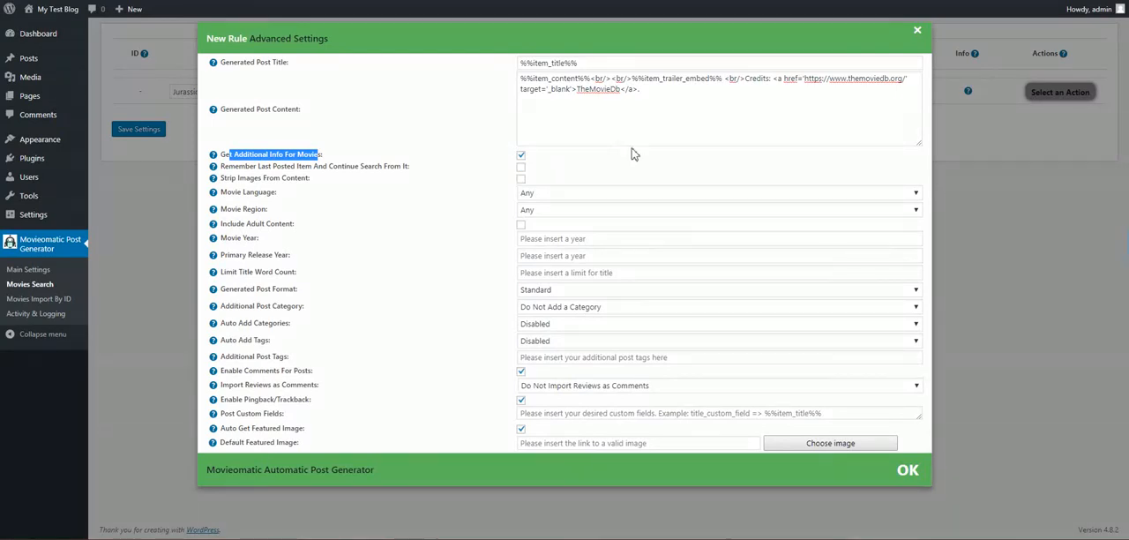
mouse_move(370, 160)
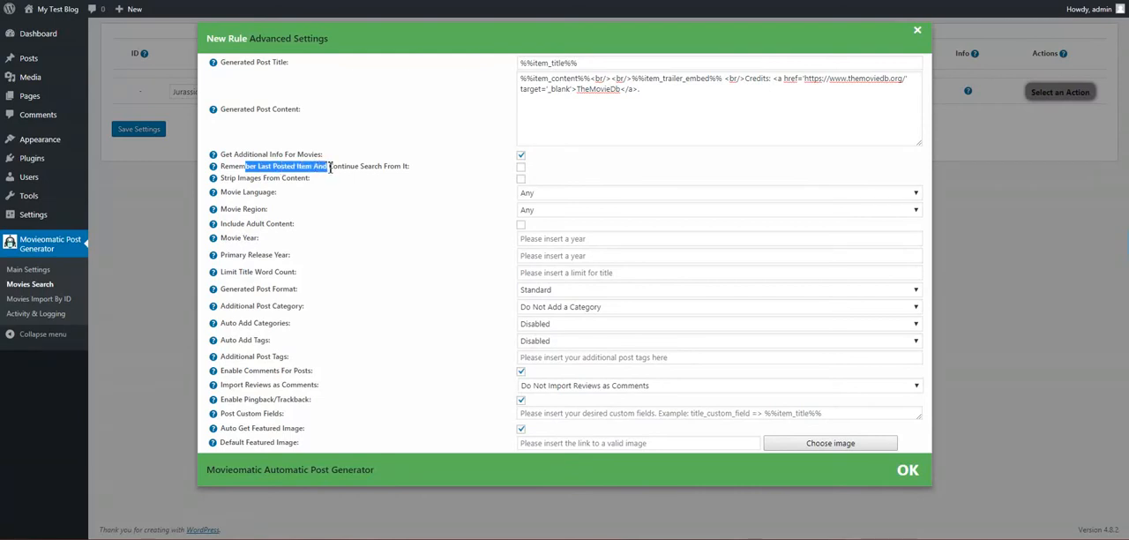
mouse_move(254, 177)
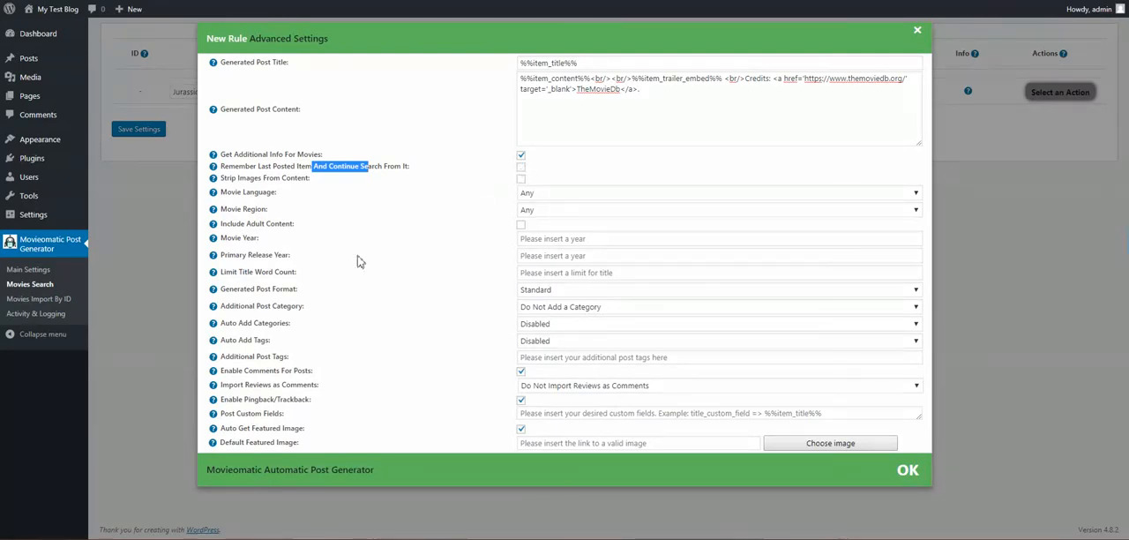
mouse_move(30, 78)
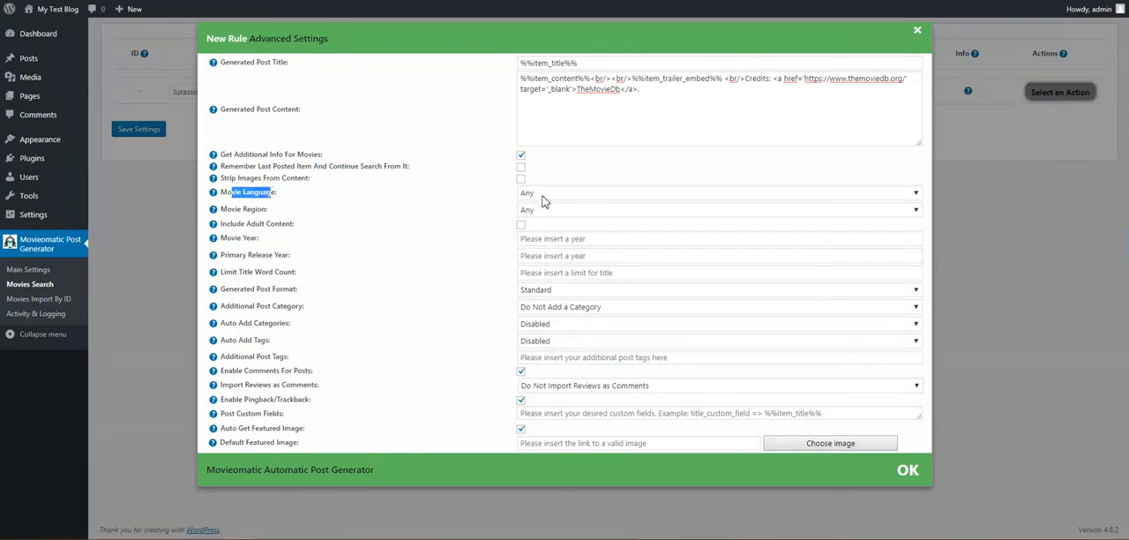
- Keep movie language and region on Any and leave adult content off
click(716, 193)
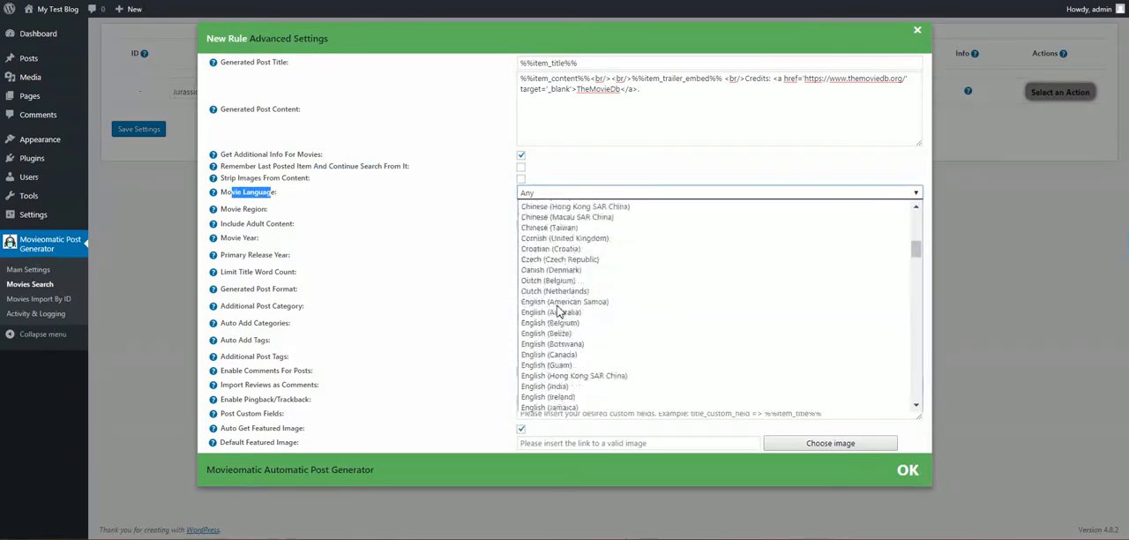
click(720, 192)
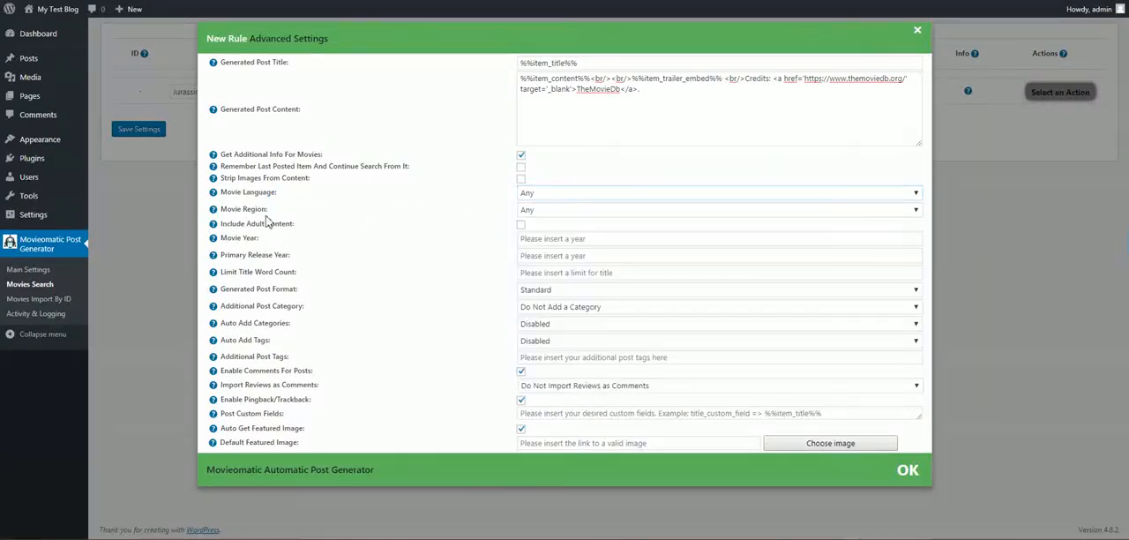
click(719, 209)
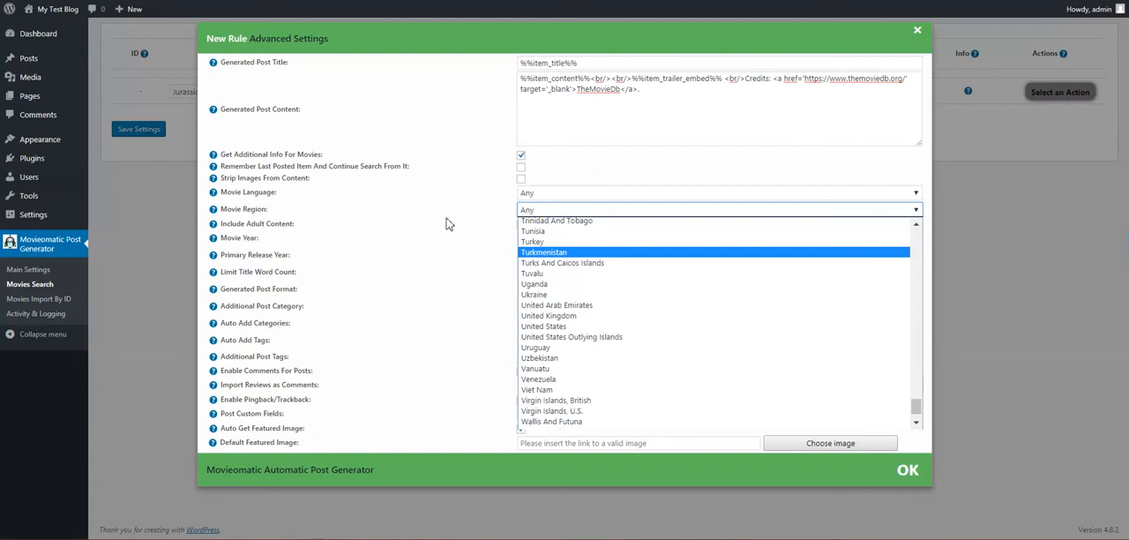
click(719, 209)
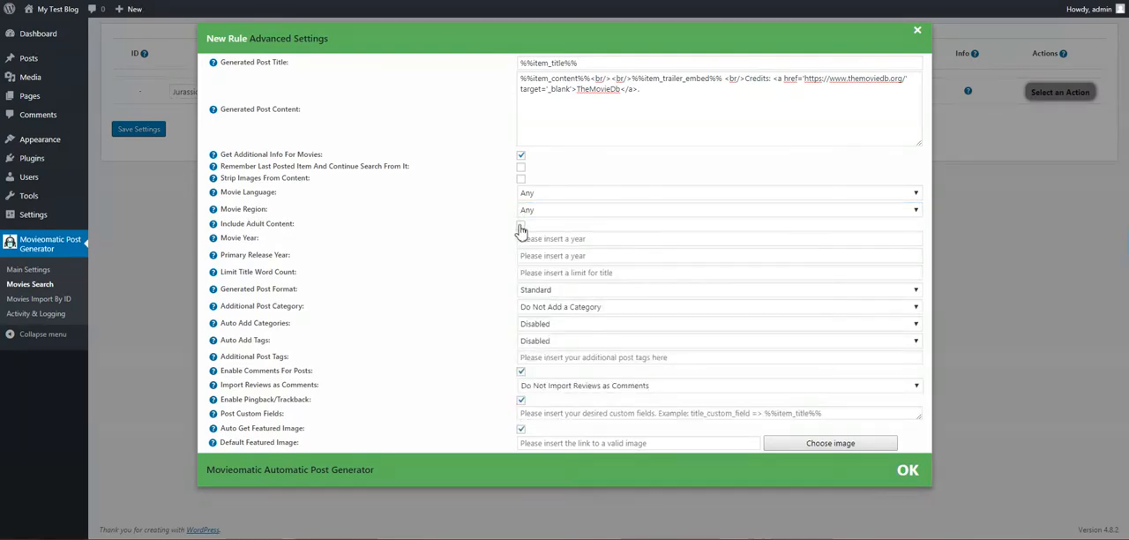
click(521, 225)
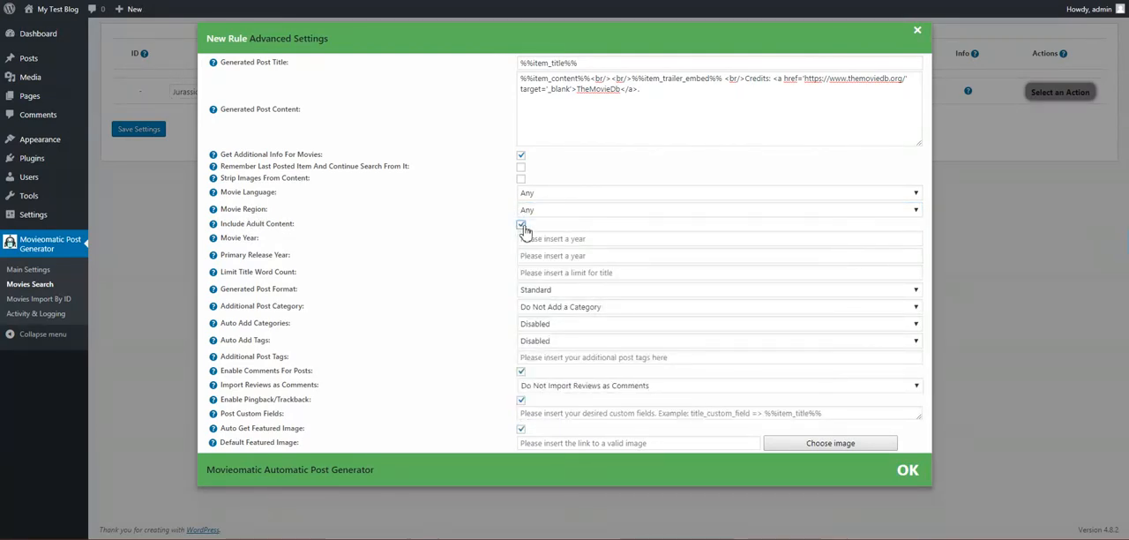
click(521, 226)
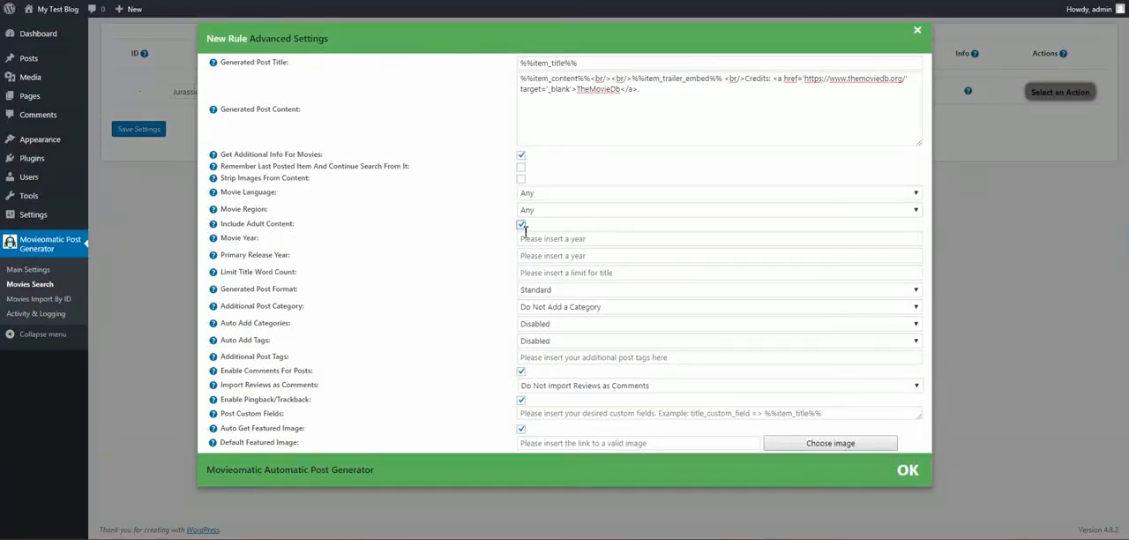
click(521, 224)
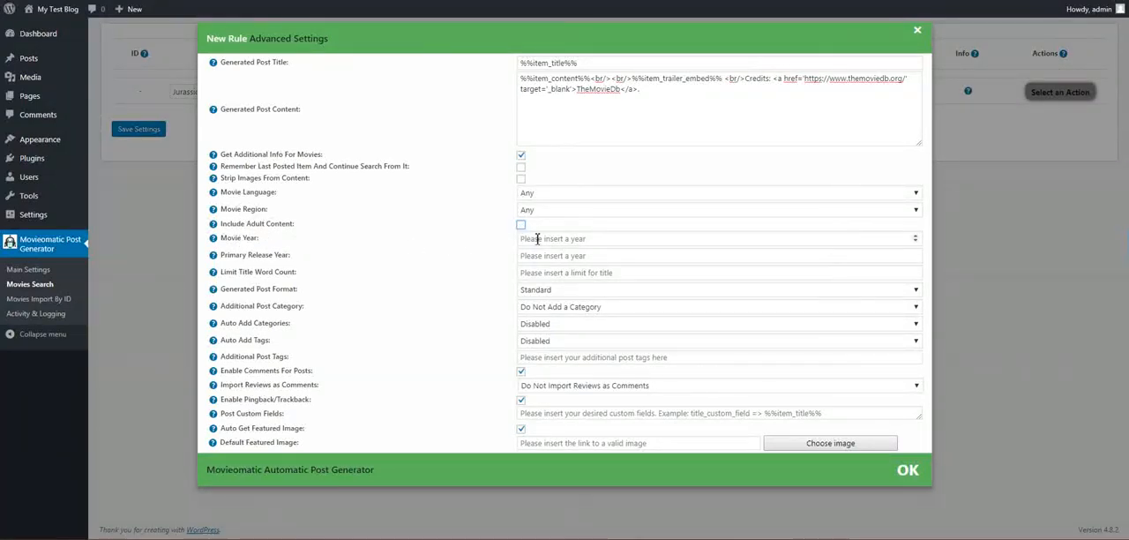
- Pass over the year and title word limit fields and keep Standard post format
click(715, 238)
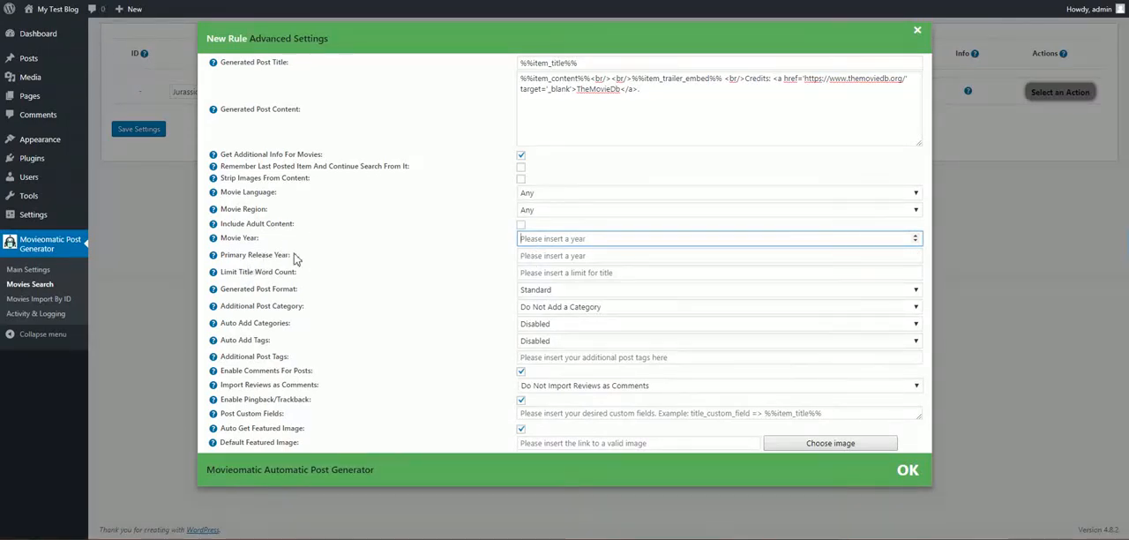
click(718, 255)
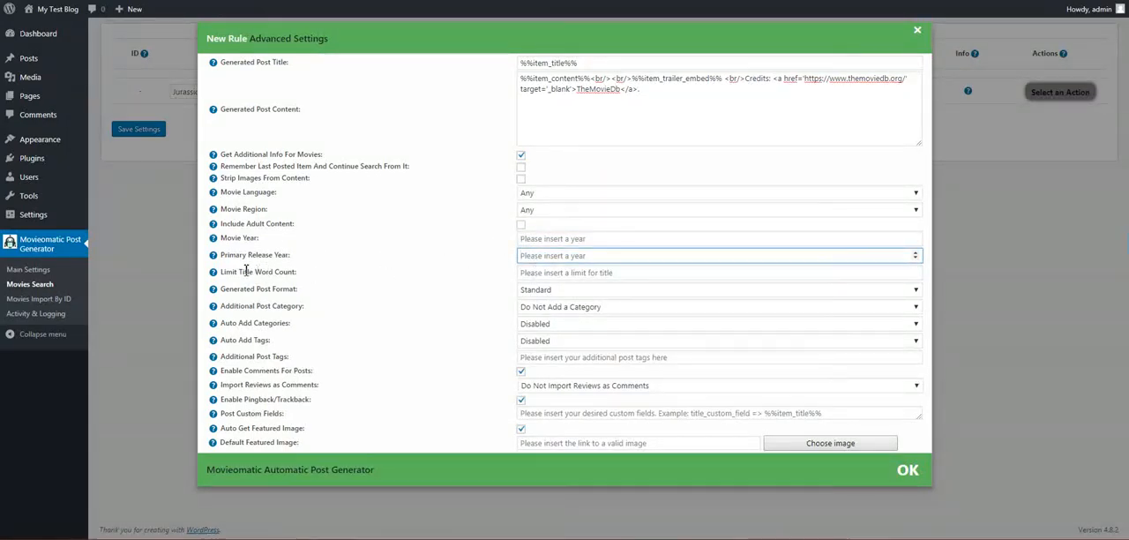
click(719, 271)
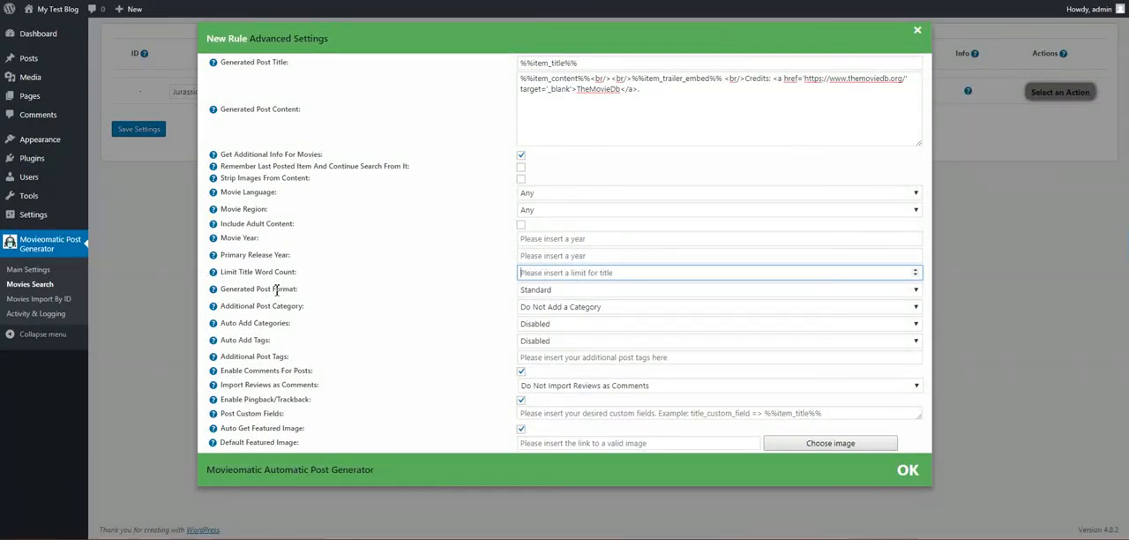
click(719, 290)
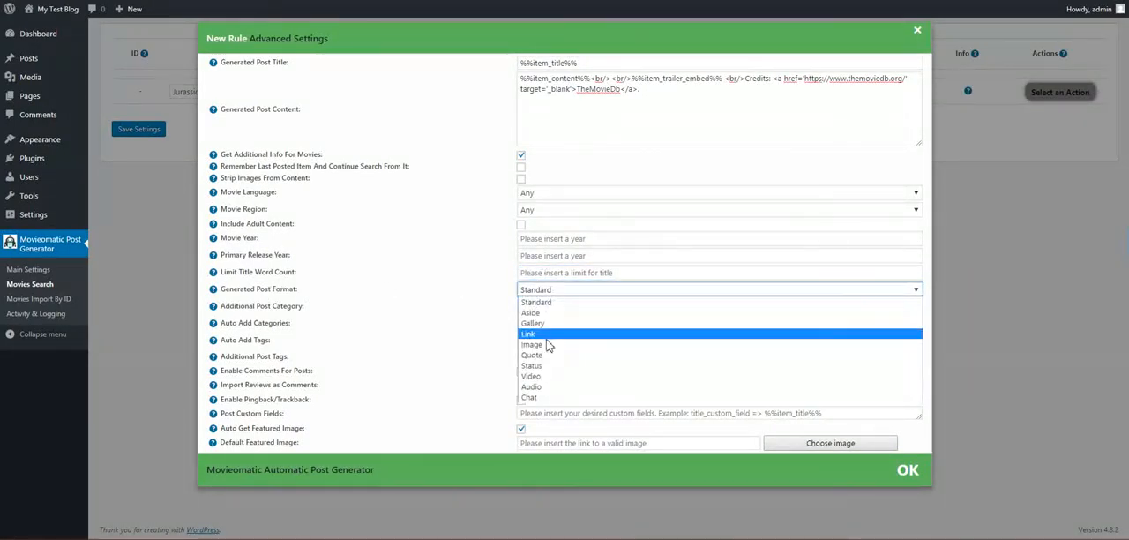
mouse_move(533, 324)
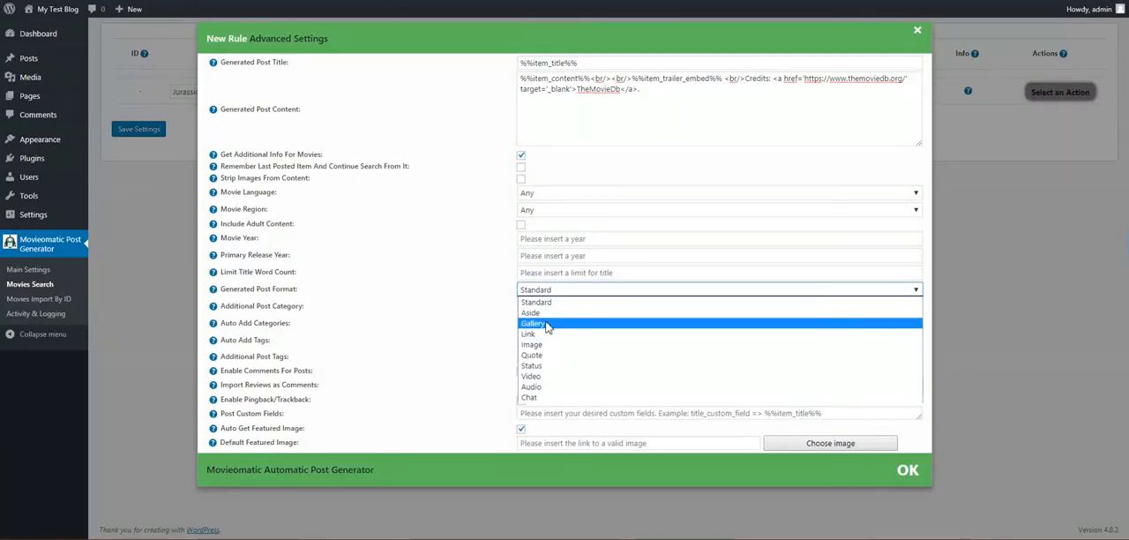
mouse_move(535, 302)
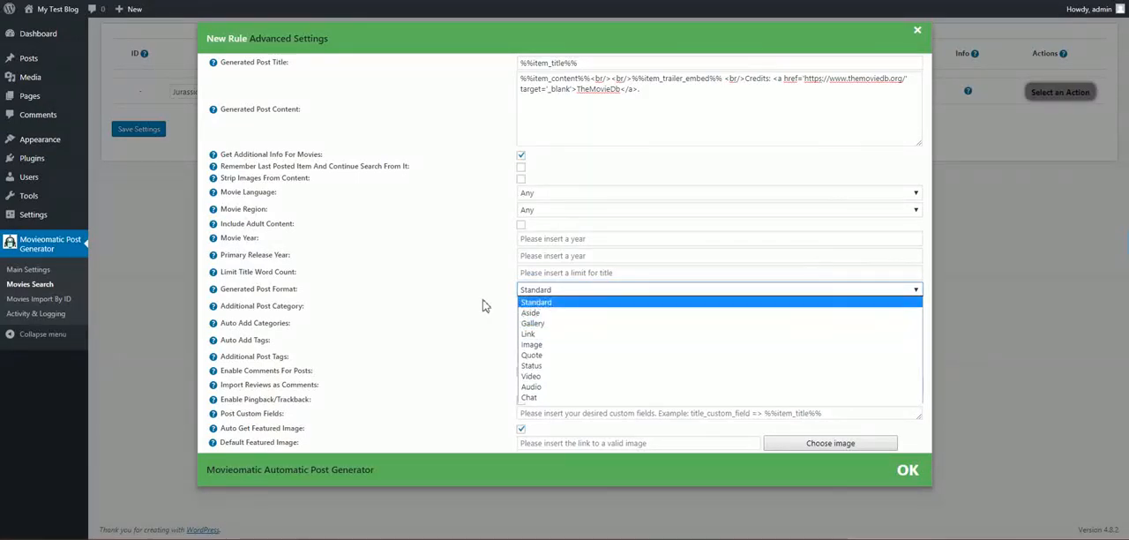
click(536, 301)
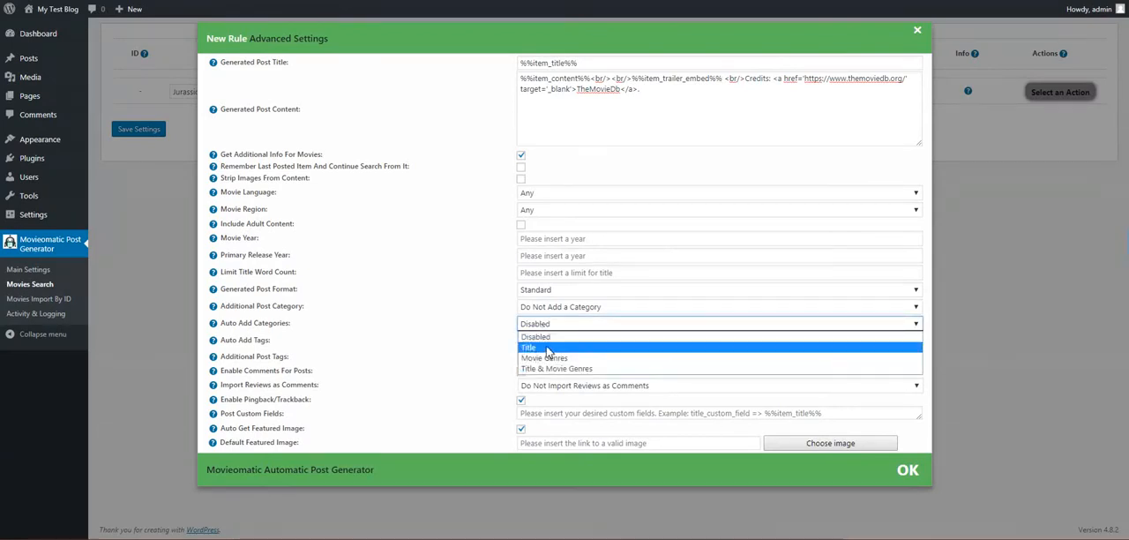
mouse_move(556, 369)
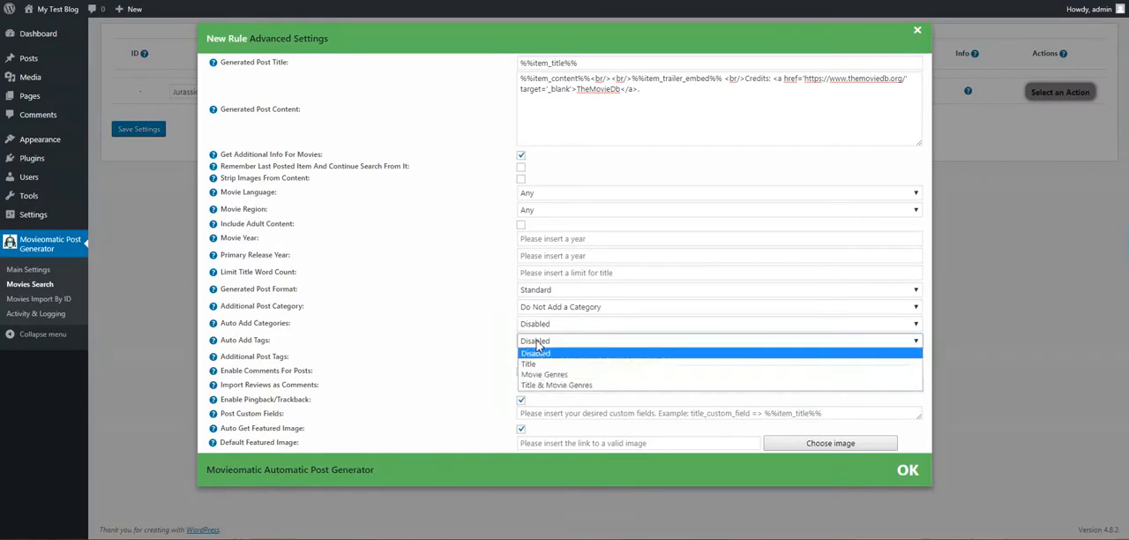
- Leave auto-add tags Disabled and import 10 reviews as comments
click(535, 353)
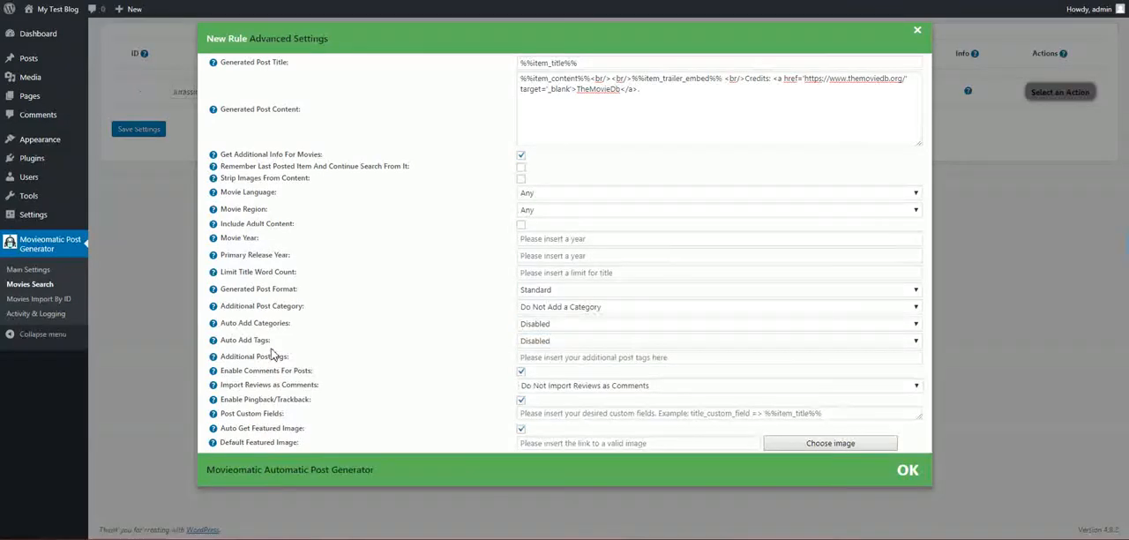
click(719, 356)
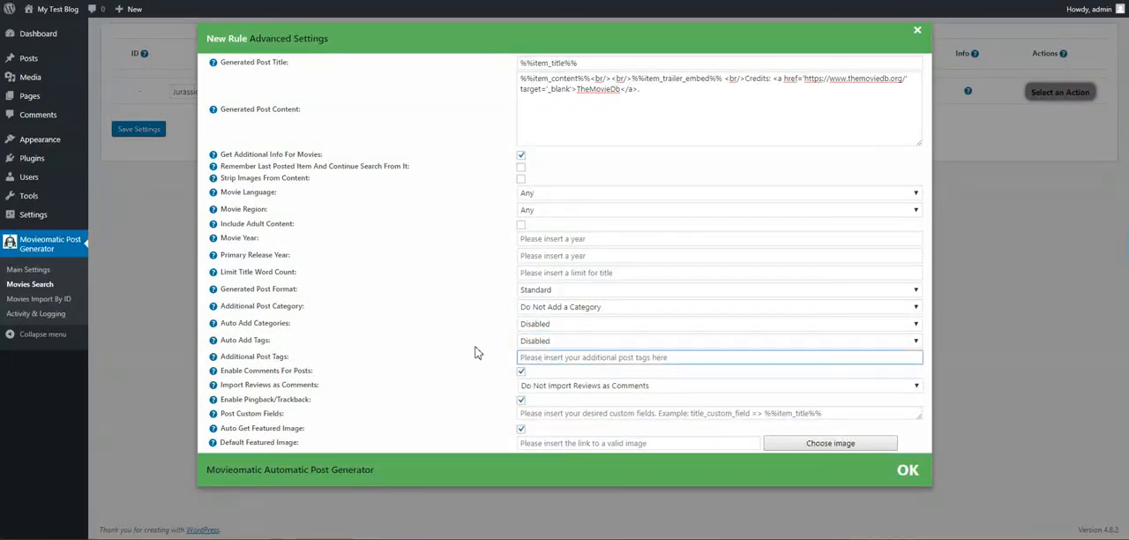
click(719, 357)
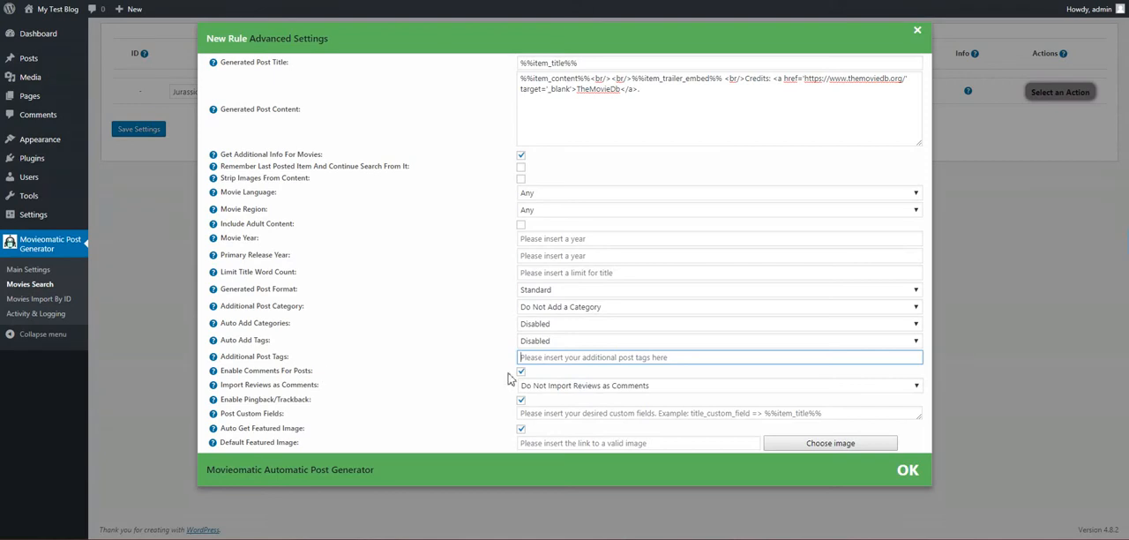
mouse_move(540, 394)
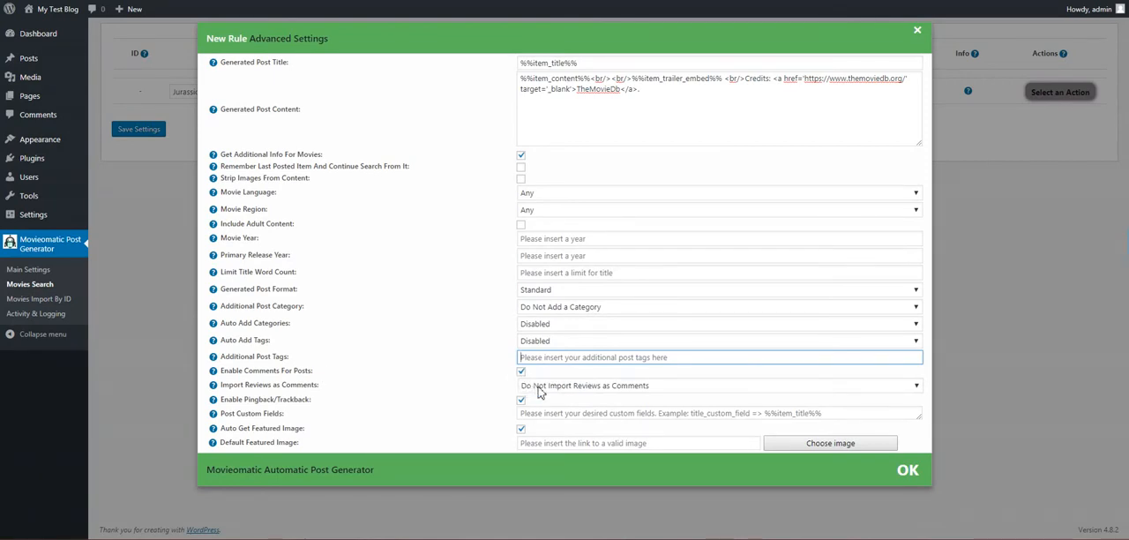
click(719, 385)
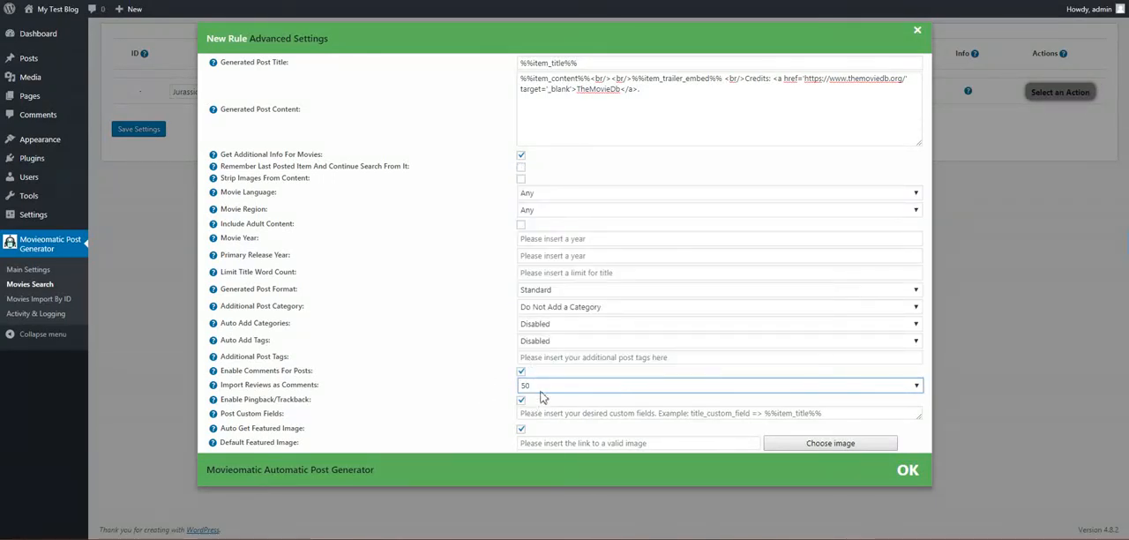
text(10)
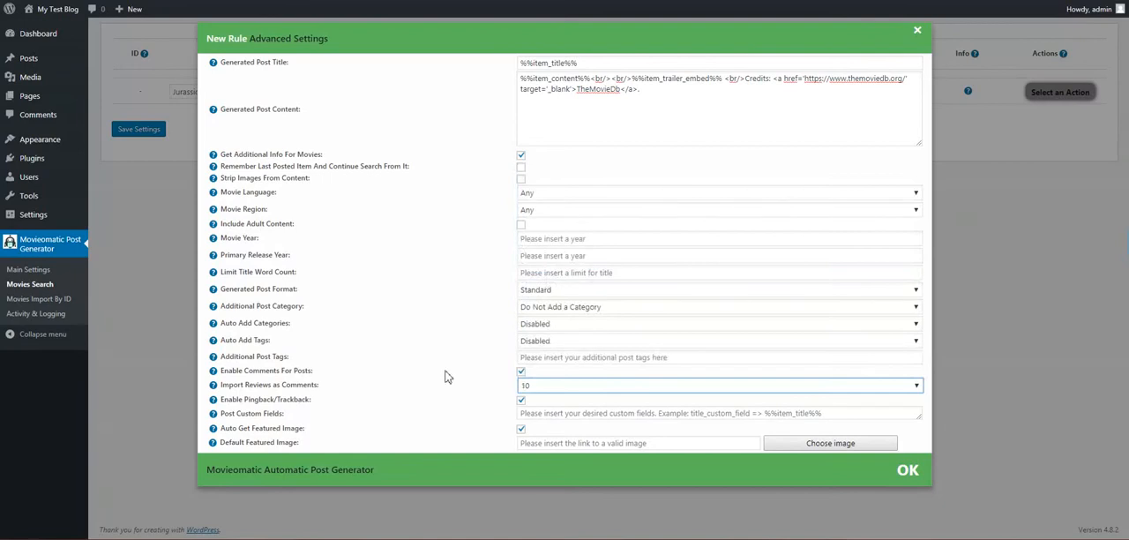
mouse_move(397, 408)
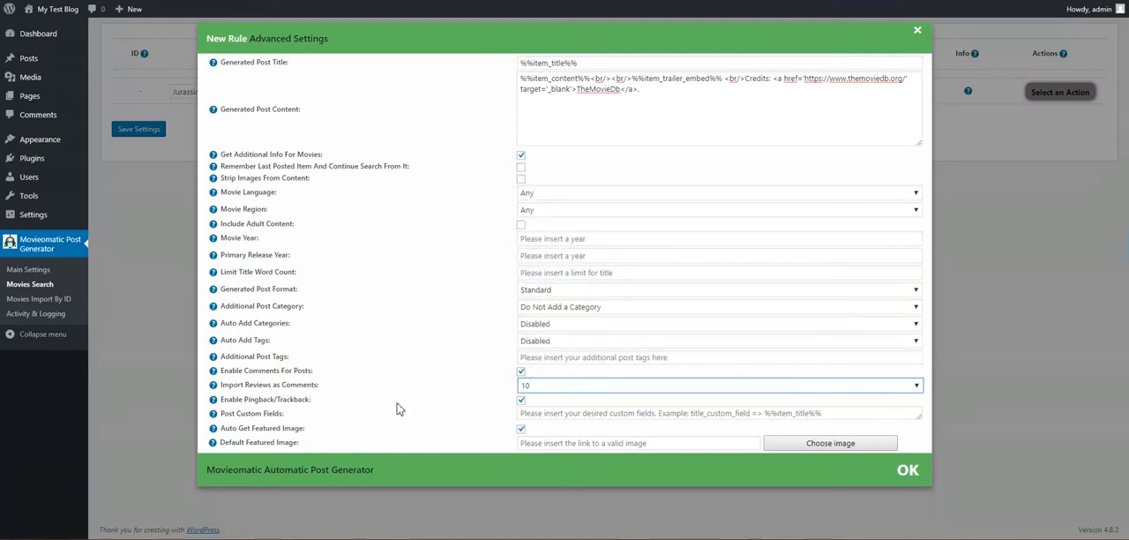
double_click(256, 413)
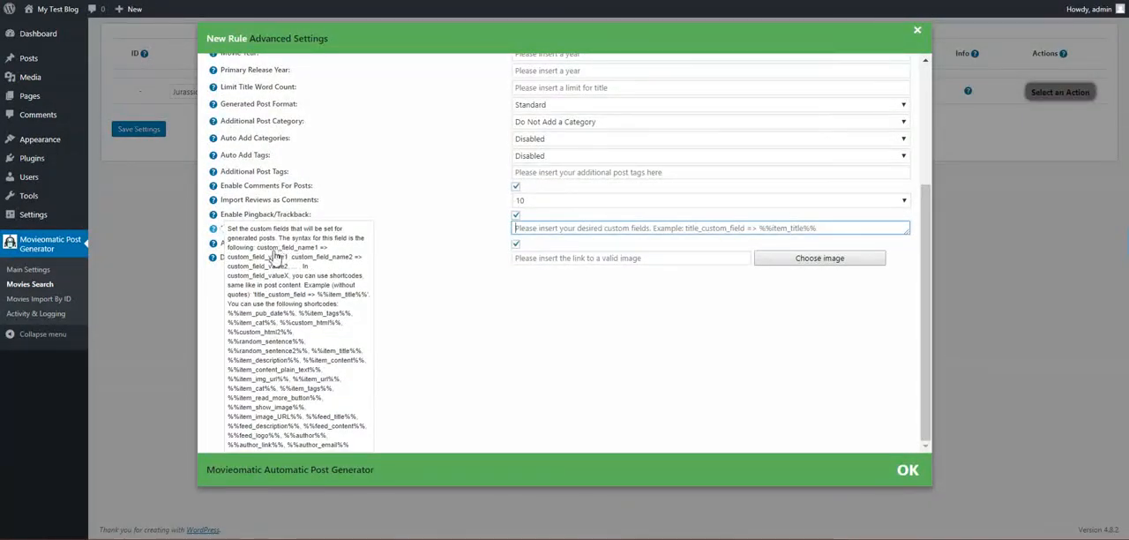
double_click(285, 247)
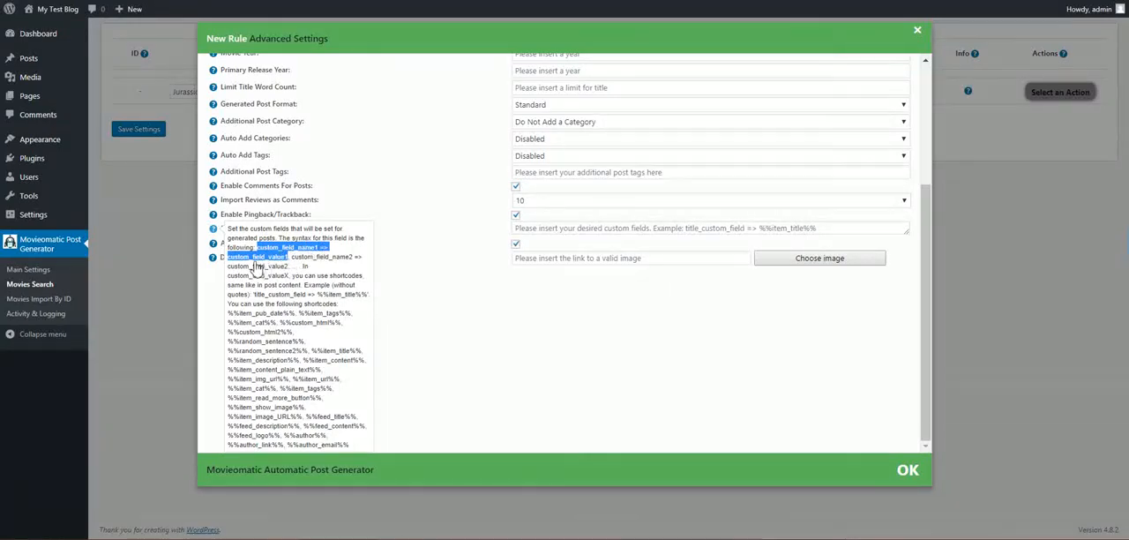
mouse_move(284, 336)
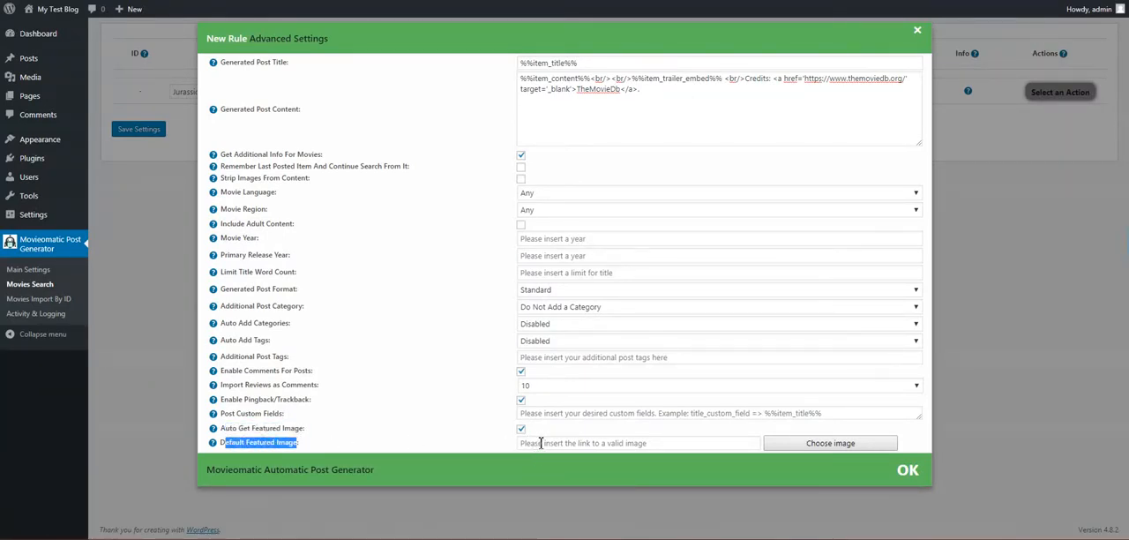
mouse_move(350, 344)
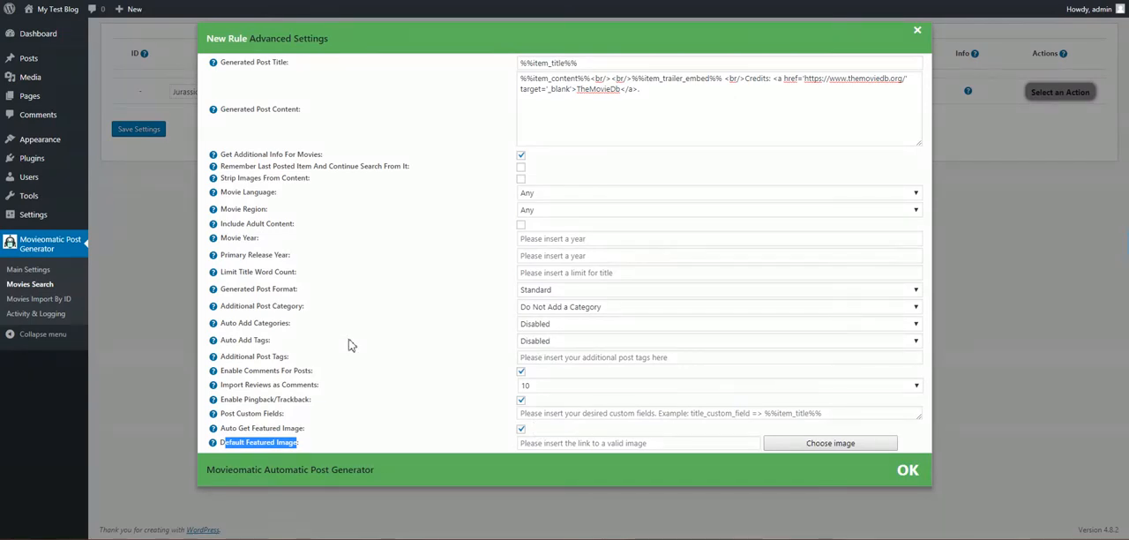
- Close the advanced settings, save the Jurassic park rule, and open the blog in a new tab
click(908, 470)
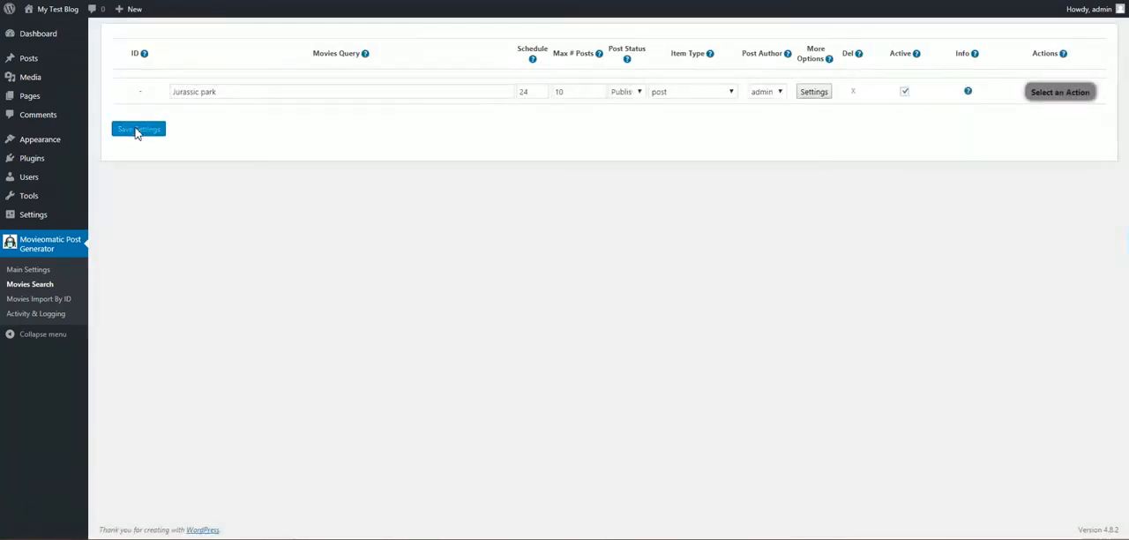
click(138, 129)
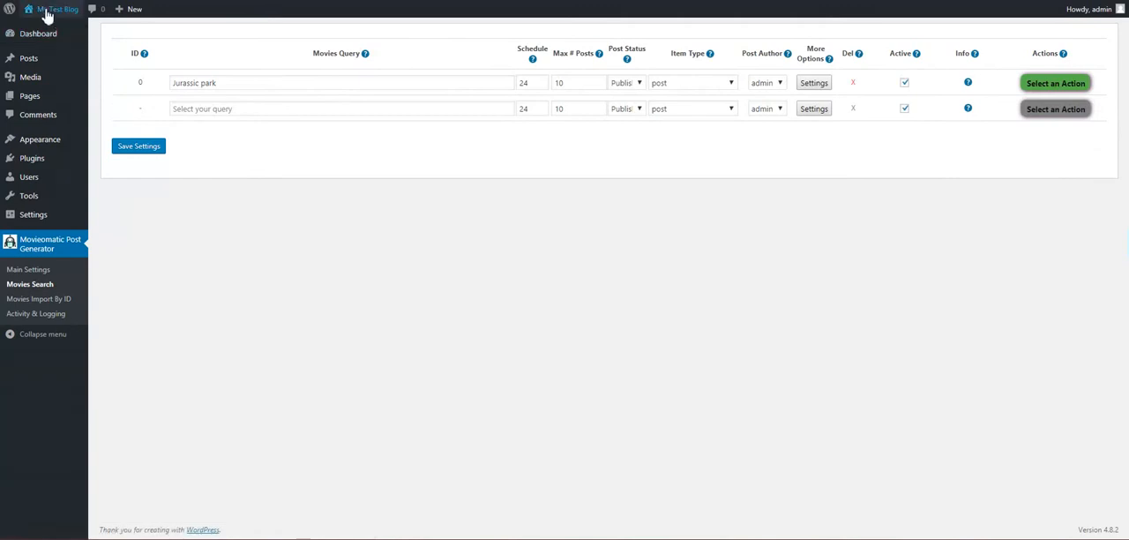
right_click(56, 9)
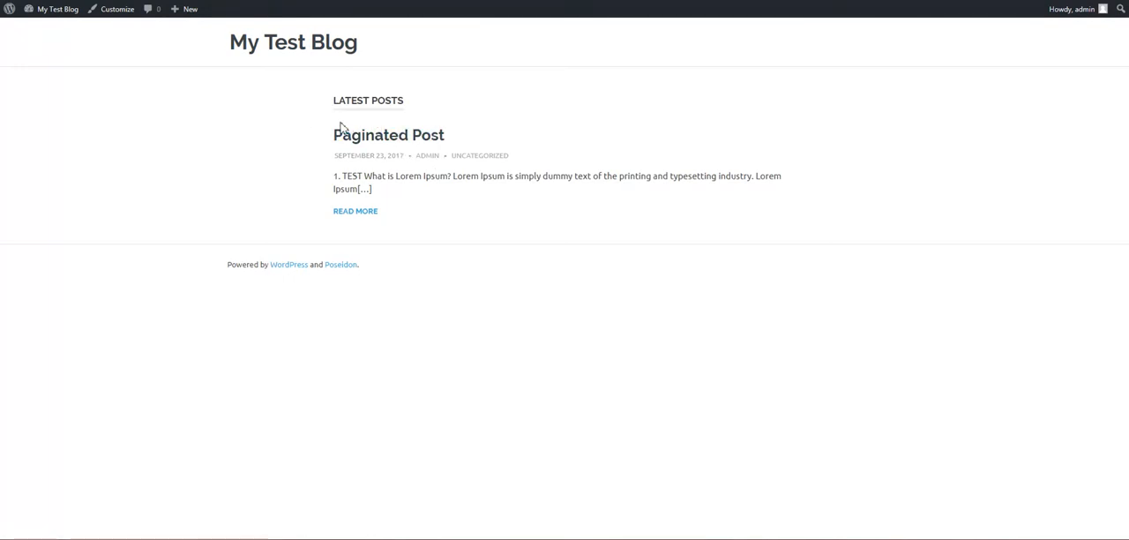
mouse_move(388, 134)
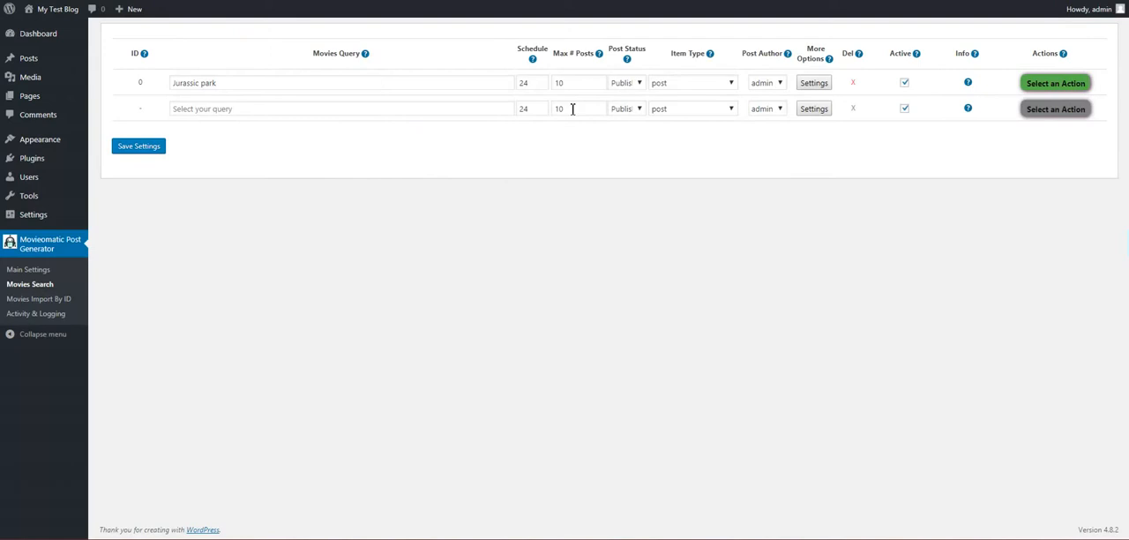
- Run rule 0 now and reopen its advanced settings
click(1056, 82)
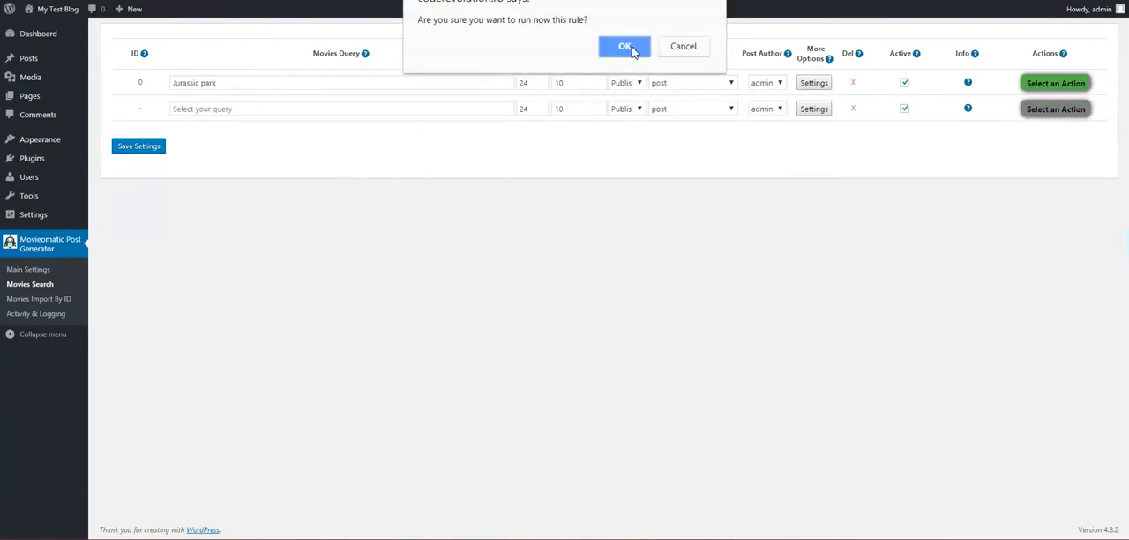
click(625, 46)
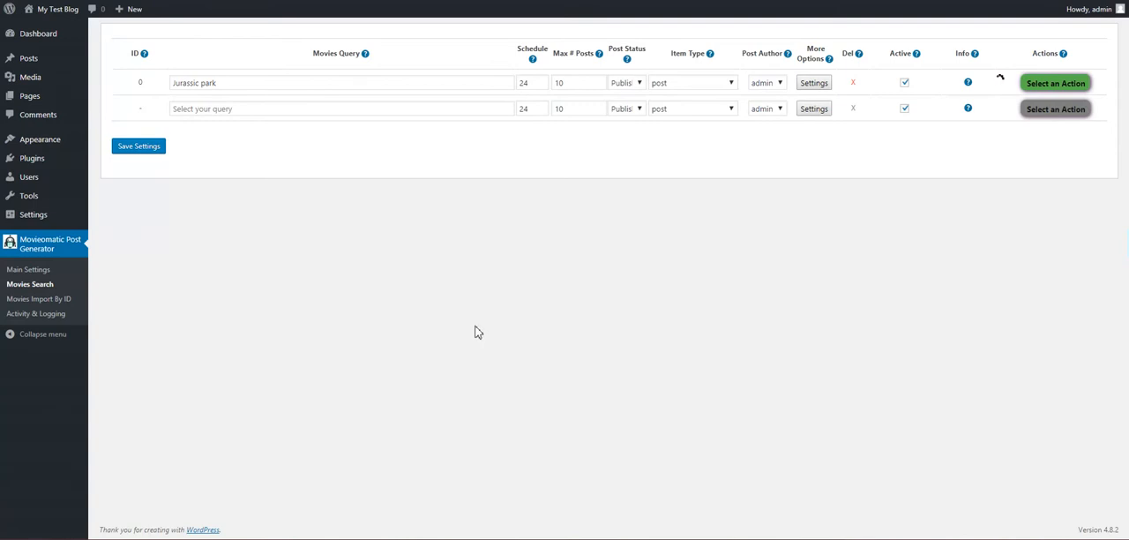
mouse_move(459, 335)
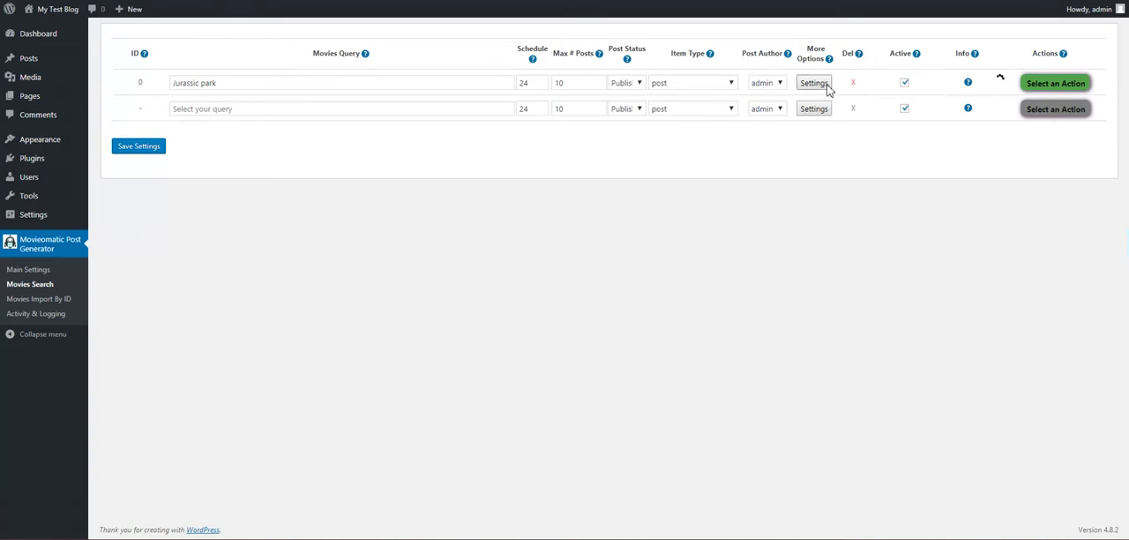
click(812, 83)
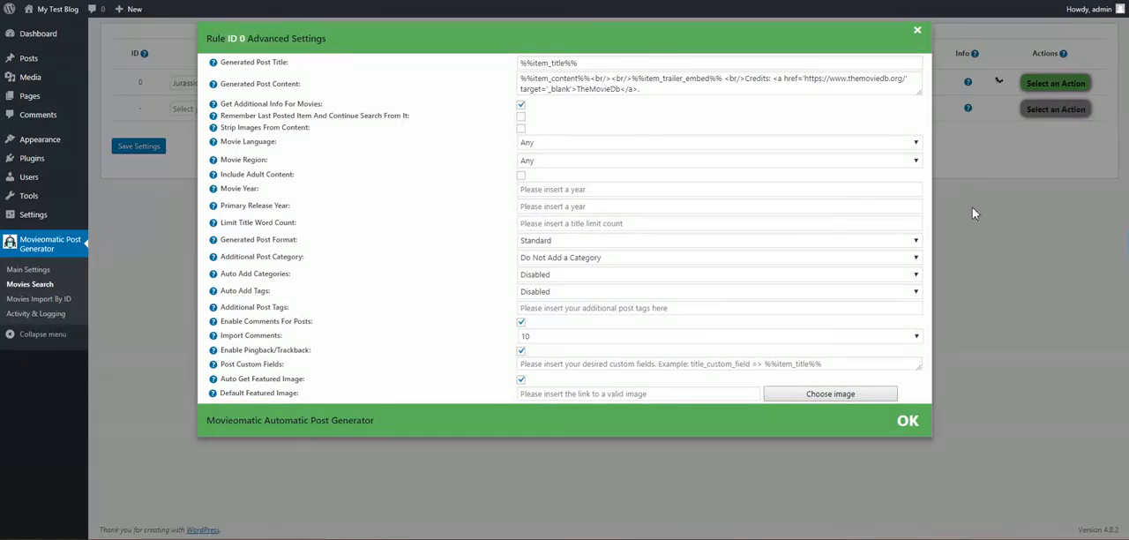
mouse_move(961, 224)
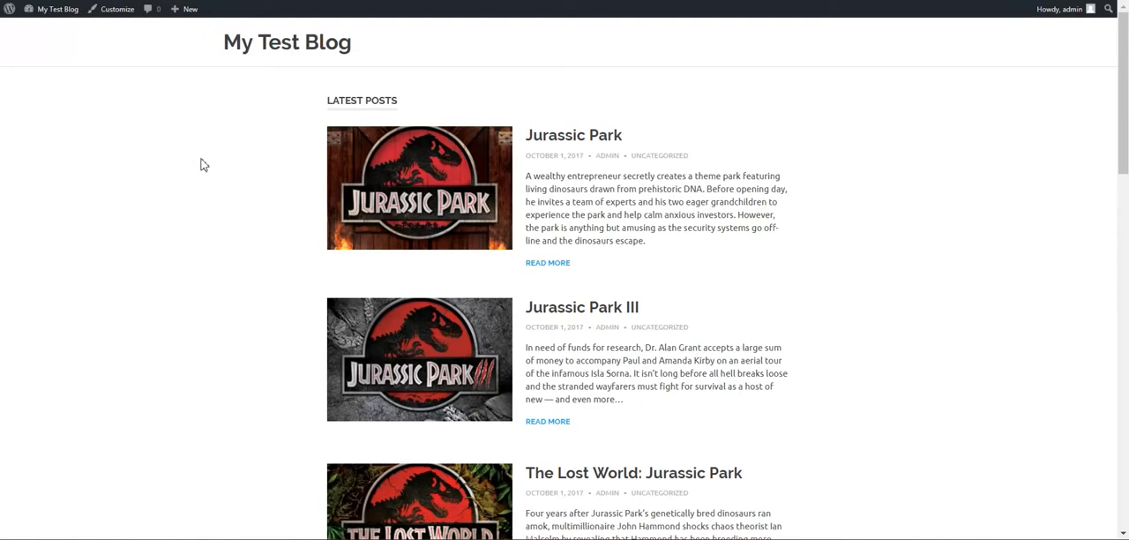
- Scroll through the imported movie posts on My Test Blog and open the Jurassic Park post
scroll(down, 3)
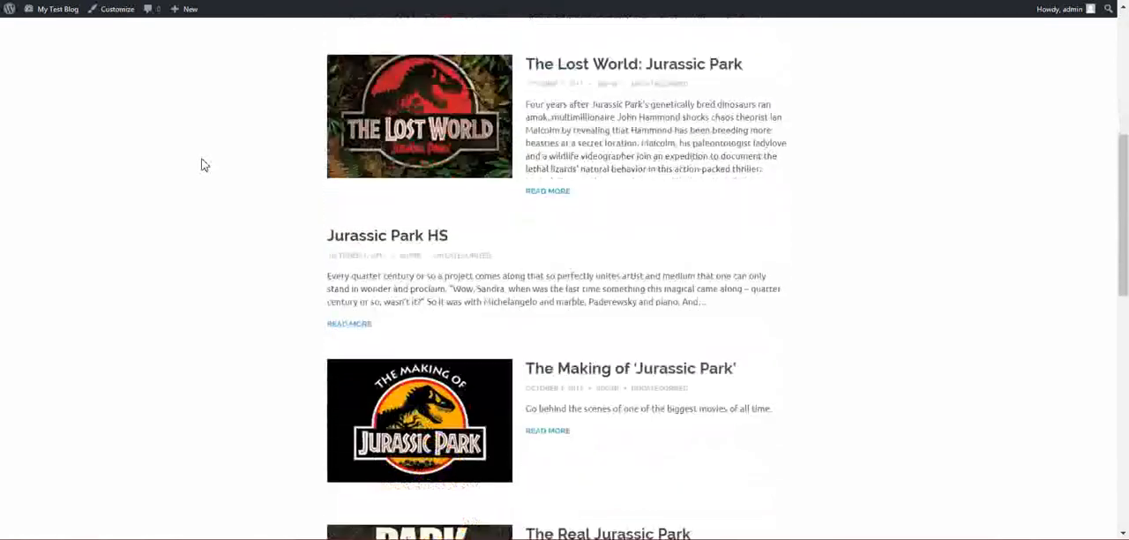
scroll(down, 3)
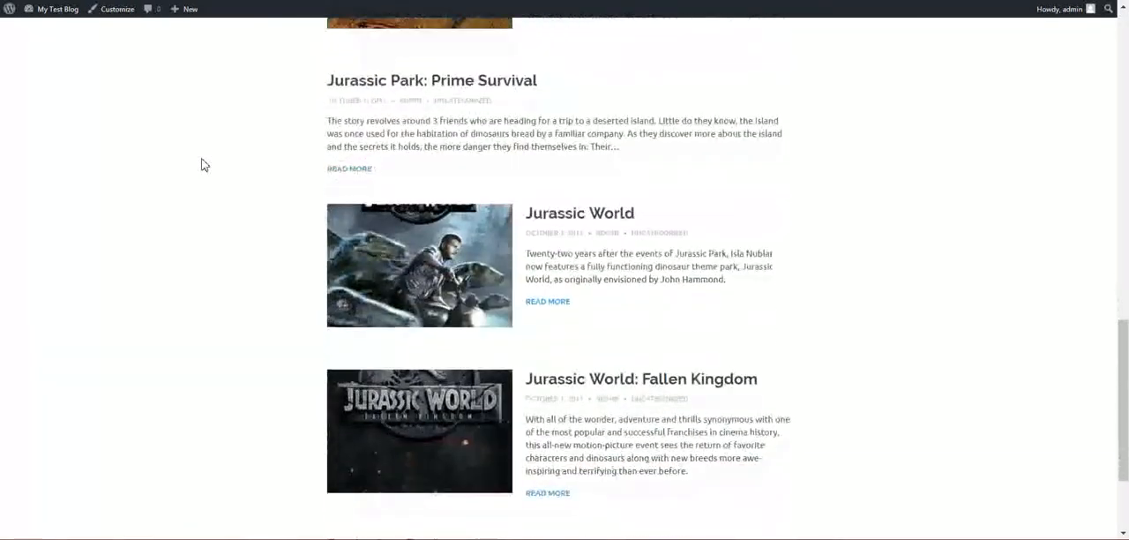
scroll(up, 3)
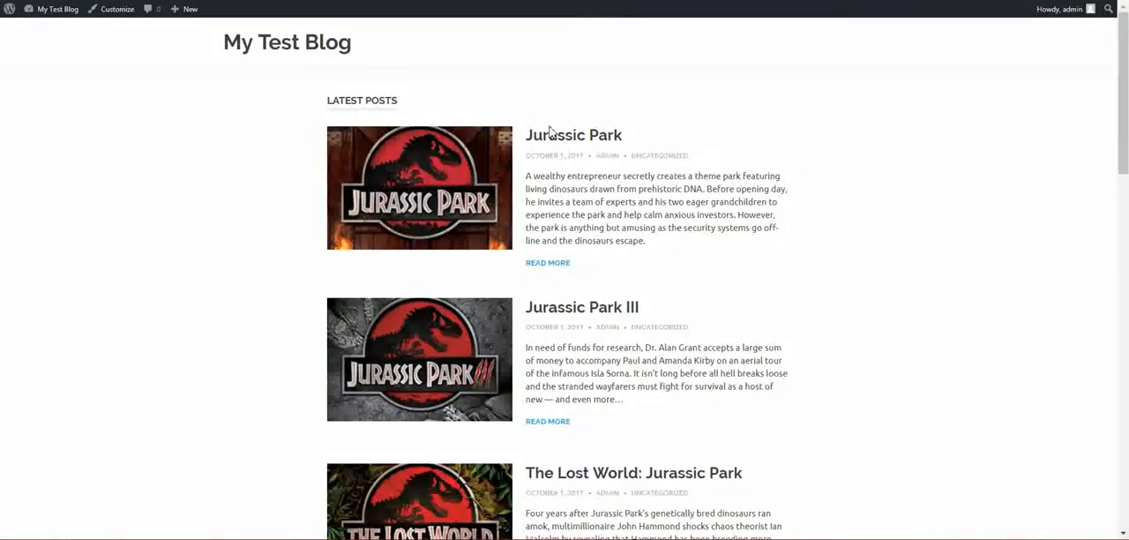
click(573, 135)
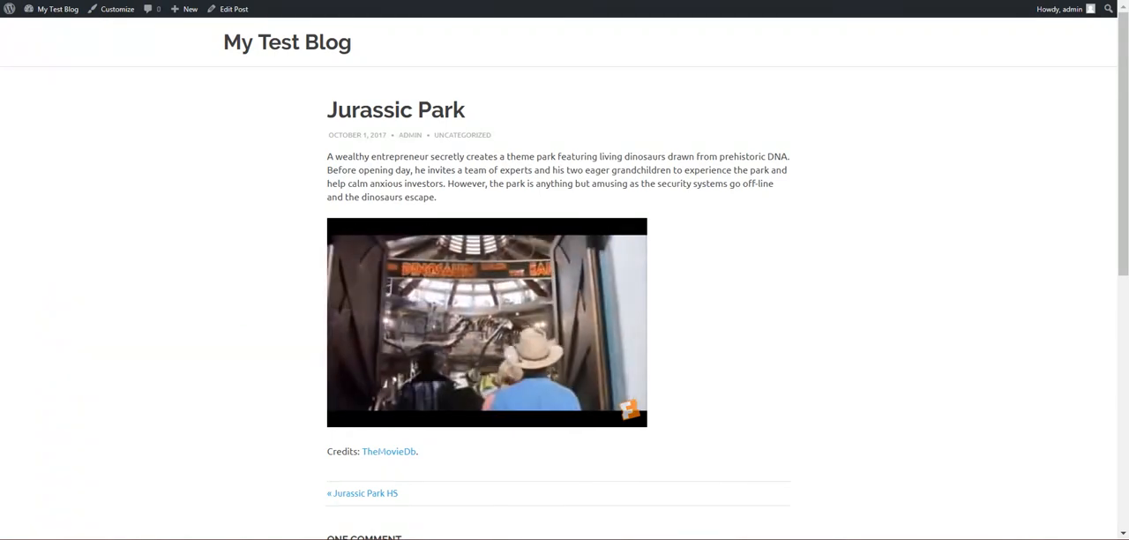
- Reopen rule 0's advanced settings and inspect the post content shortcodes, including the secondary image
click(486, 322)
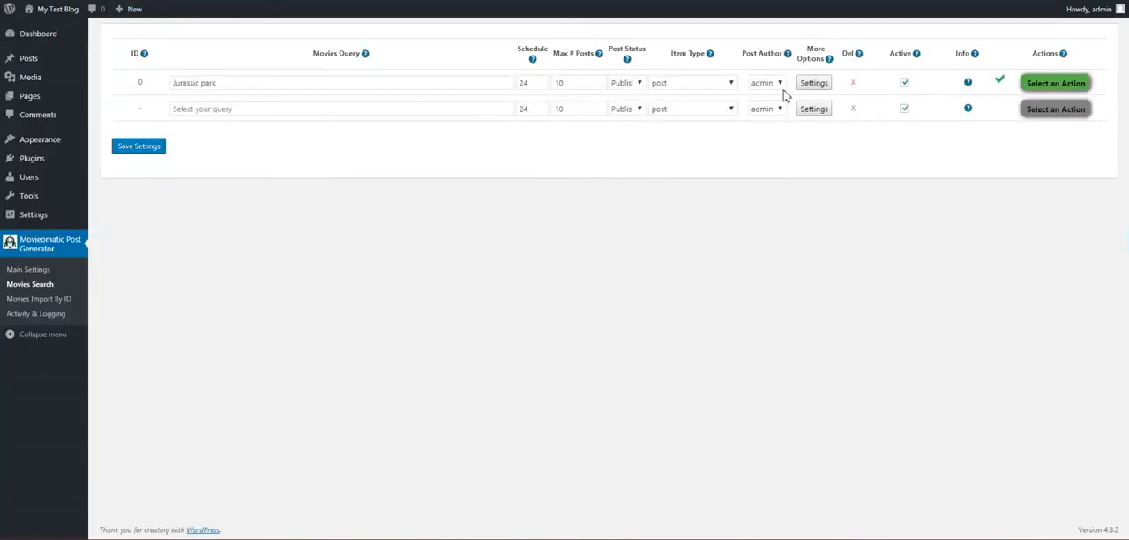
click(813, 82)
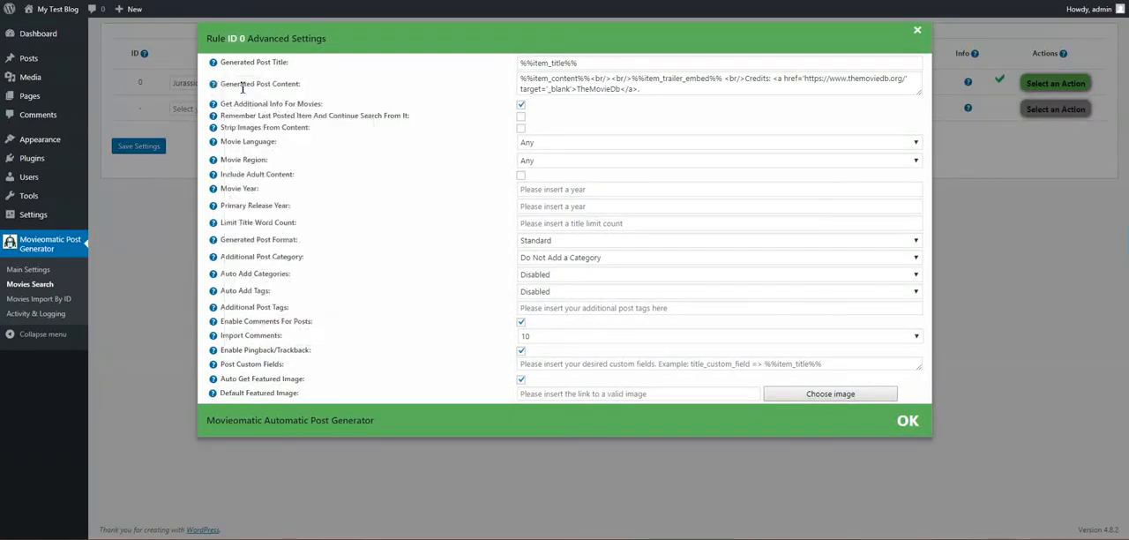
mouse_move(213, 62)
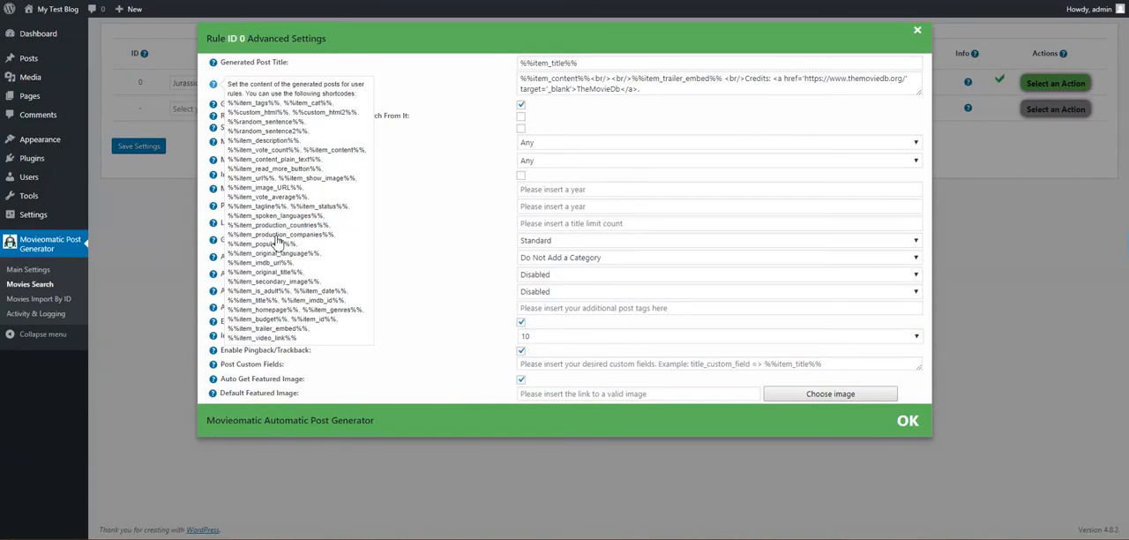
double_click(265, 243)
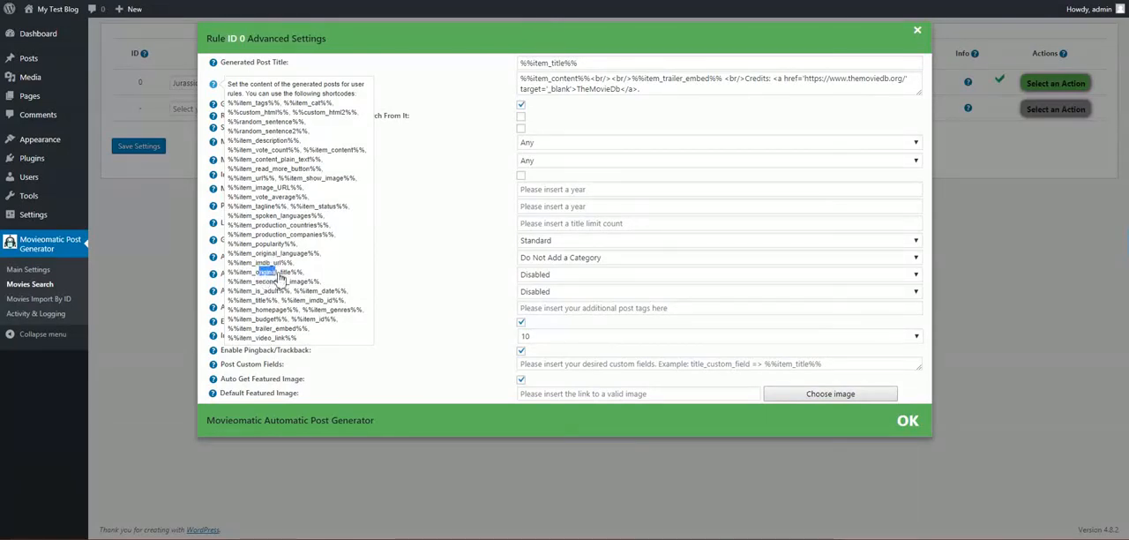
double_click(269, 277)
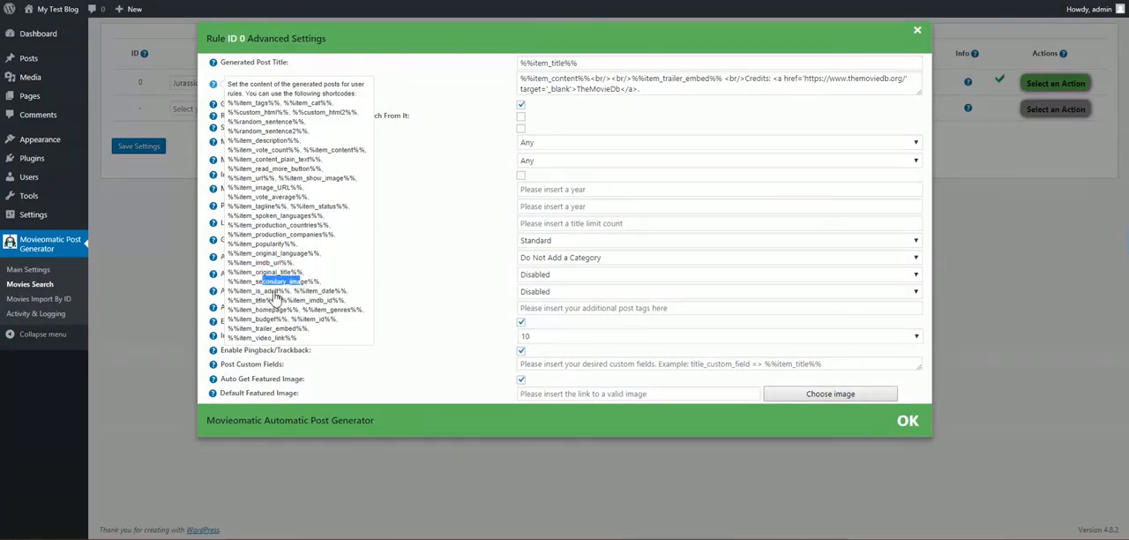
mouse_move(306, 338)
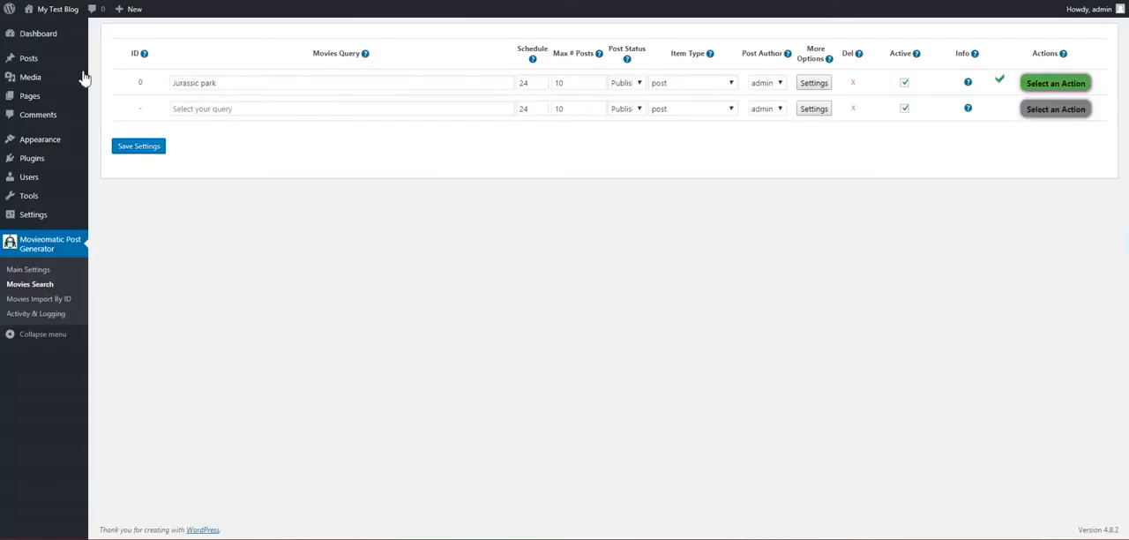
- Open Movies Import By ID and check the Movie ID Source options, keeping IMDB ID
click(38, 298)
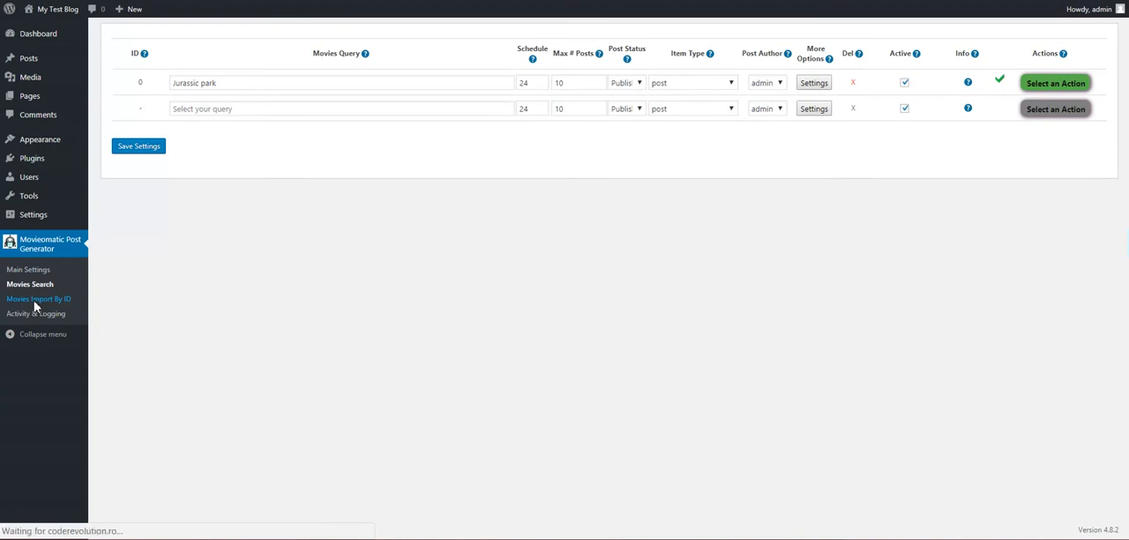
click(38, 298)
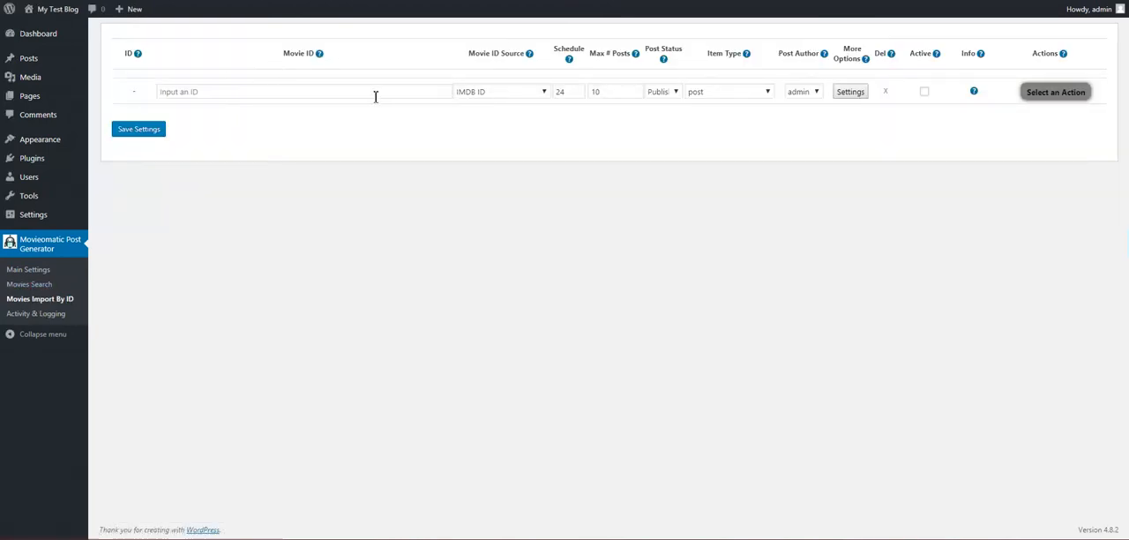
click(304, 91)
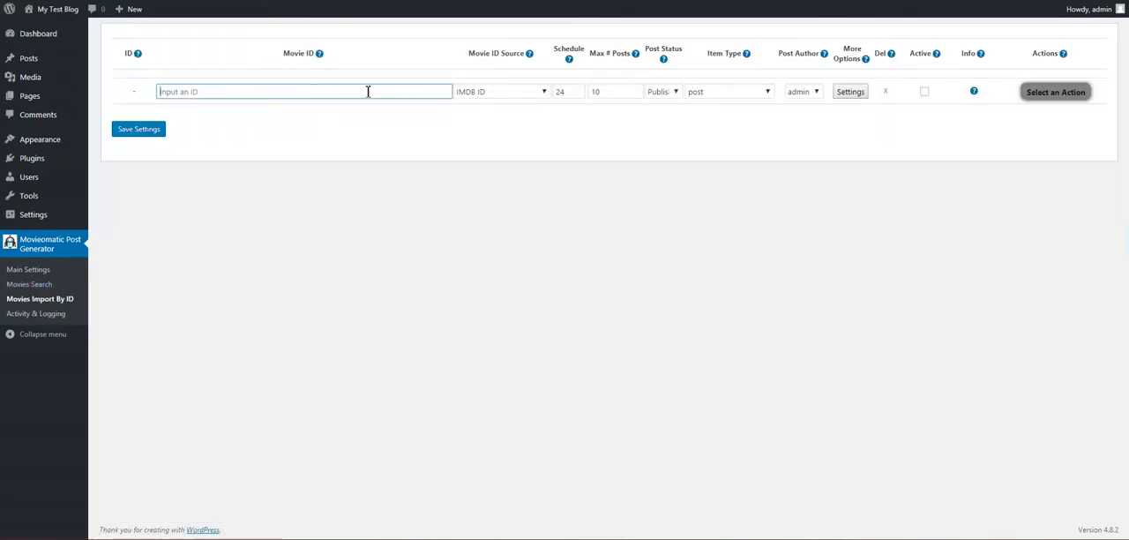
click(500, 91)
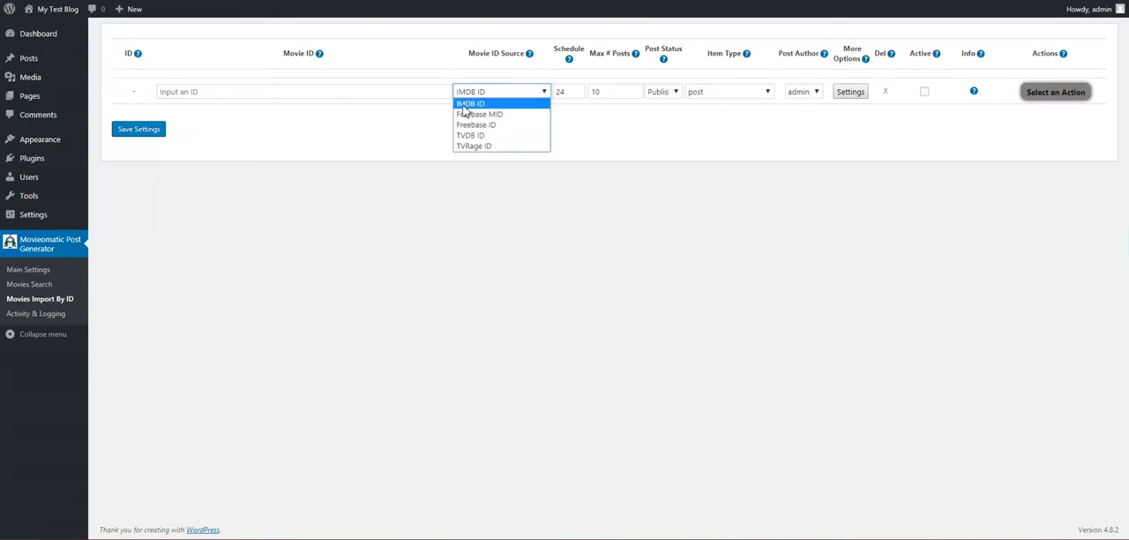
mouse_move(483, 125)
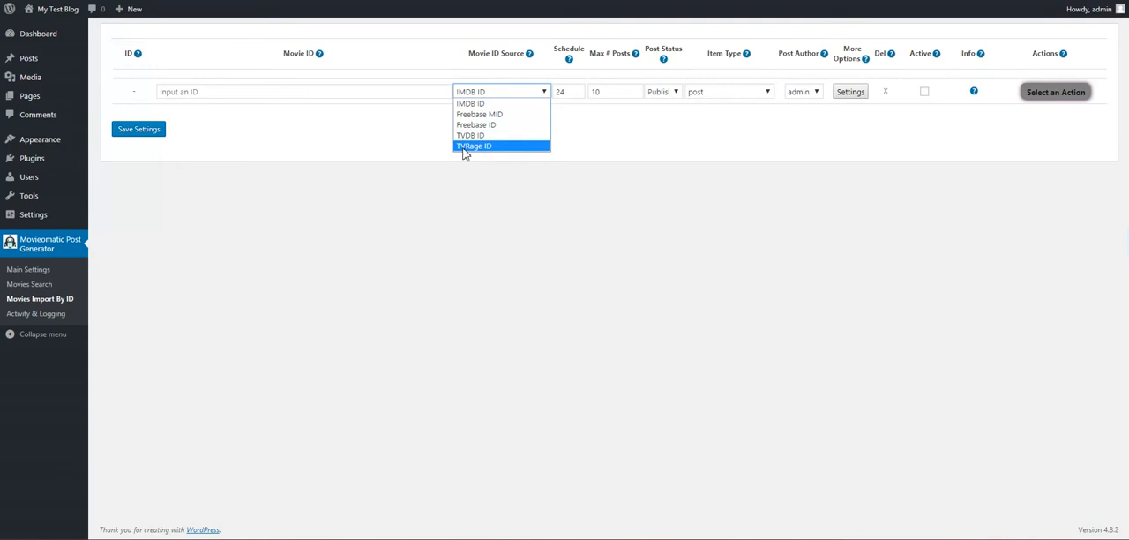
click(470, 103)
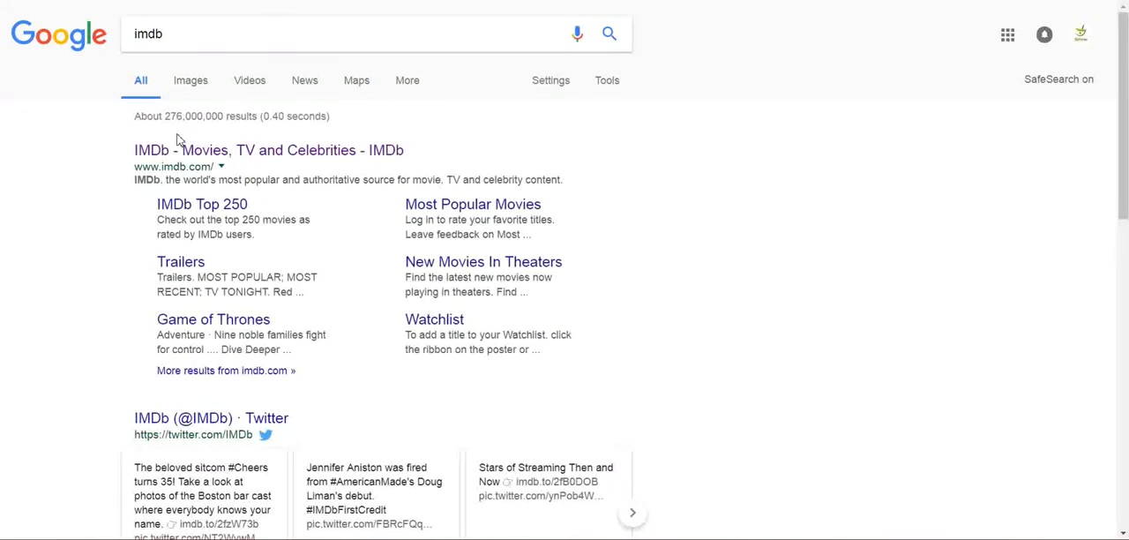
- Go to the IMDb Indiana Jones and the Last Crusade page and select its ID tt0097576
click(268, 149)
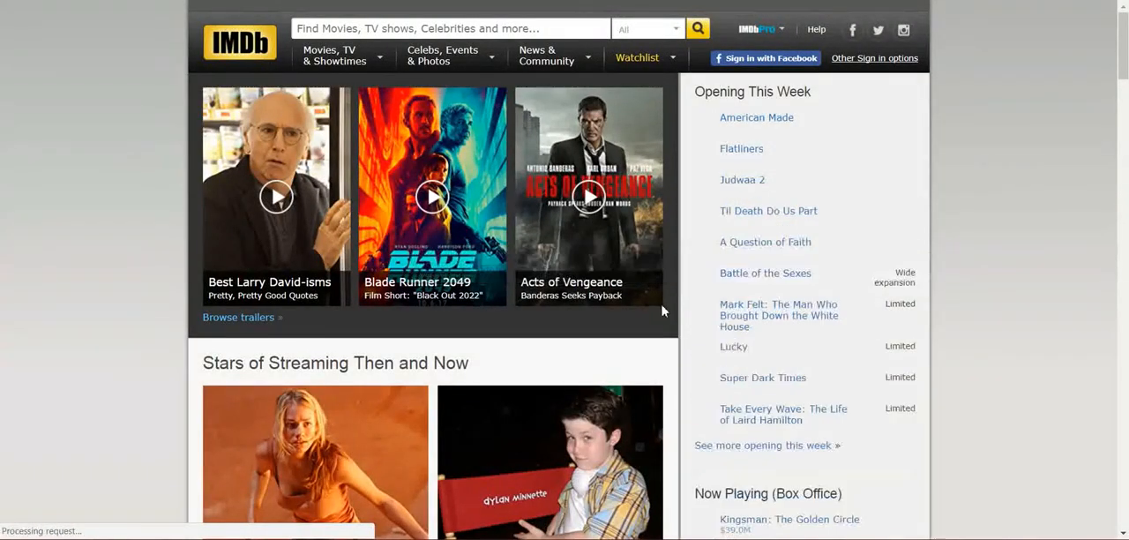
scroll(down, 3)
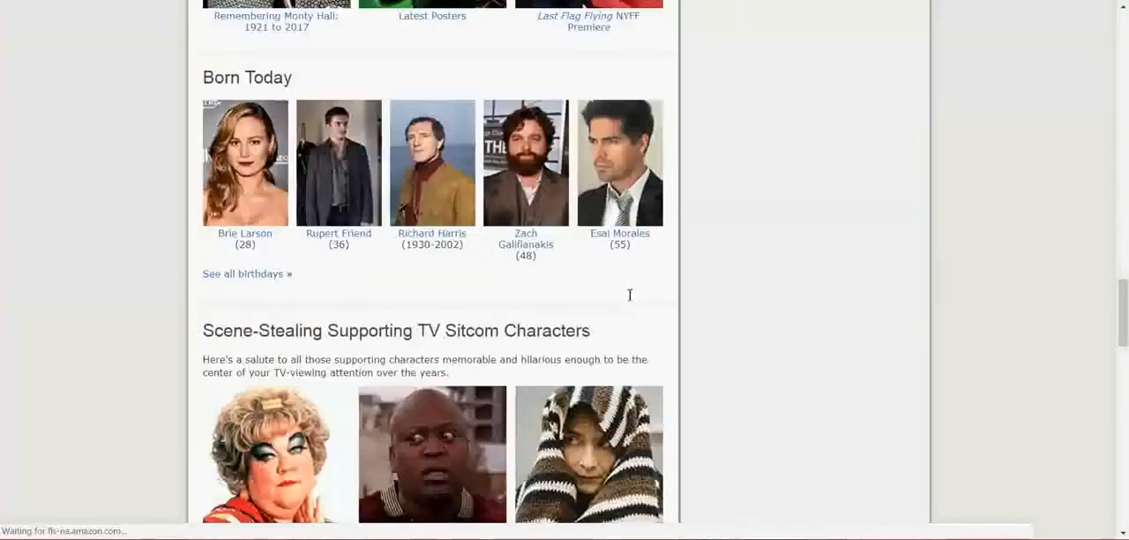
scroll(down, 3)
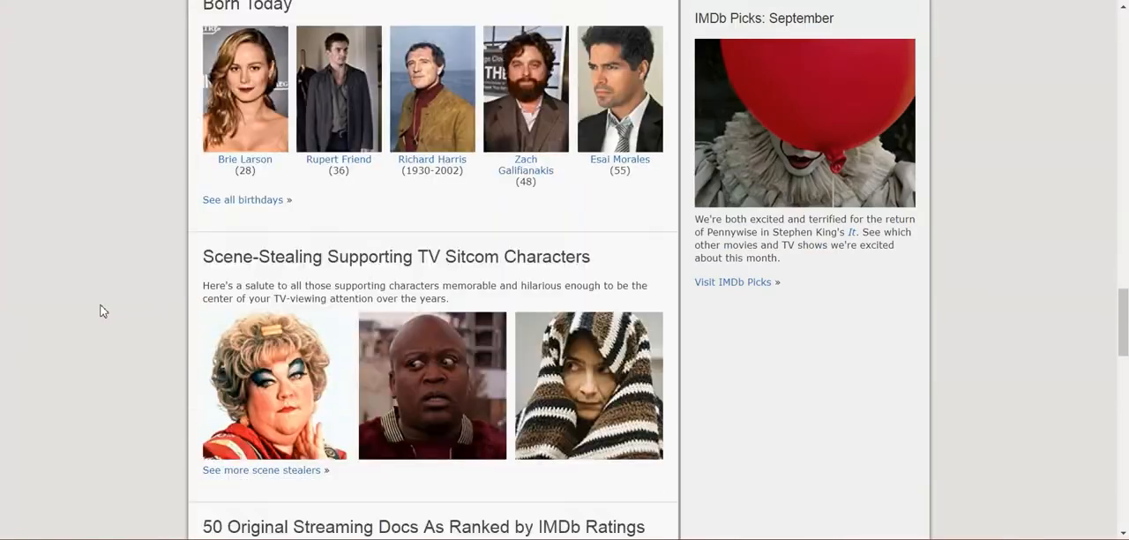
scroll(down, 3)
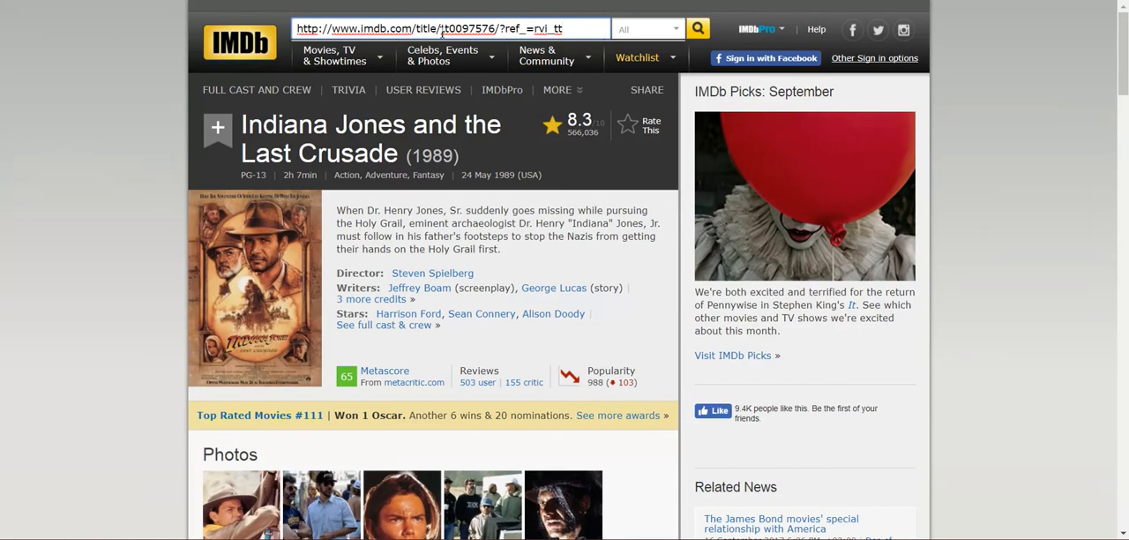
double_click(469, 28)
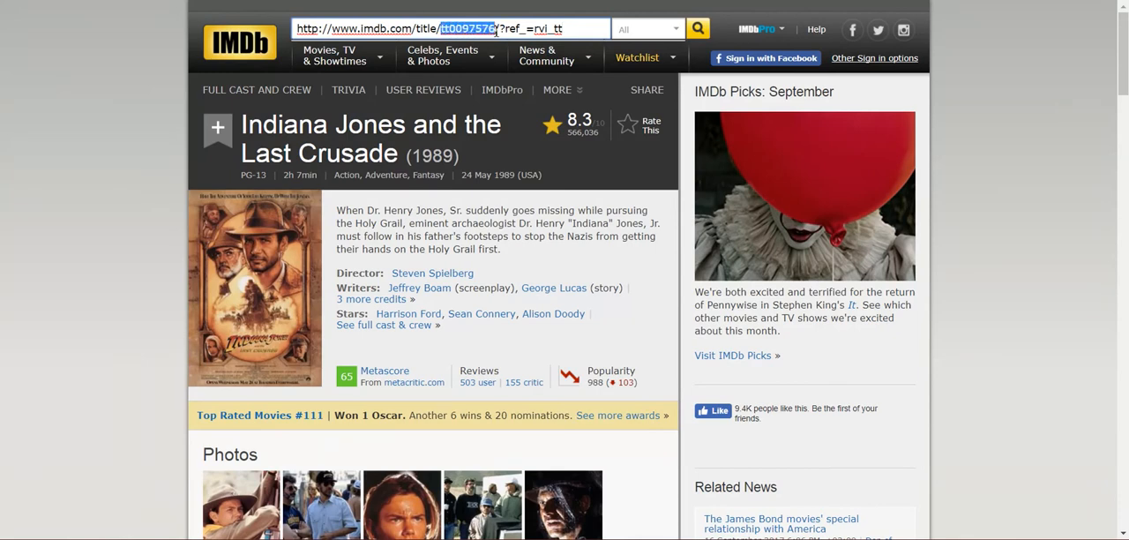
mouse_move(239, 42)
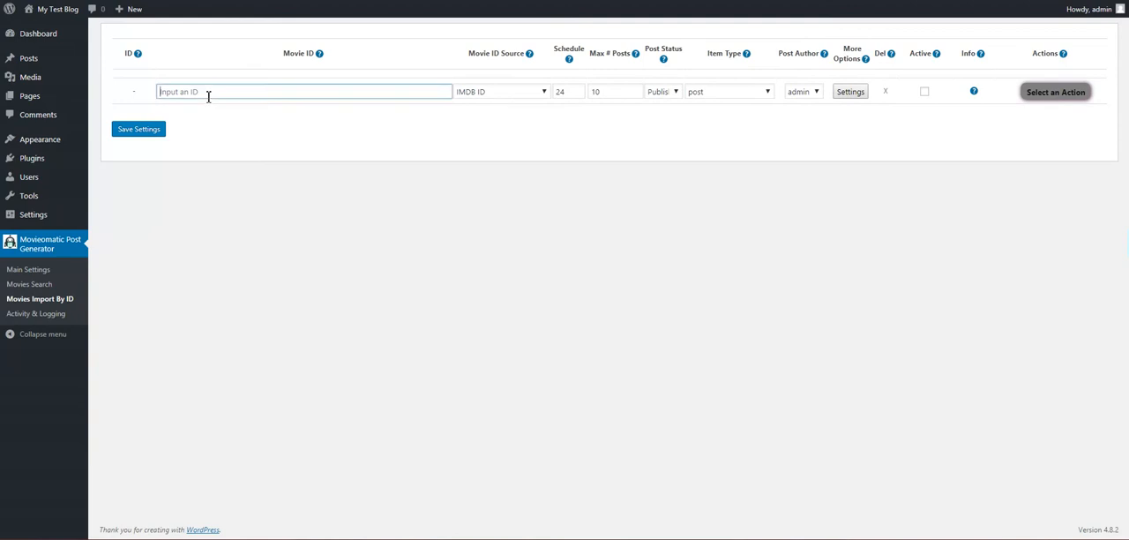
- Enter tt0097576 as the rule's Movie ID and open its advanced settings
text(tt0097576)
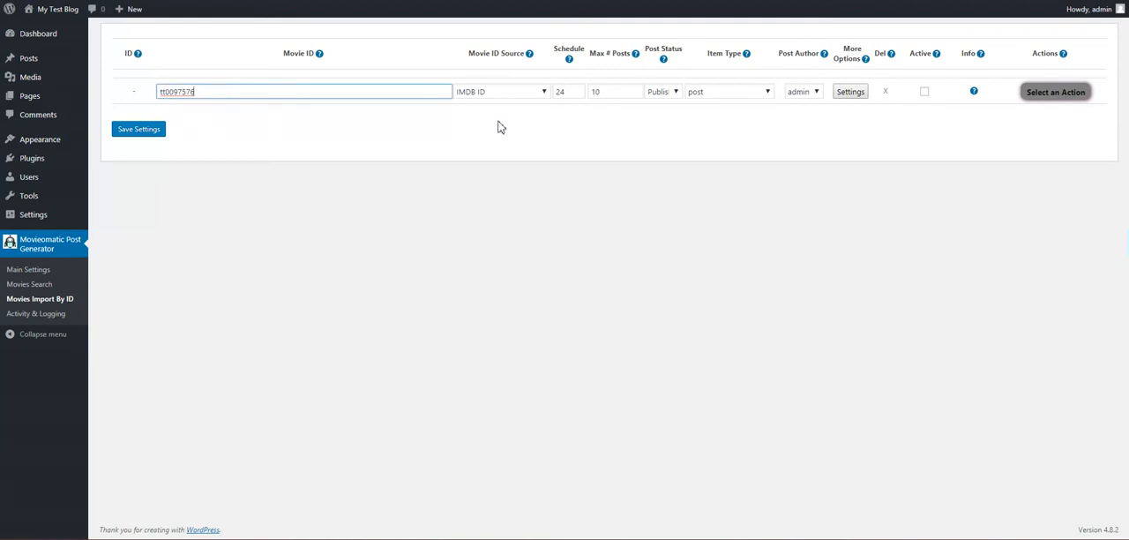
mouse_move(520, 113)
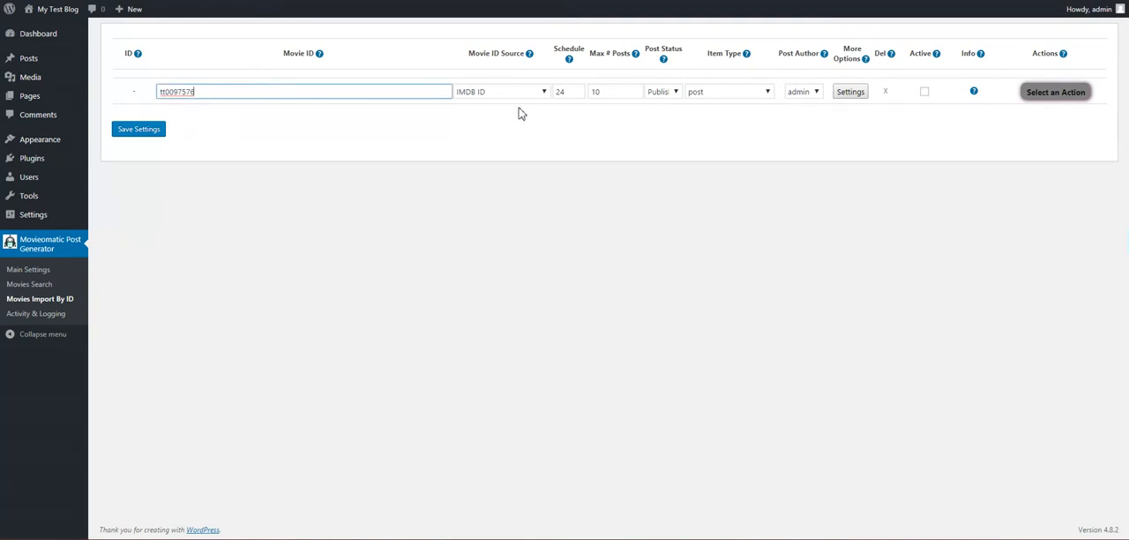
click(849, 91)
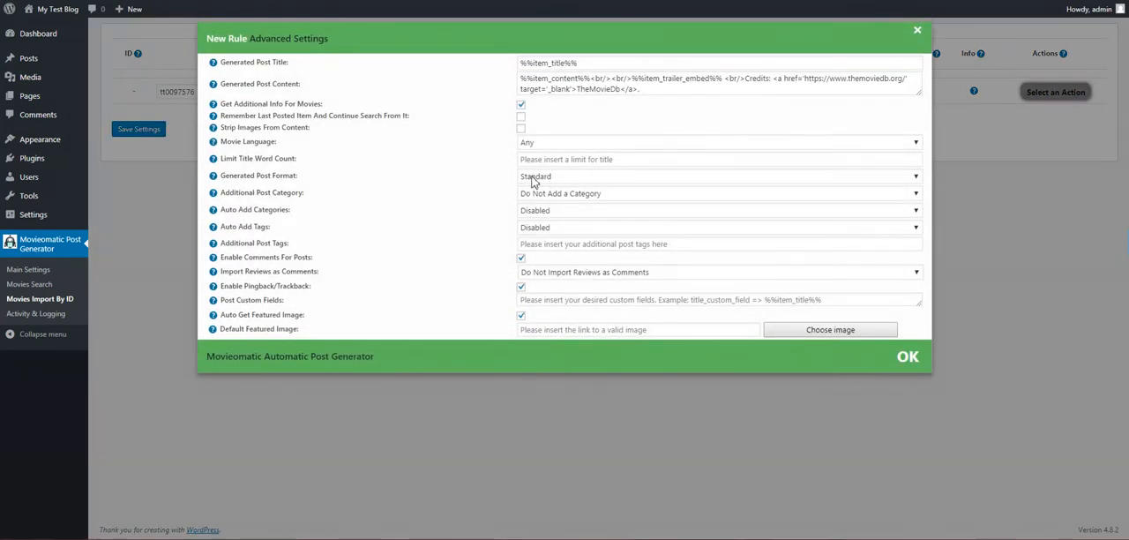
mouse_move(450, 207)
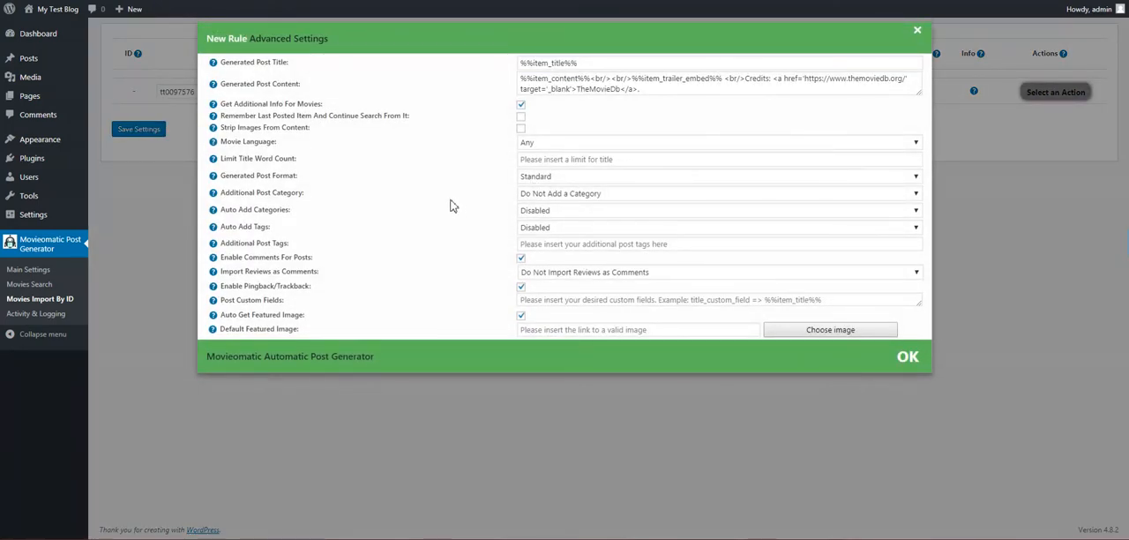
mouse_move(456, 215)
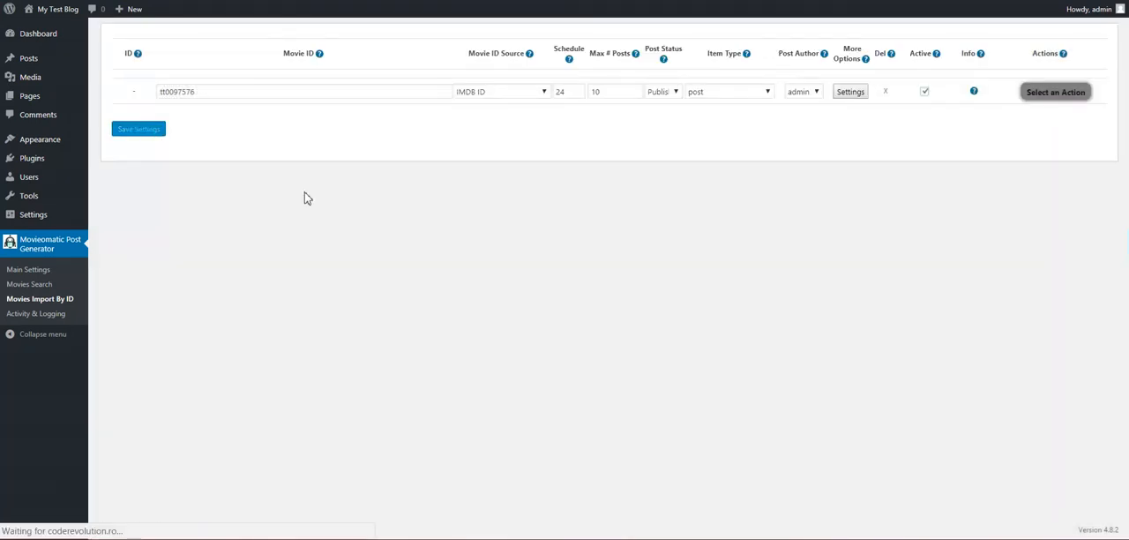
- Run the saved tt0097576 rule 0 immediately from its action menu
click(139, 129)
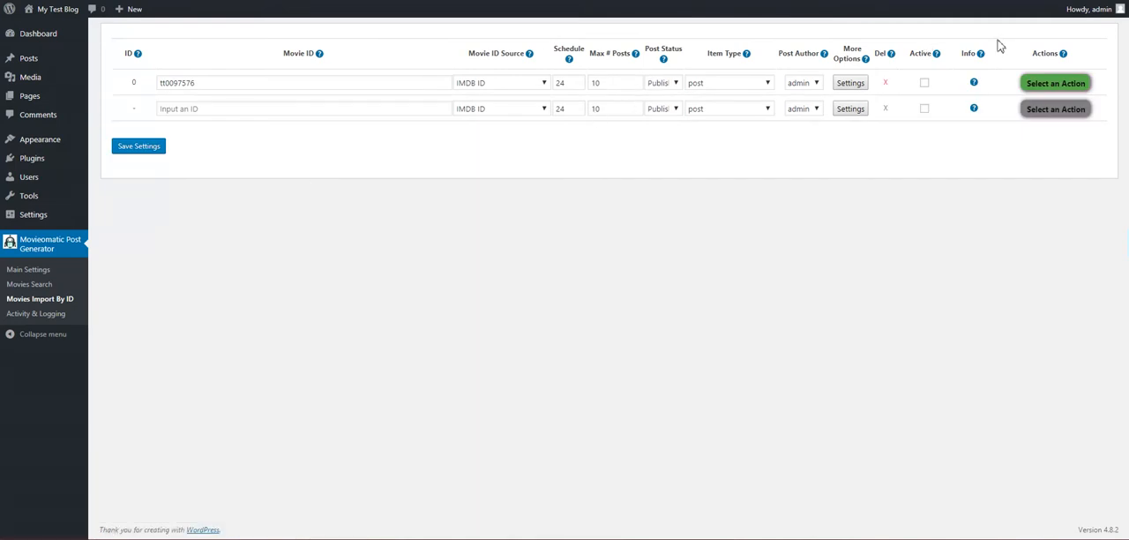
click(1056, 82)
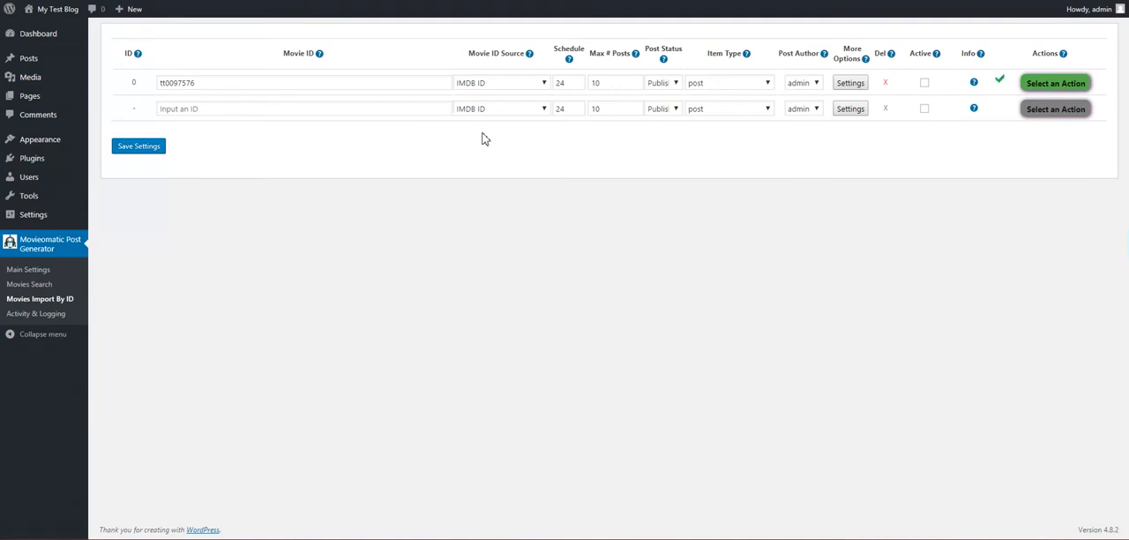
mouse_move(849, 128)
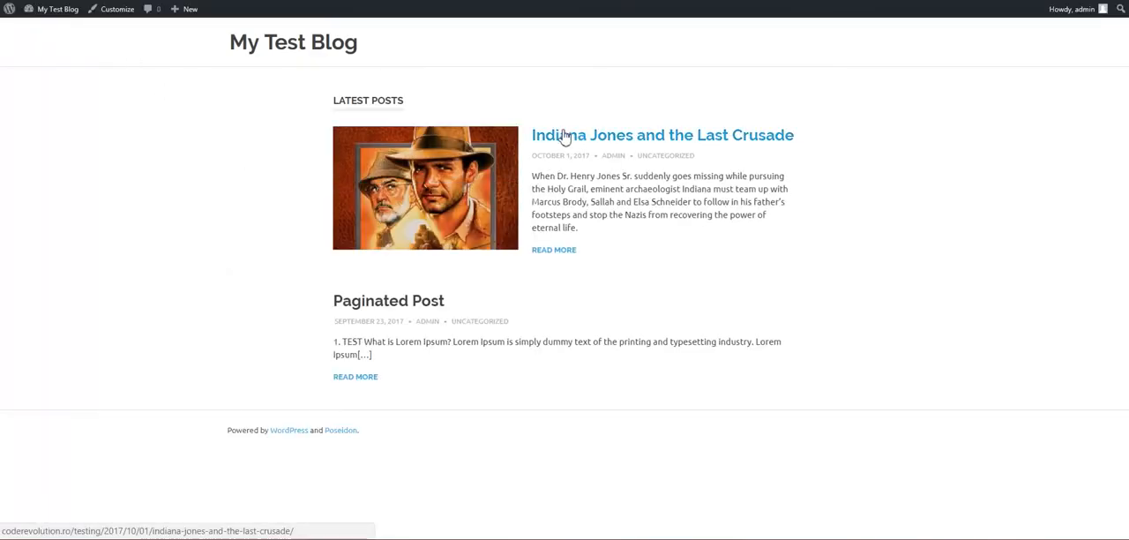
- Open the Indiana Jones and the Last Crusade post, then play and pause its trailer
click(661, 134)
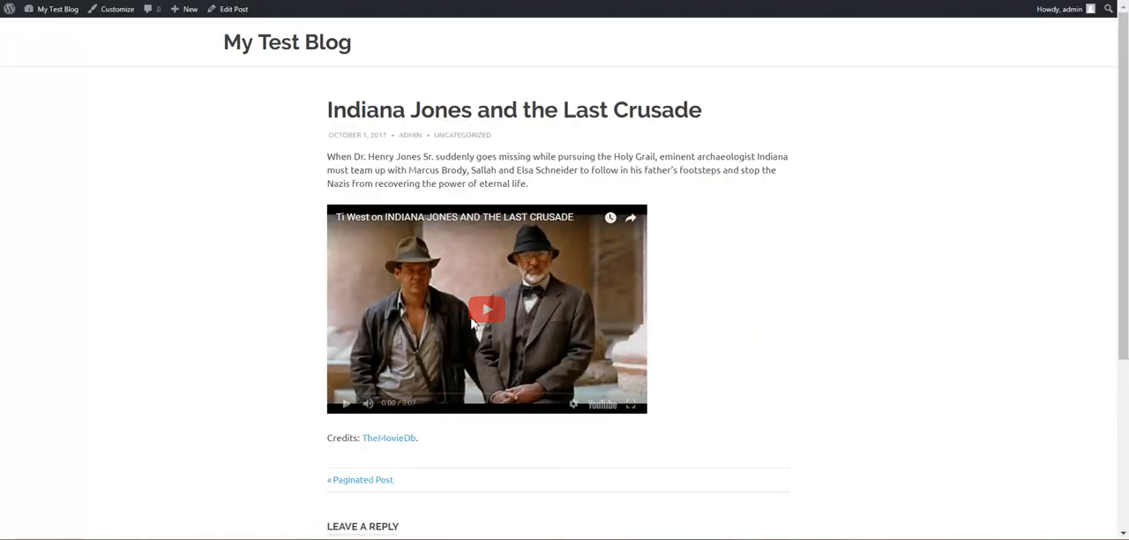
click(486, 309)
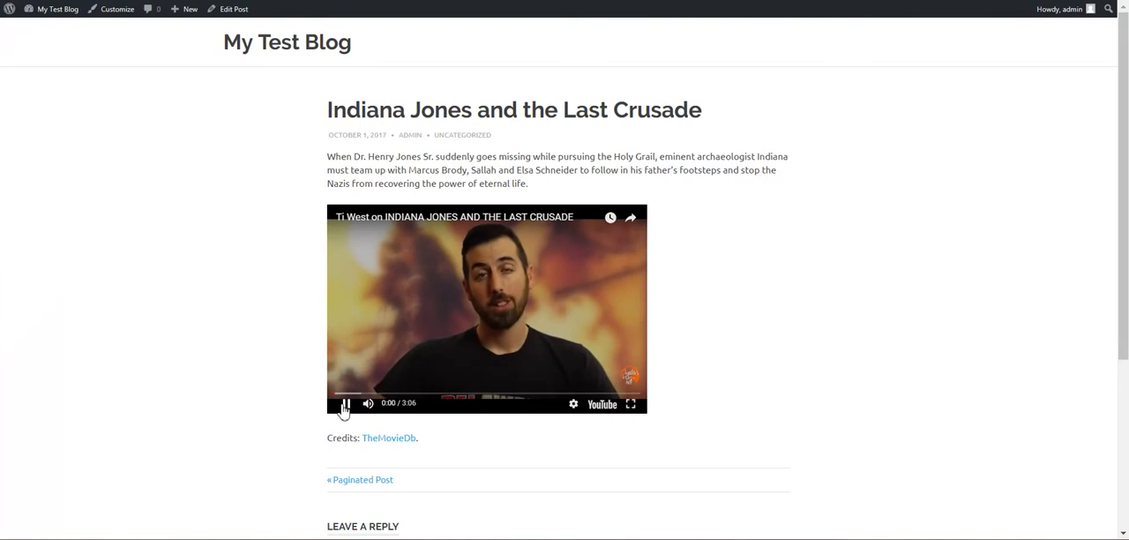
click(345, 404)
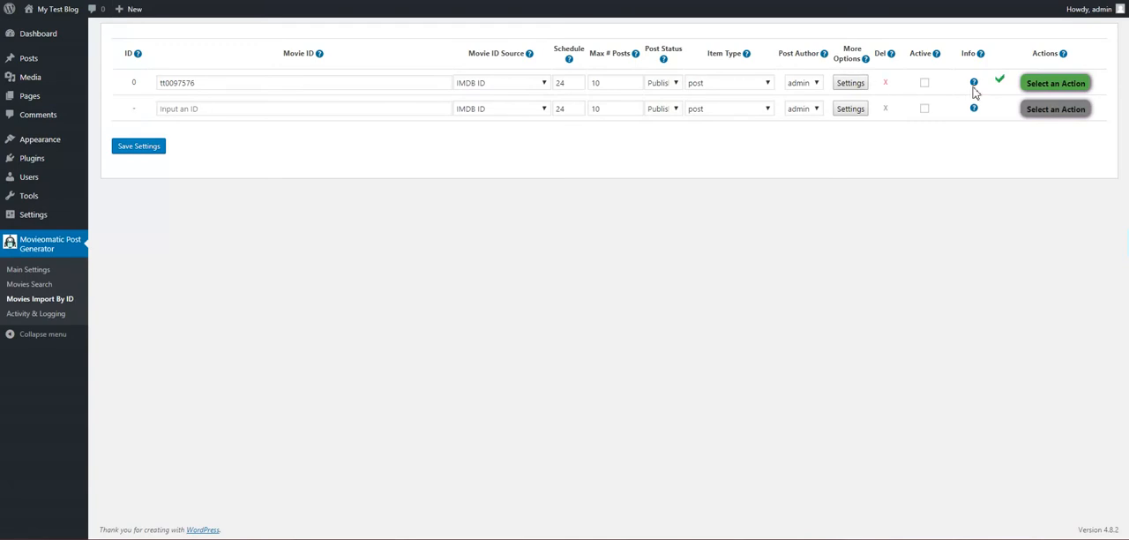
- Delete all posts generated by the tt0097576 rule, confirming the warning
click(1055, 83)
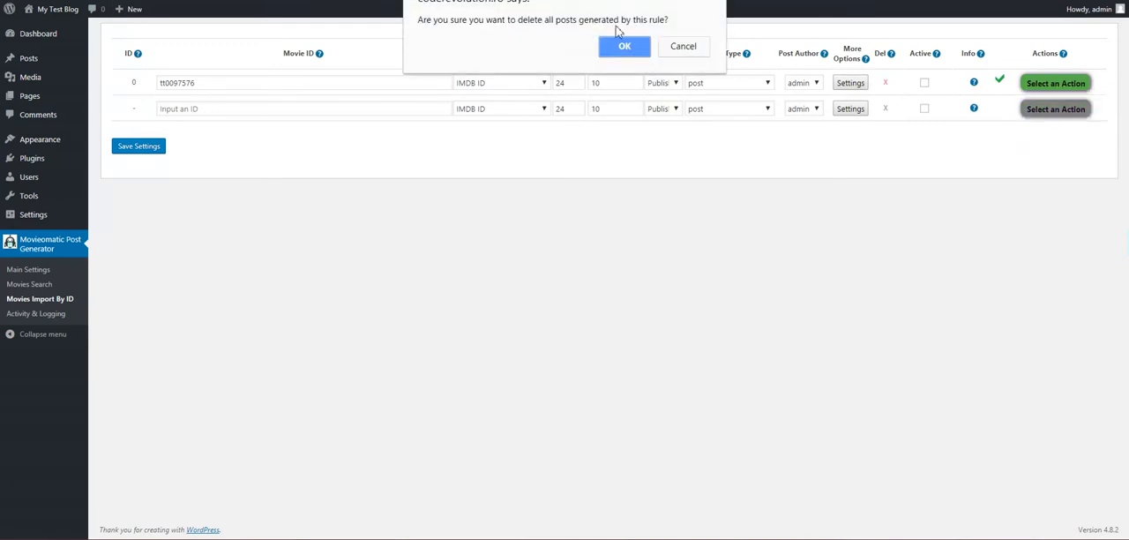
click(623, 45)
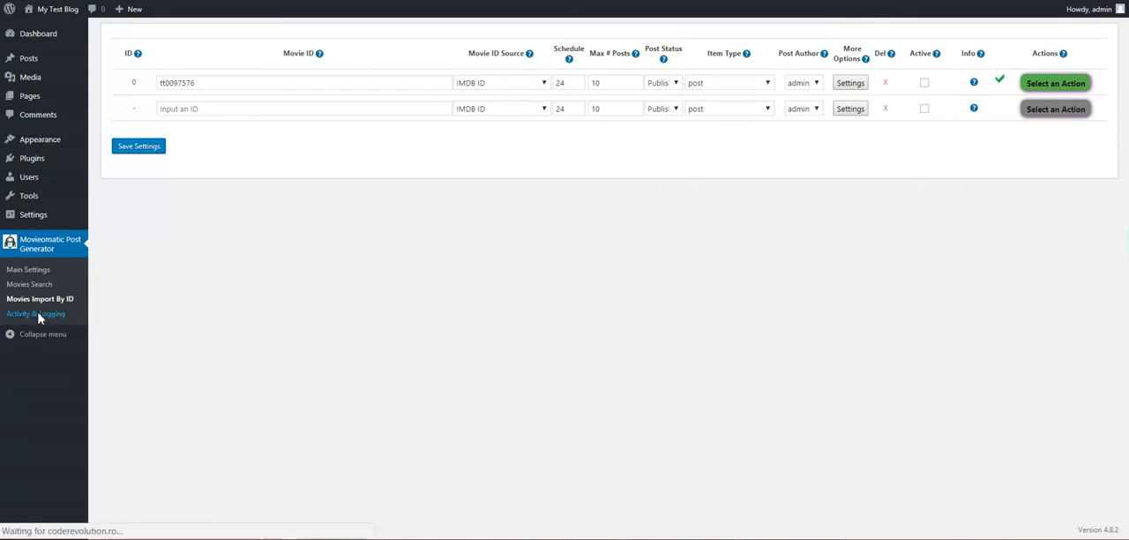
- Review Activity & Logging: no running rules and an empty activity log
click(36, 313)
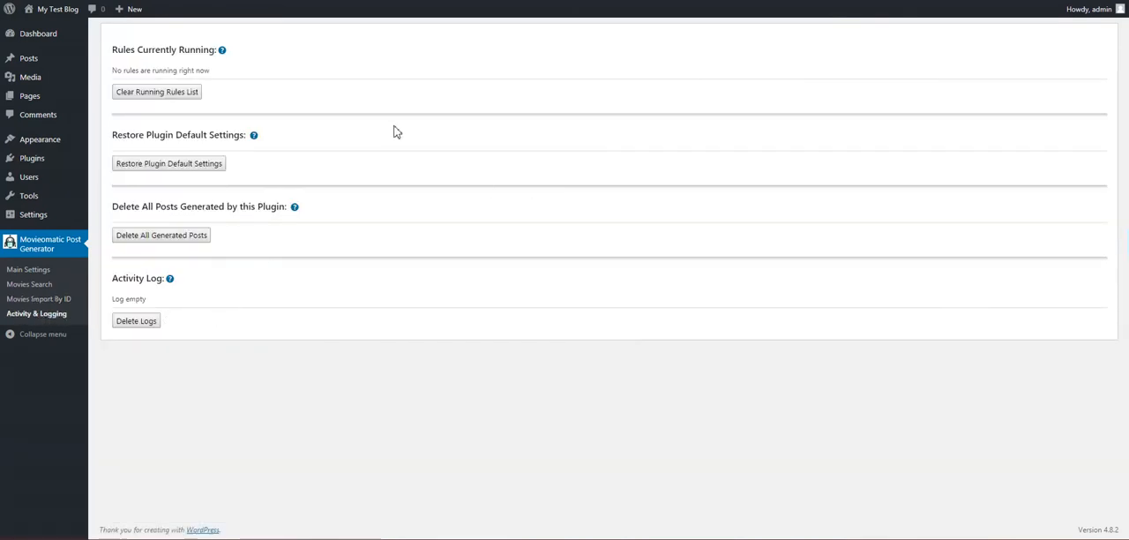
drag(112, 50, 179, 71)
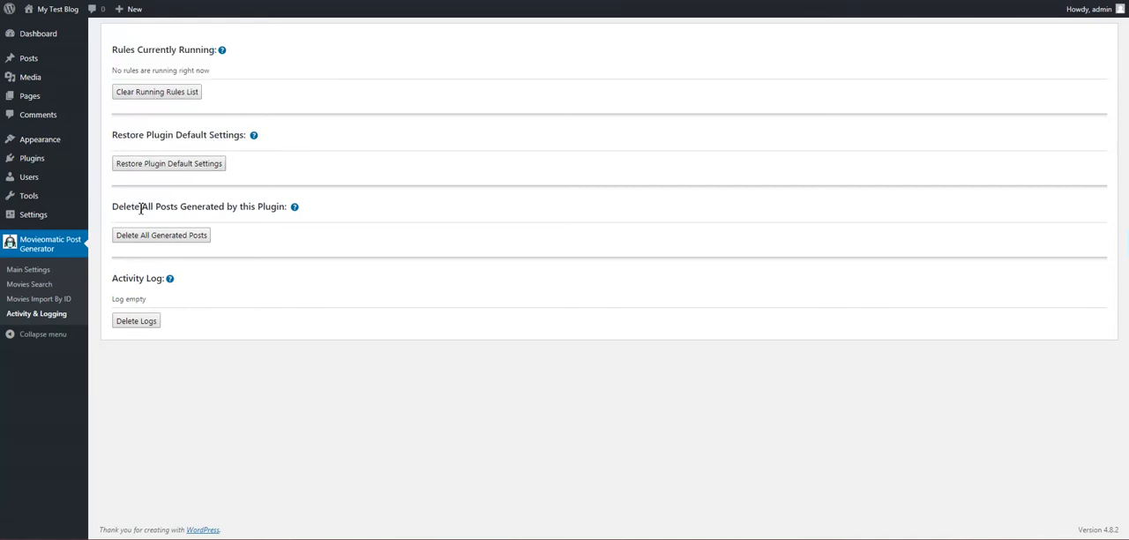
drag(122, 206, 250, 206)
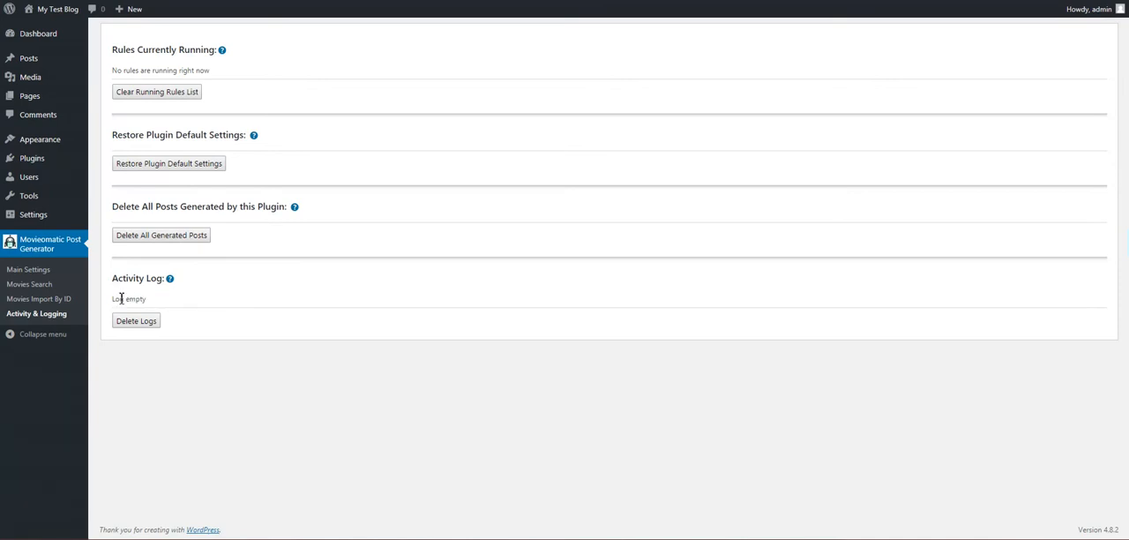
double_click(135, 299)
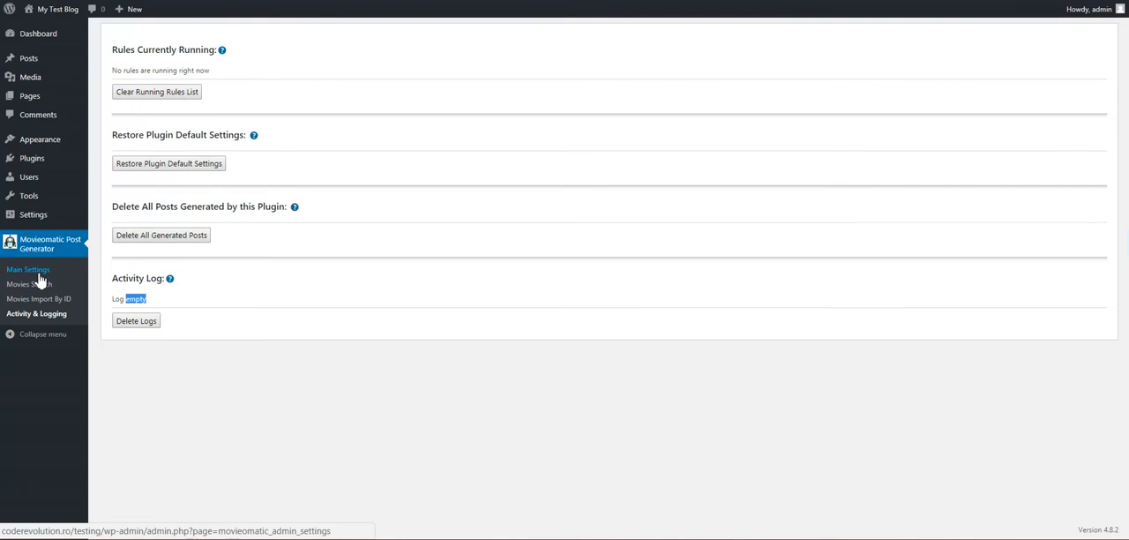
mouse_move(38, 284)
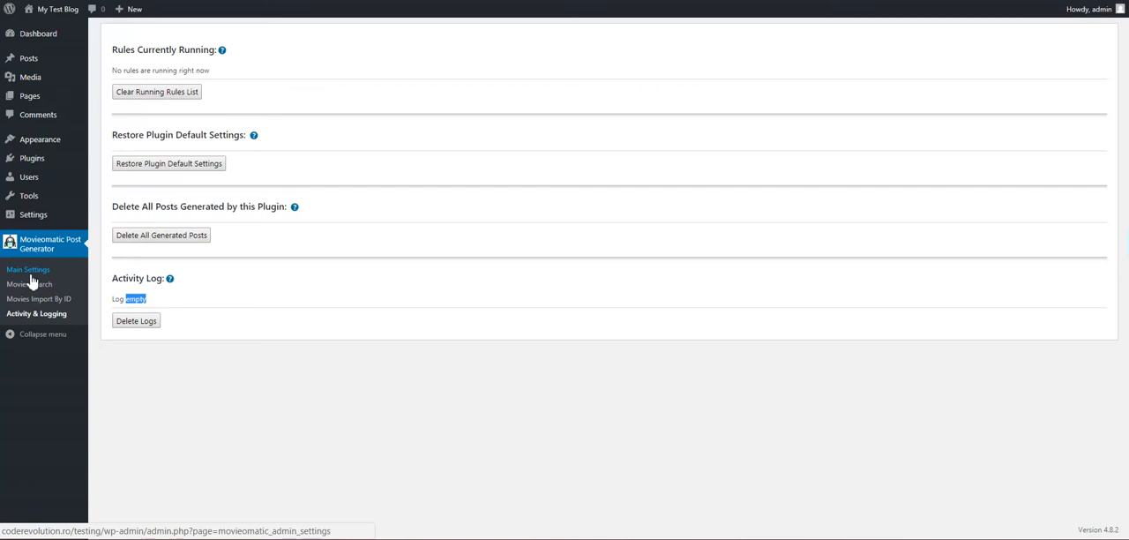
mouse_move(65, 283)
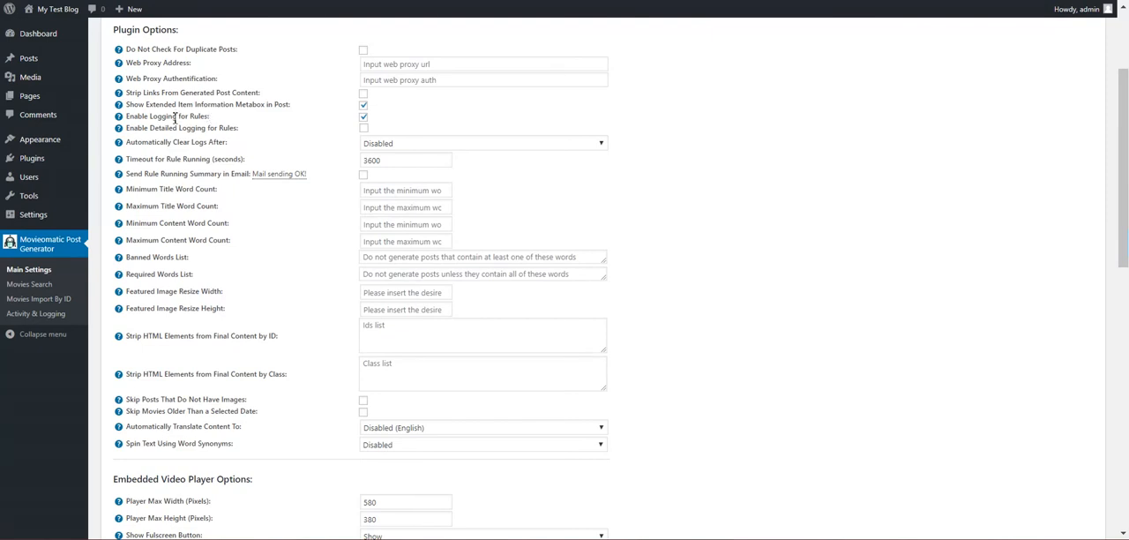
mouse_move(206, 43)
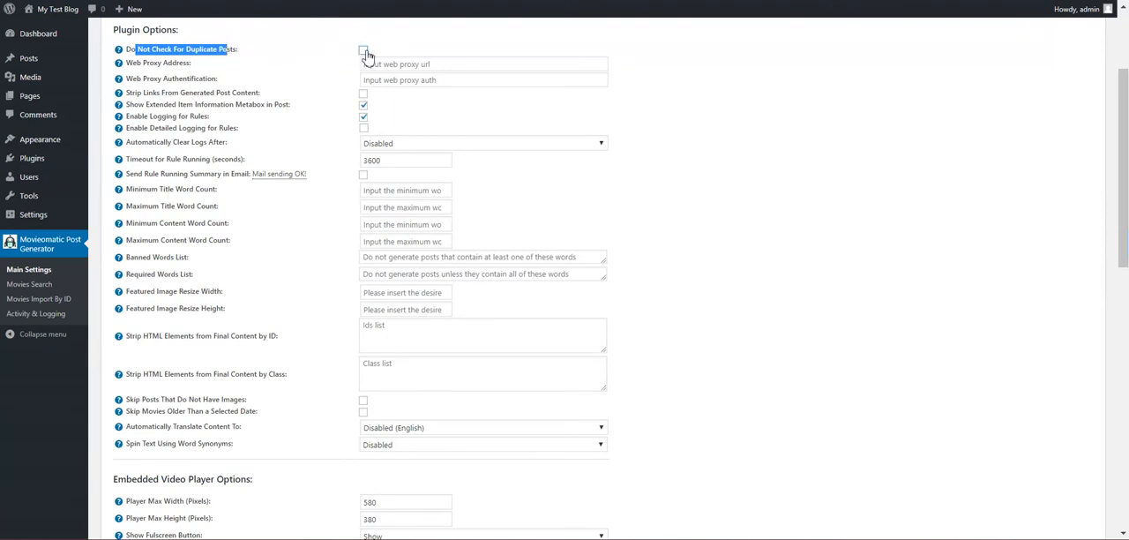
click(362, 49)
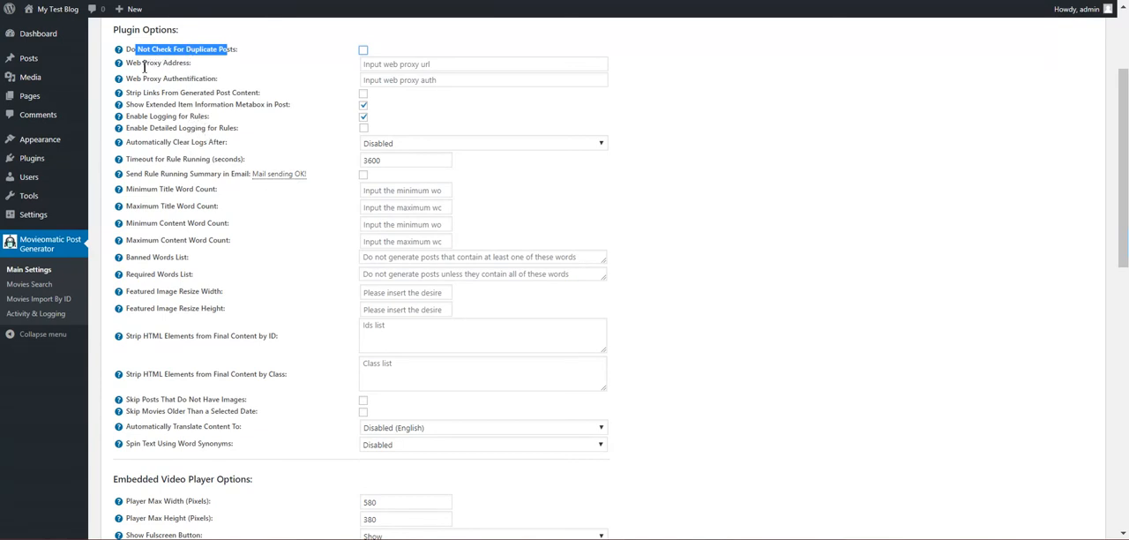
click(482, 63)
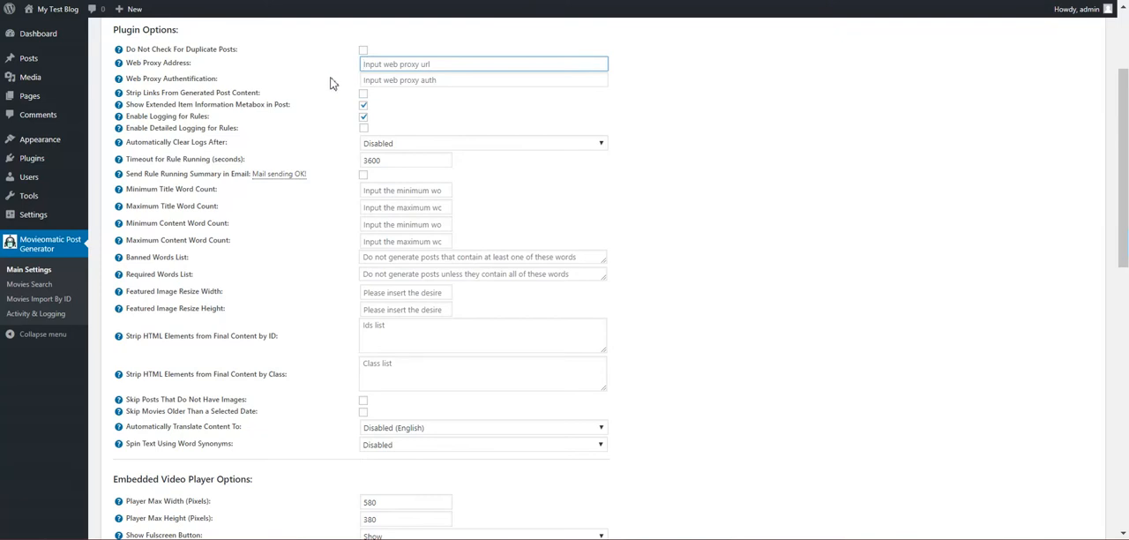
double_click(164, 63)
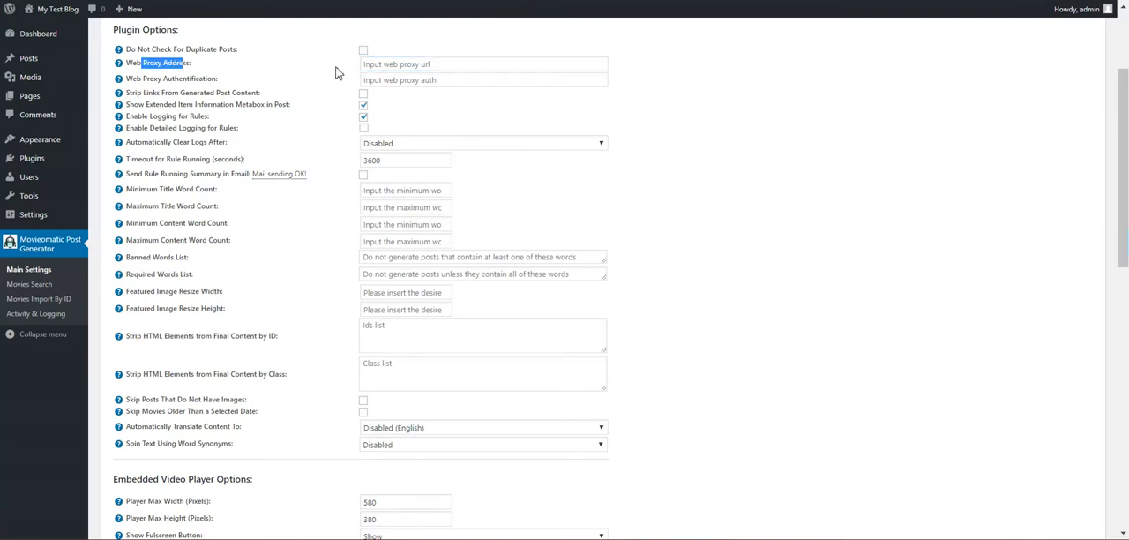
click(483, 63)
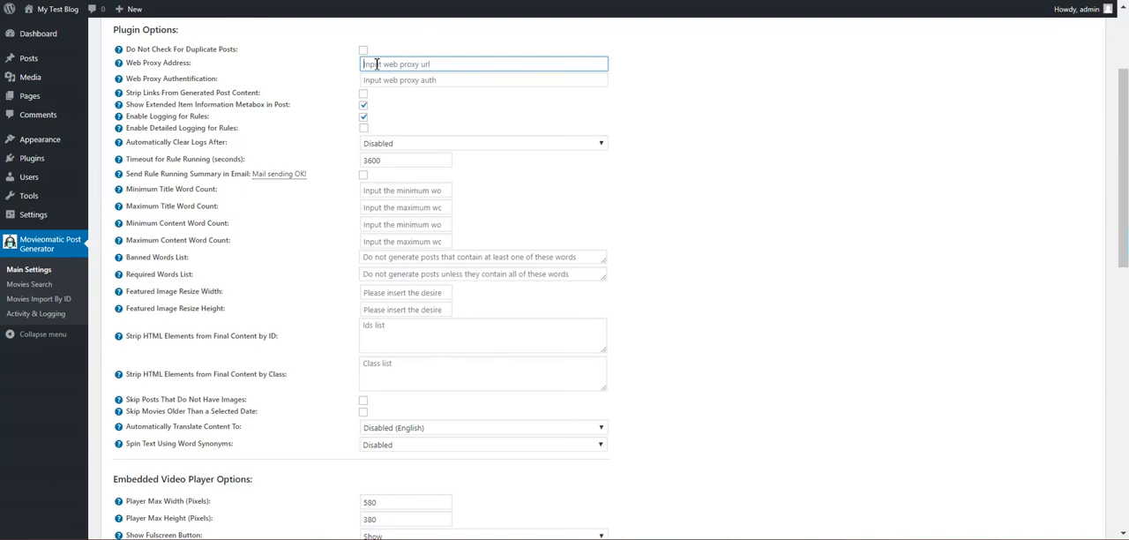
click(483, 79)
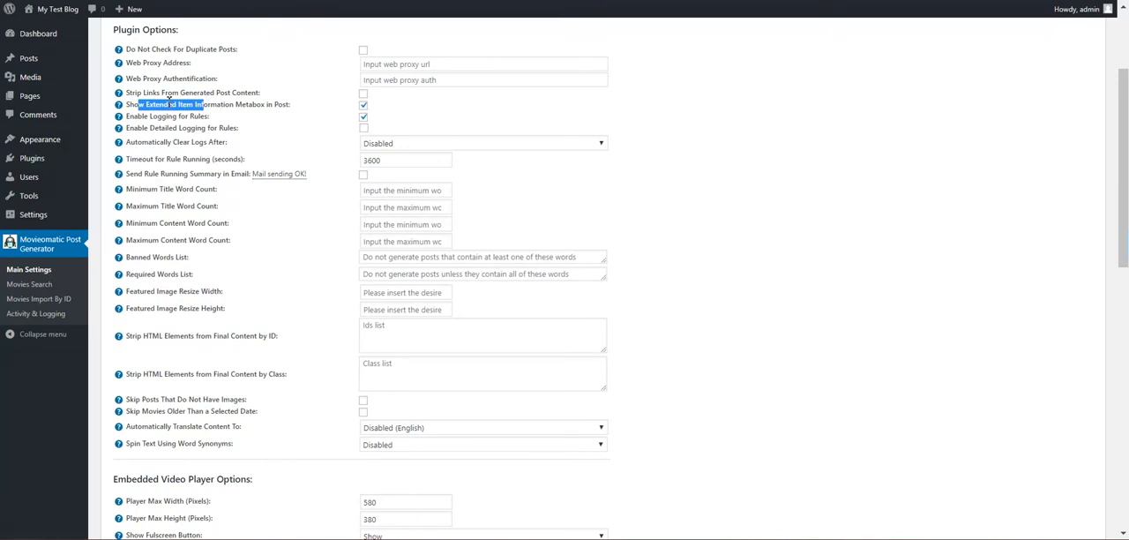
mouse_move(117, 63)
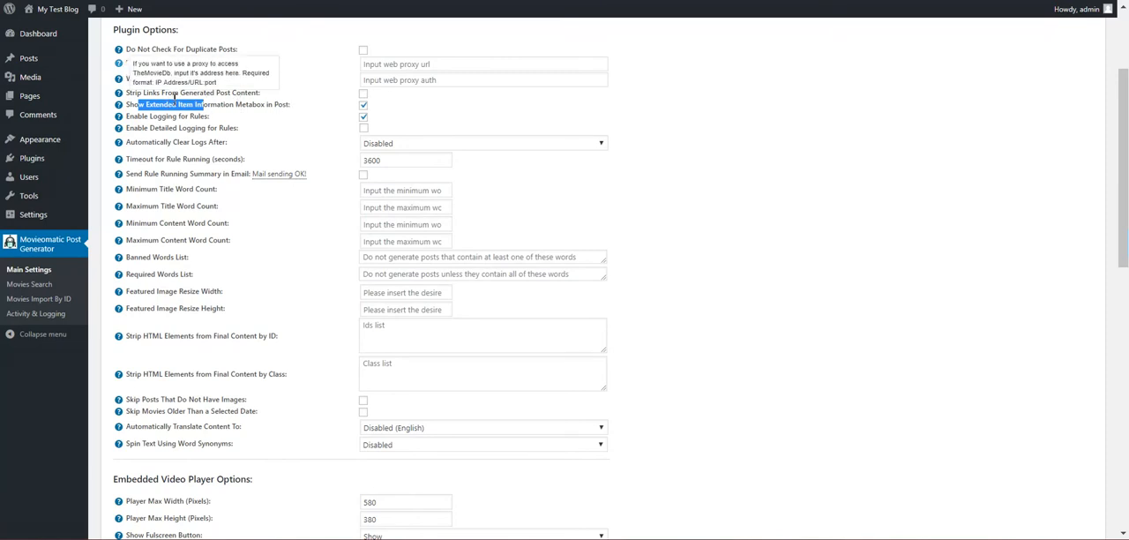
right_click(29, 284)
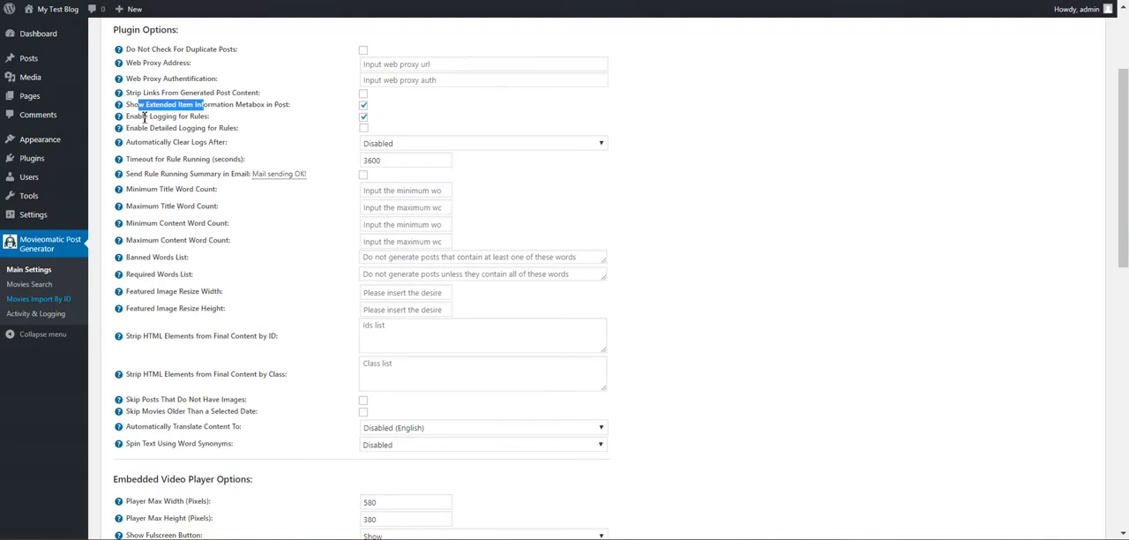
- Run the tt0097576 rule again with confirmation, then return to Main Settings
click(38, 298)
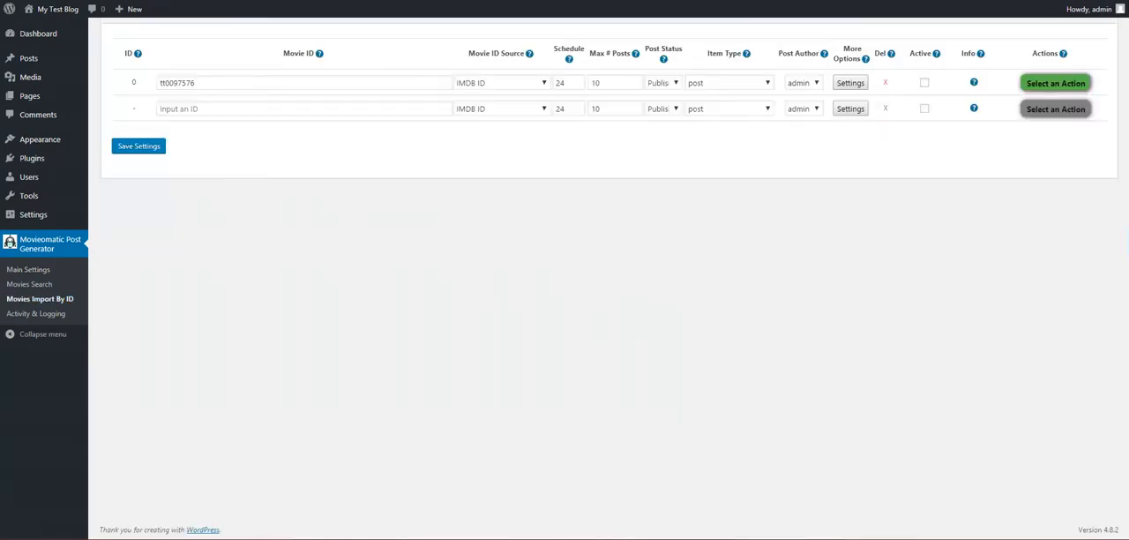
click(1056, 82)
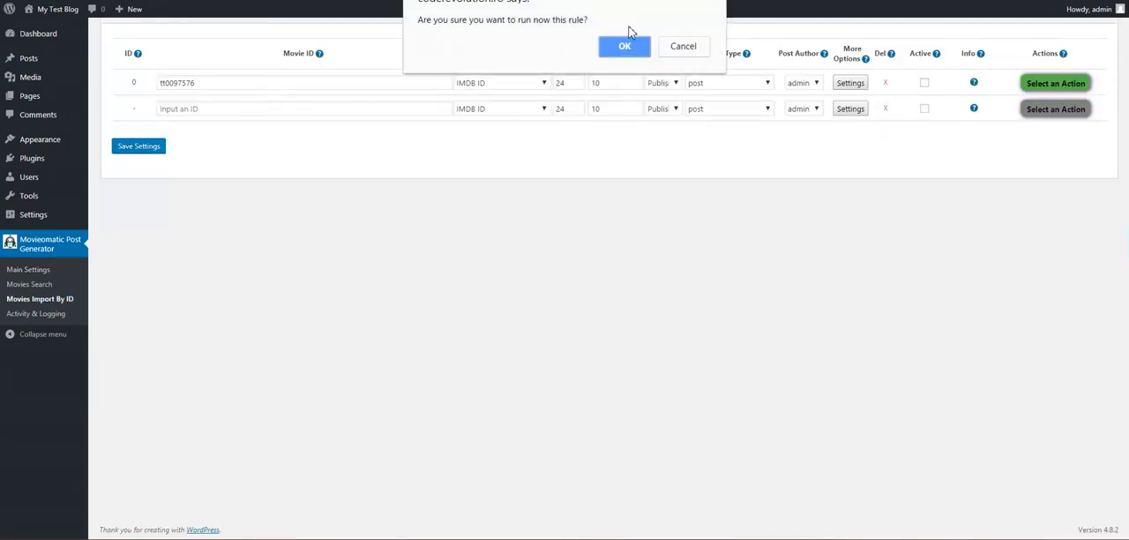
click(624, 46)
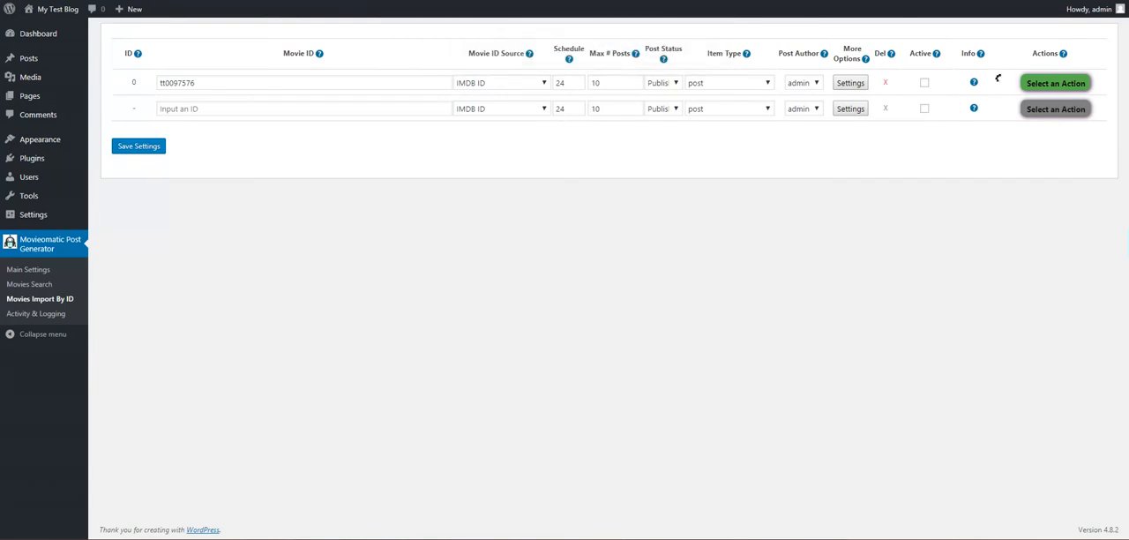
click(29, 269)
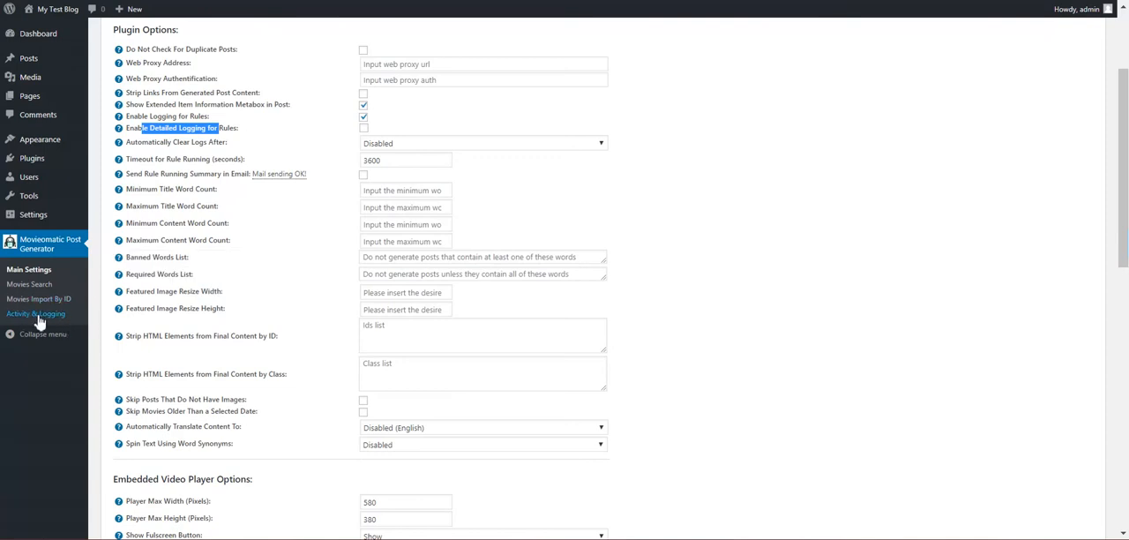
mouse_move(36, 315)
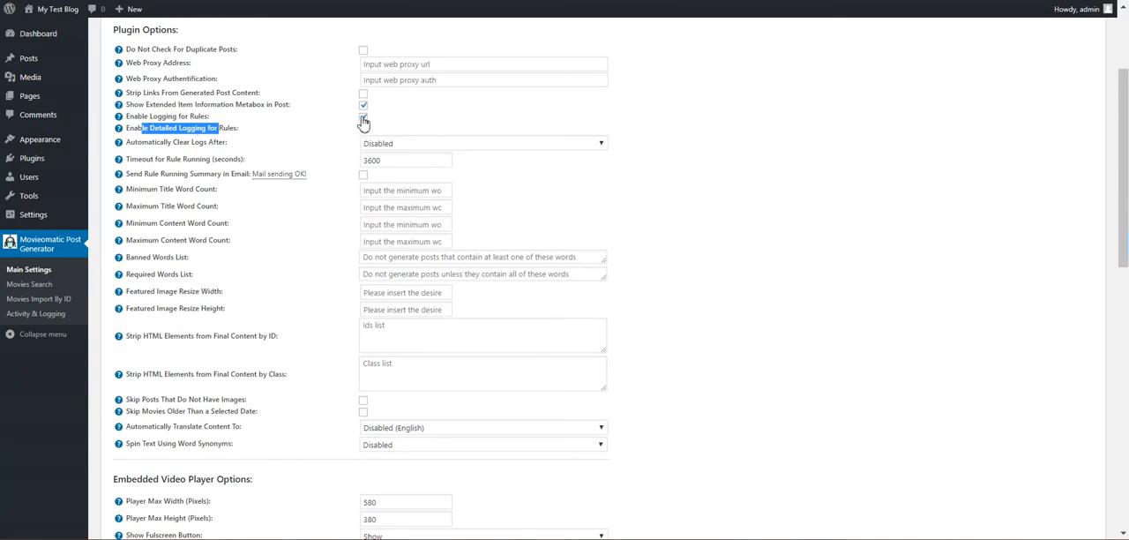
click(363, 116)
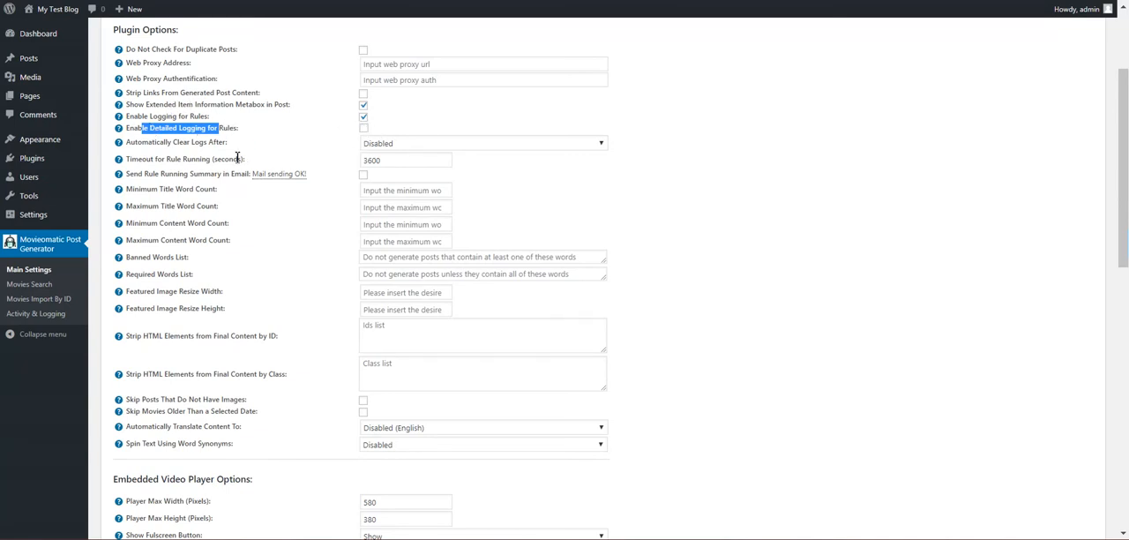
mouse_move(226, 128)
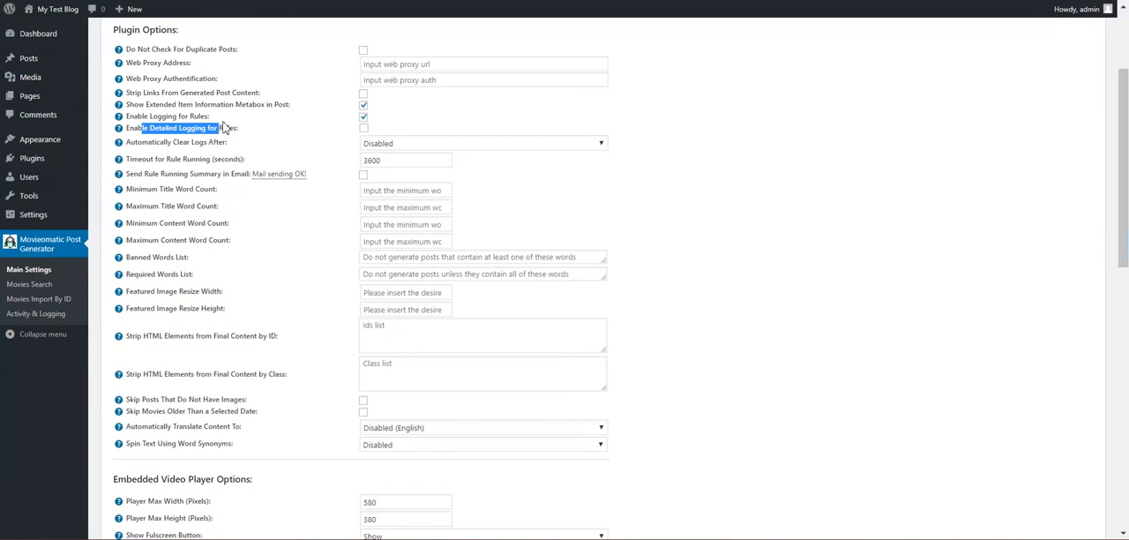
click(483, 142)
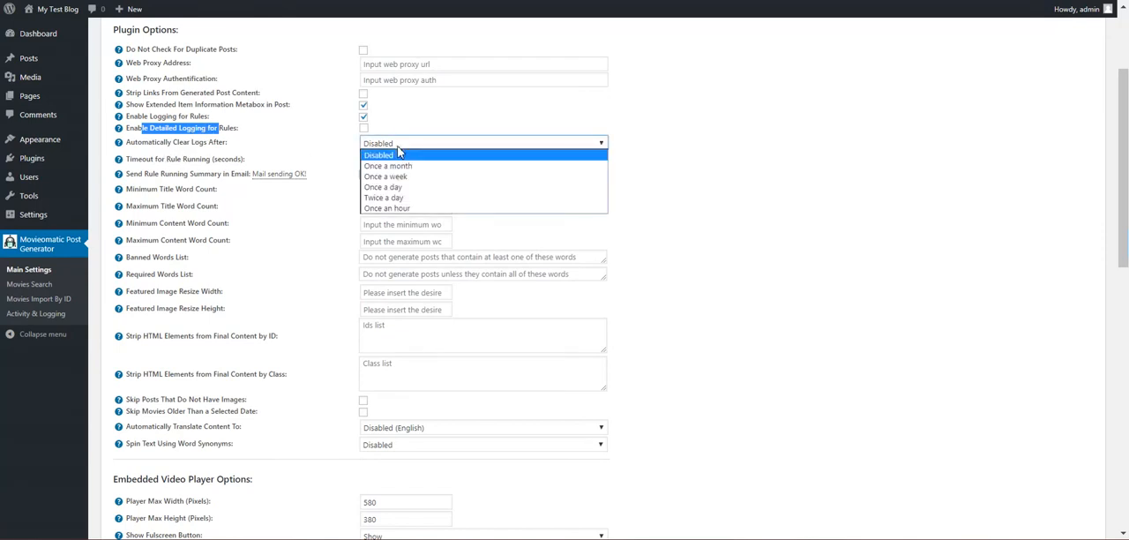
mouse_move(258, 62)
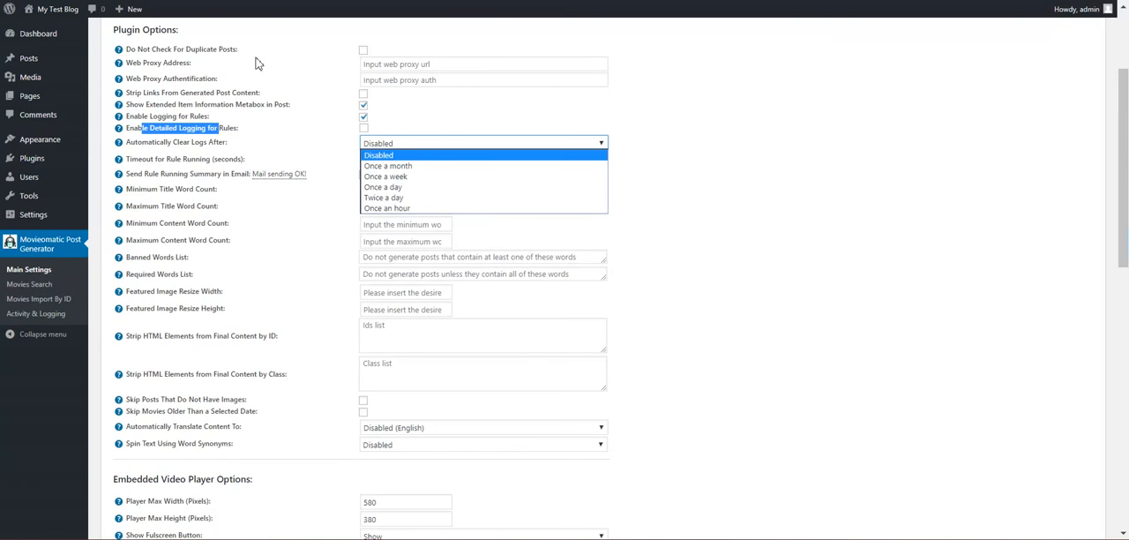
click(379, 154)
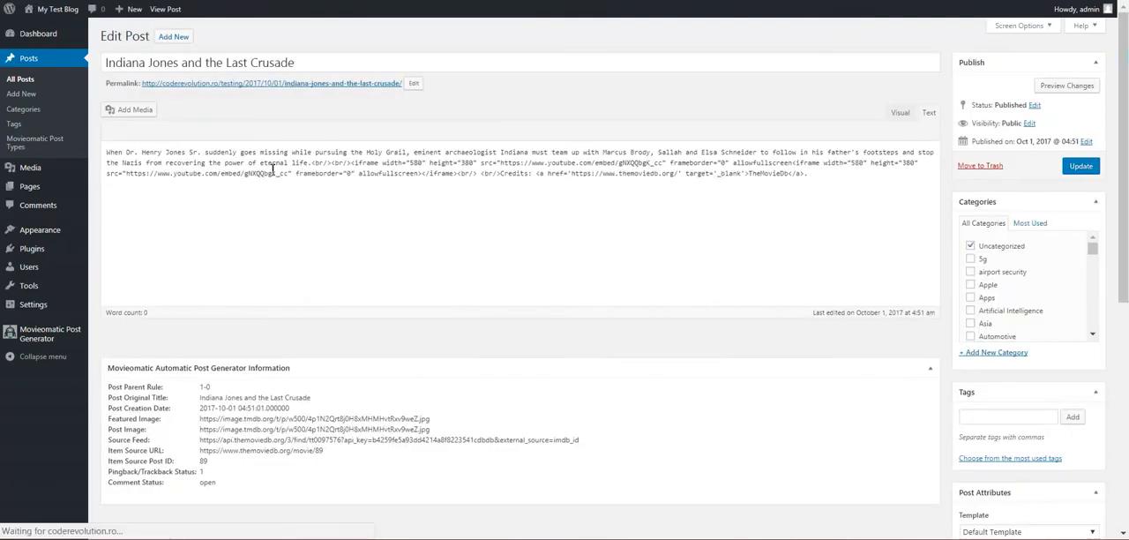
- View the post's rendered trailer and TheMovieDb credit, then return to Main Settings
scroll(down, 3)
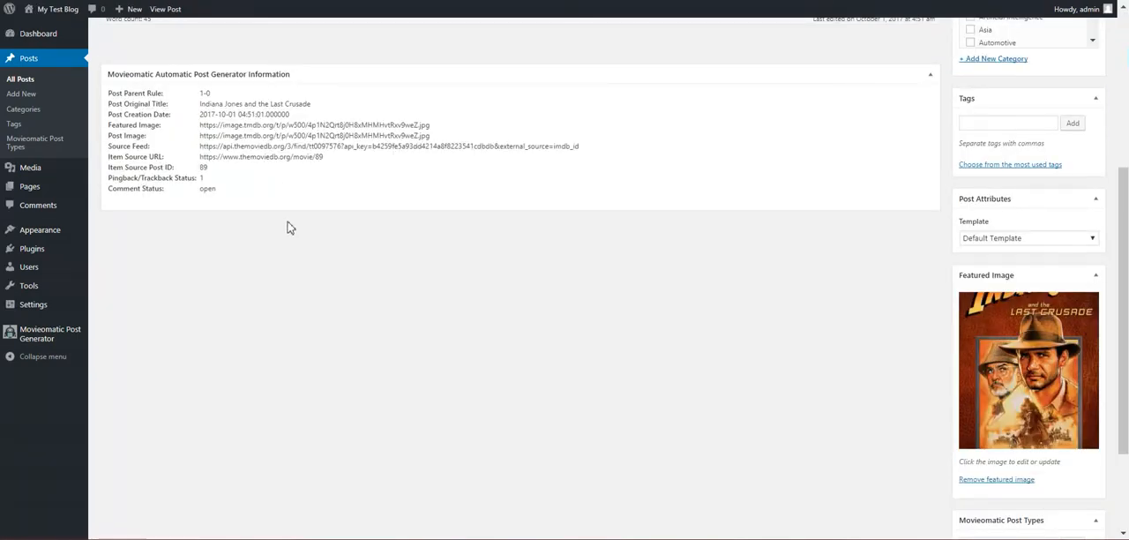
scroll(down, 3)
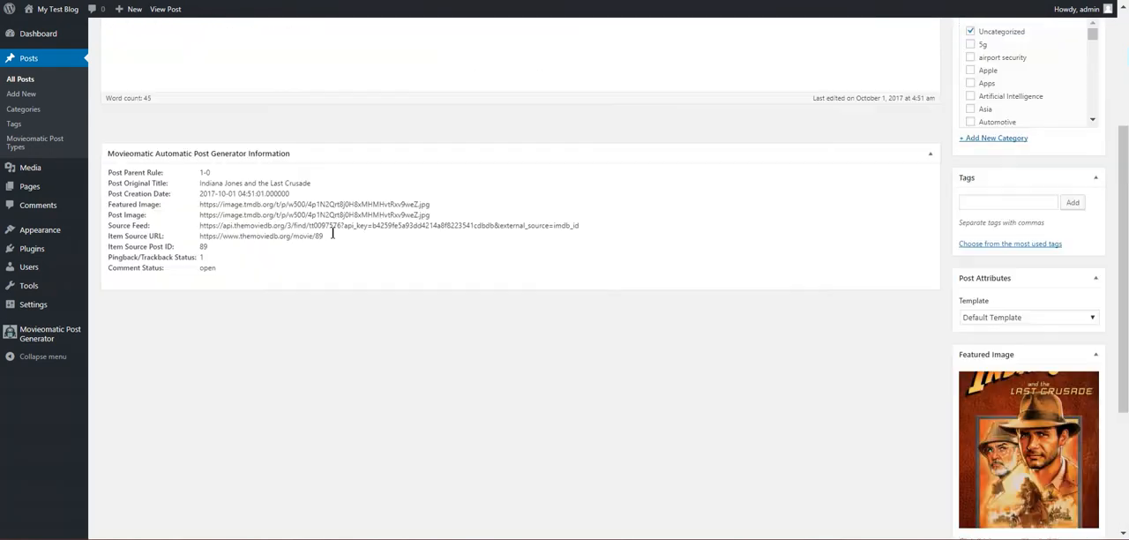
scroll(up, 3)
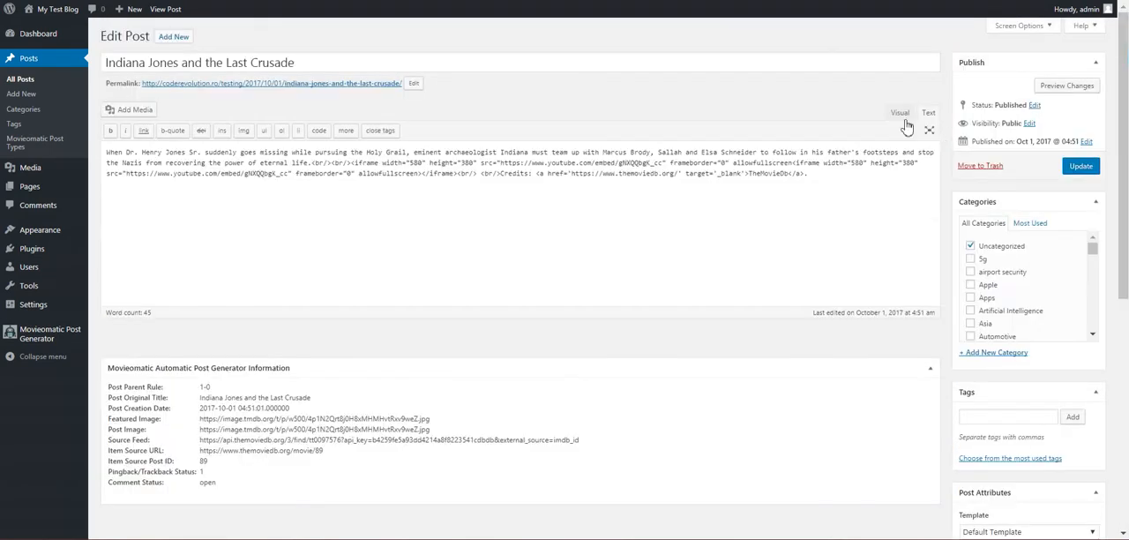
scroll(down, 3)
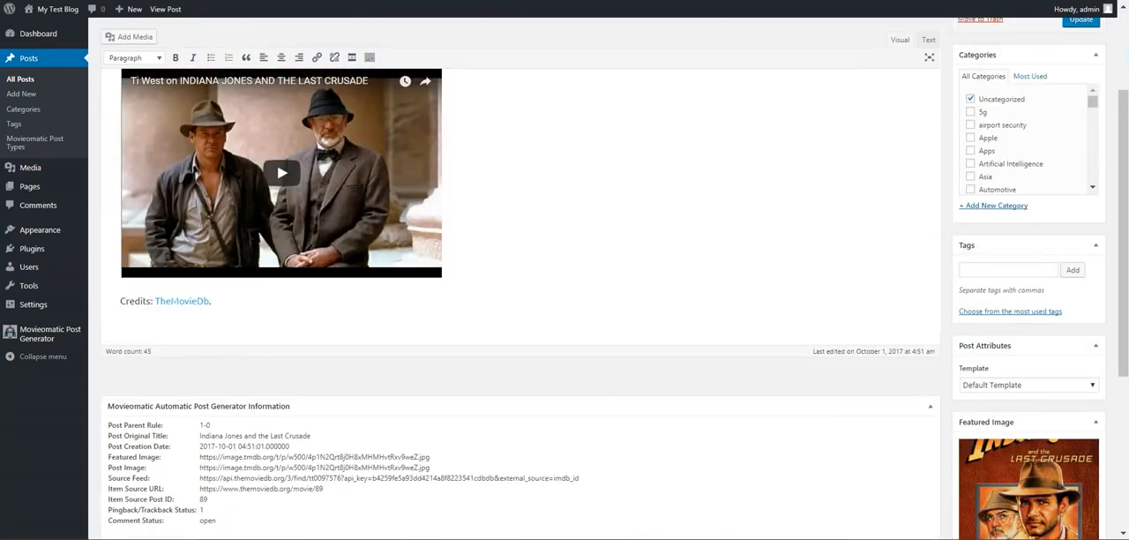
click(49, 333)
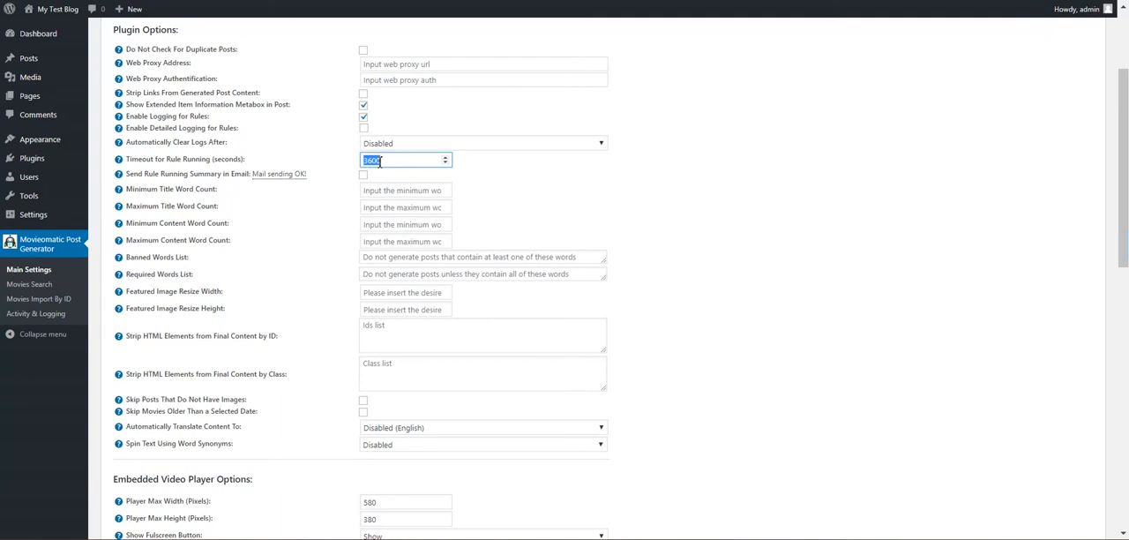
mouse_move(142, 172)
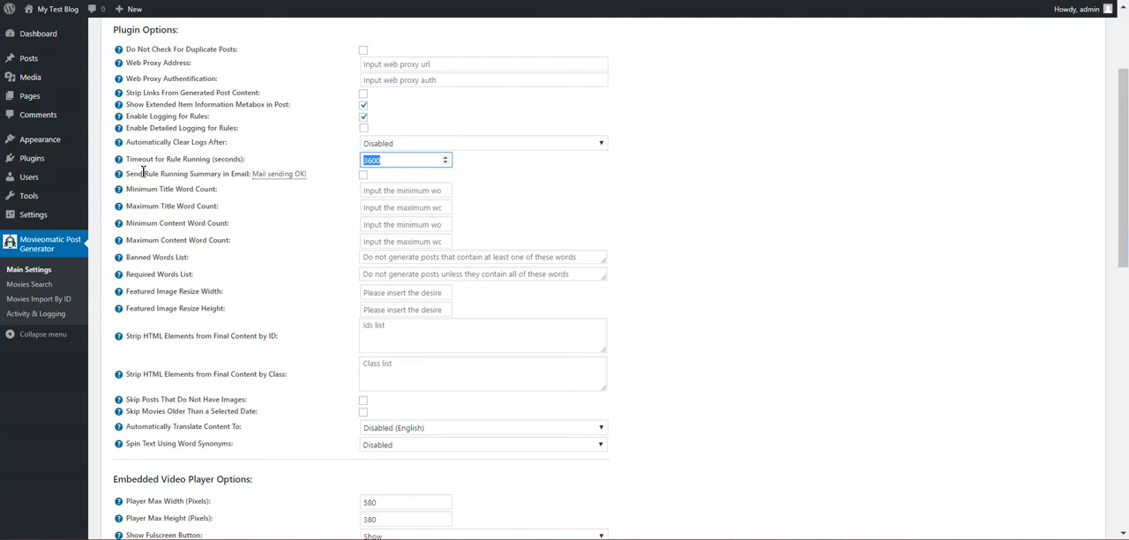
click(362, 173)
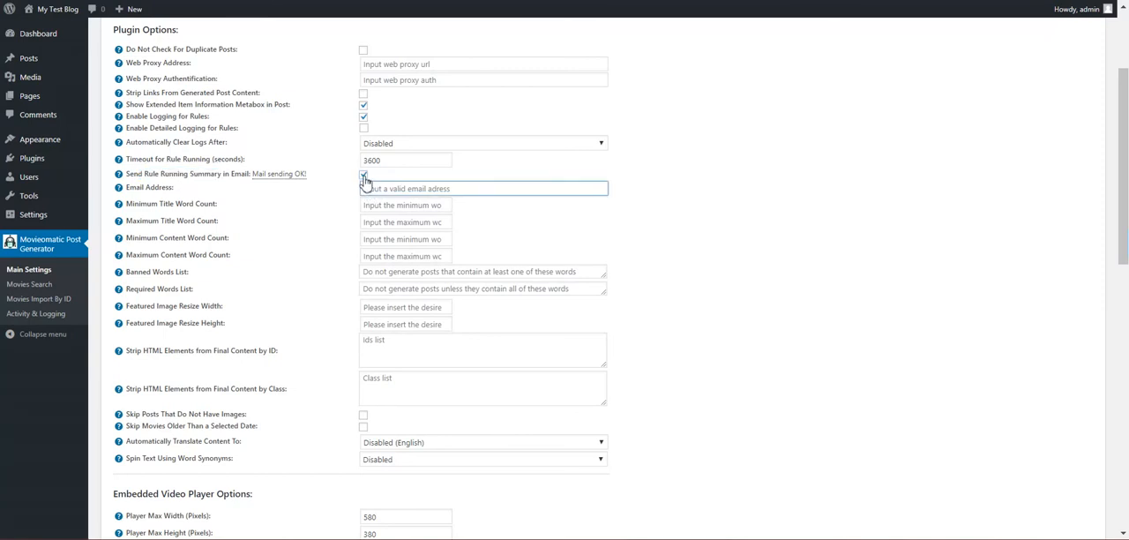
click(364, 174)
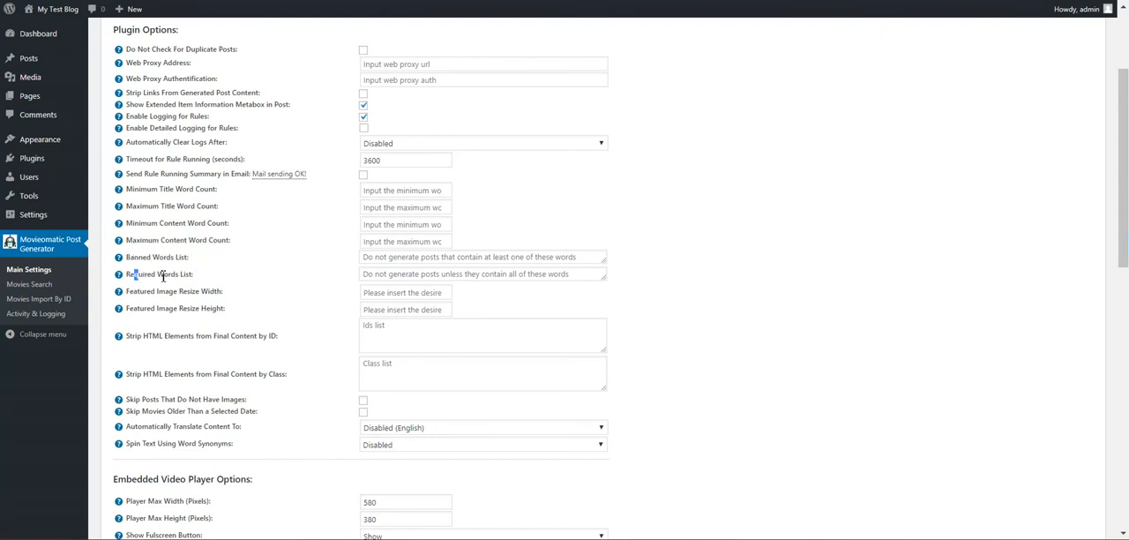
double_click(152, 274)
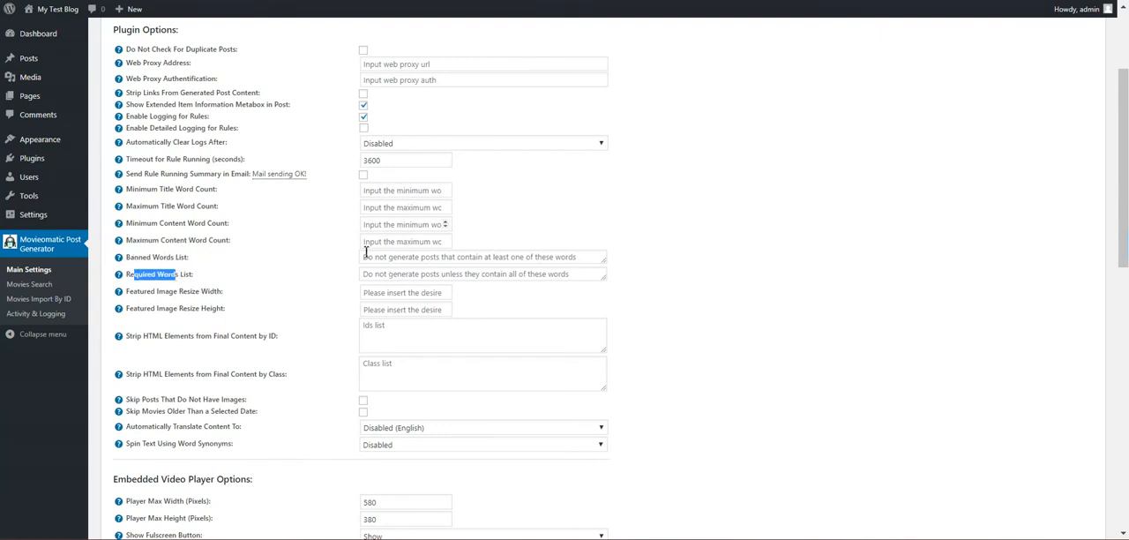
mouse_move(394, 203)
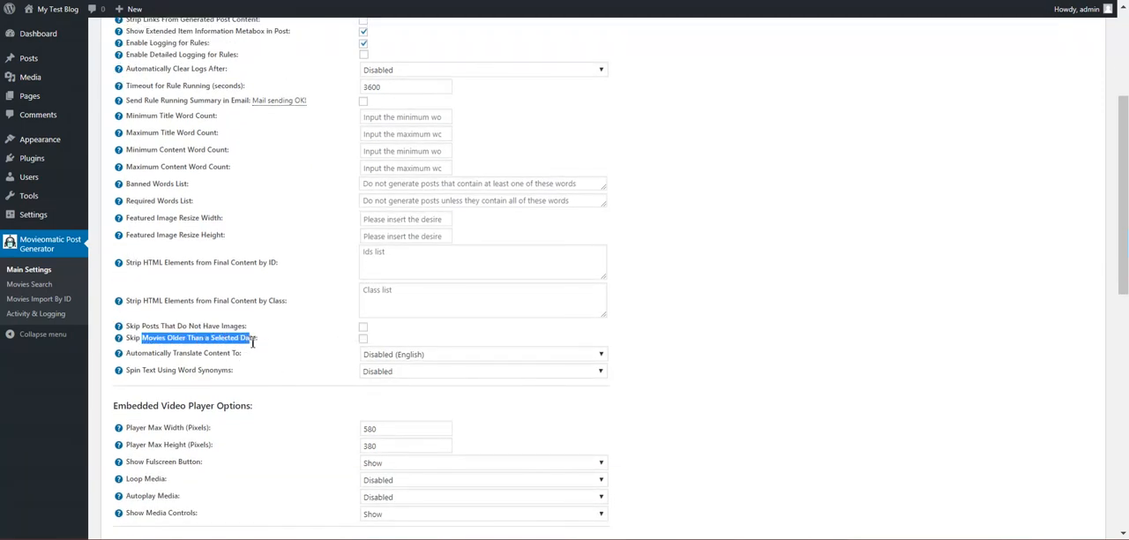
click(363, 338)
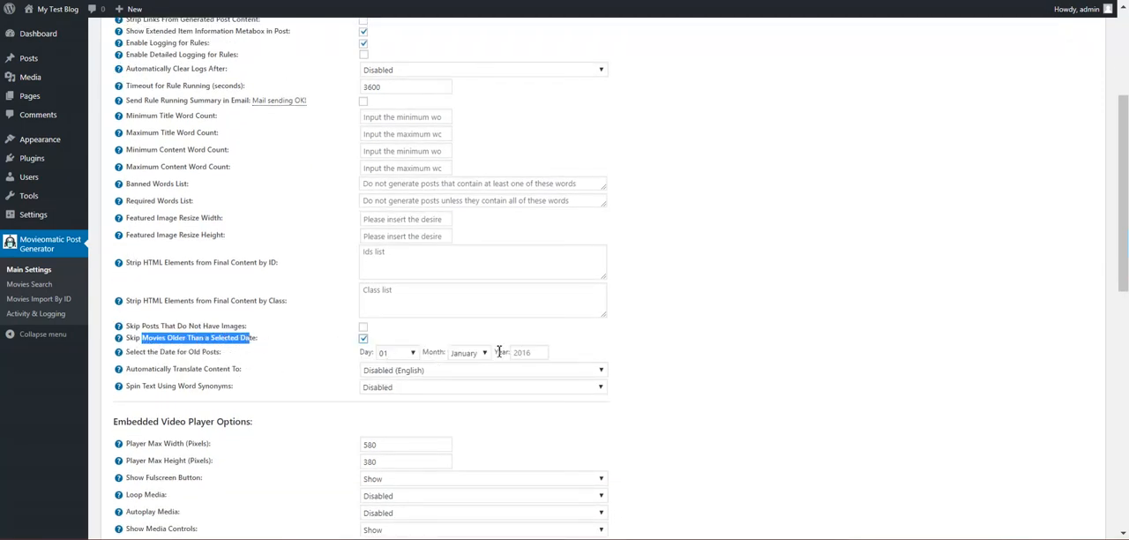
click(363, 339)
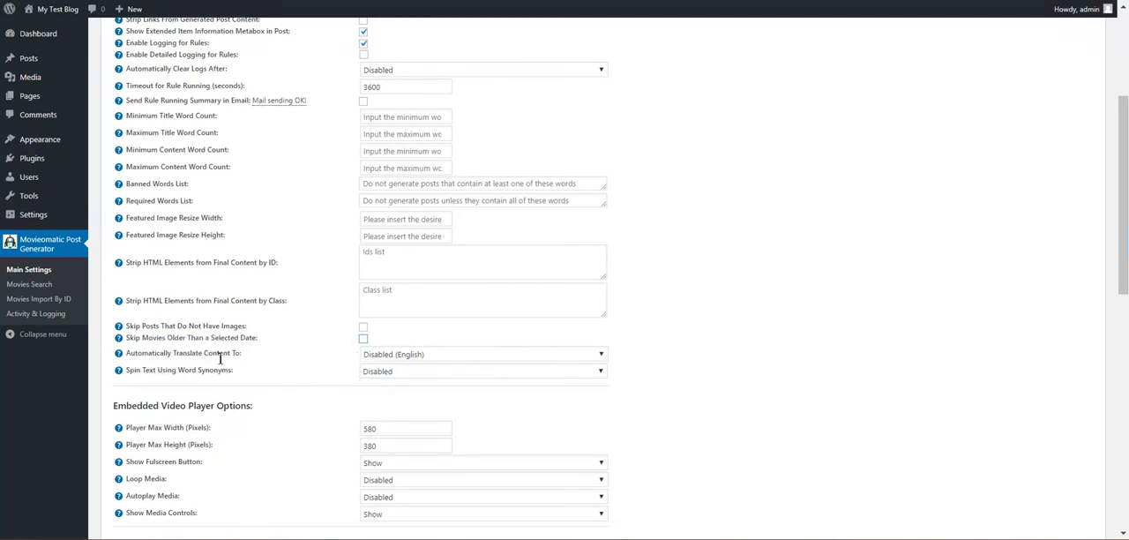
click(480, 354)
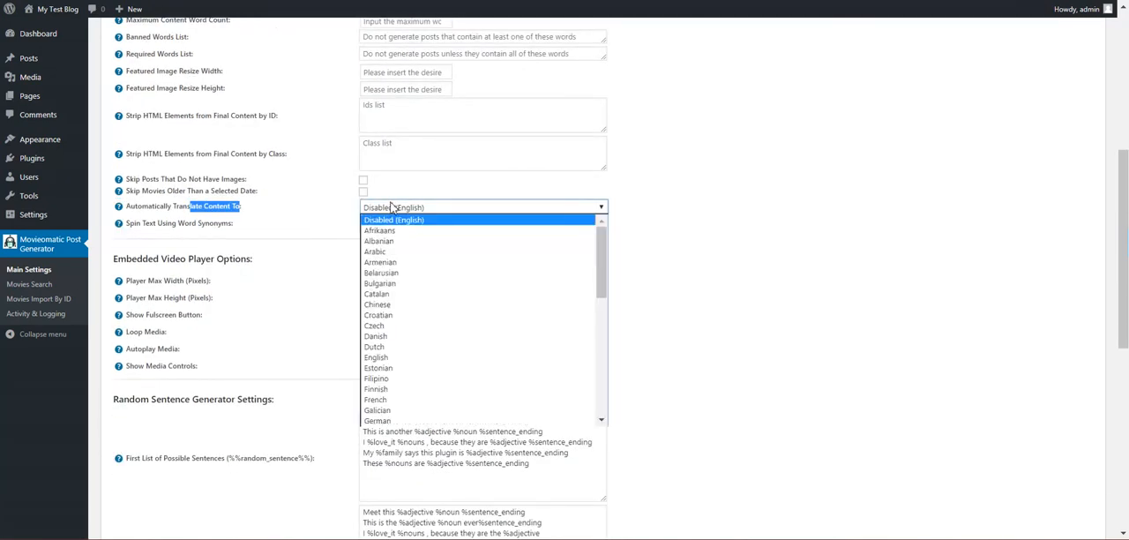
mouse_move(380, 262)
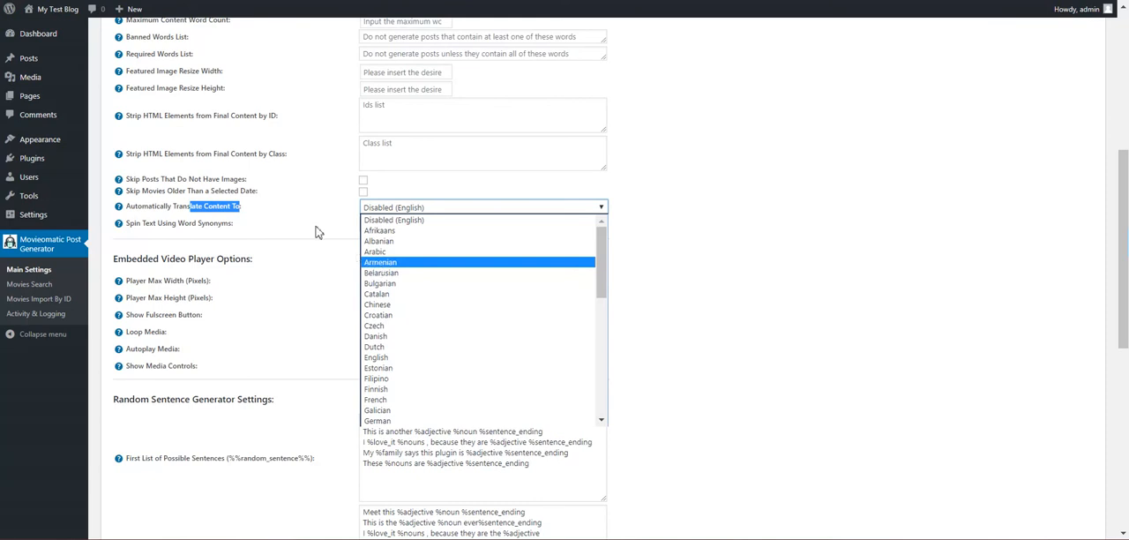
click(482, 222)
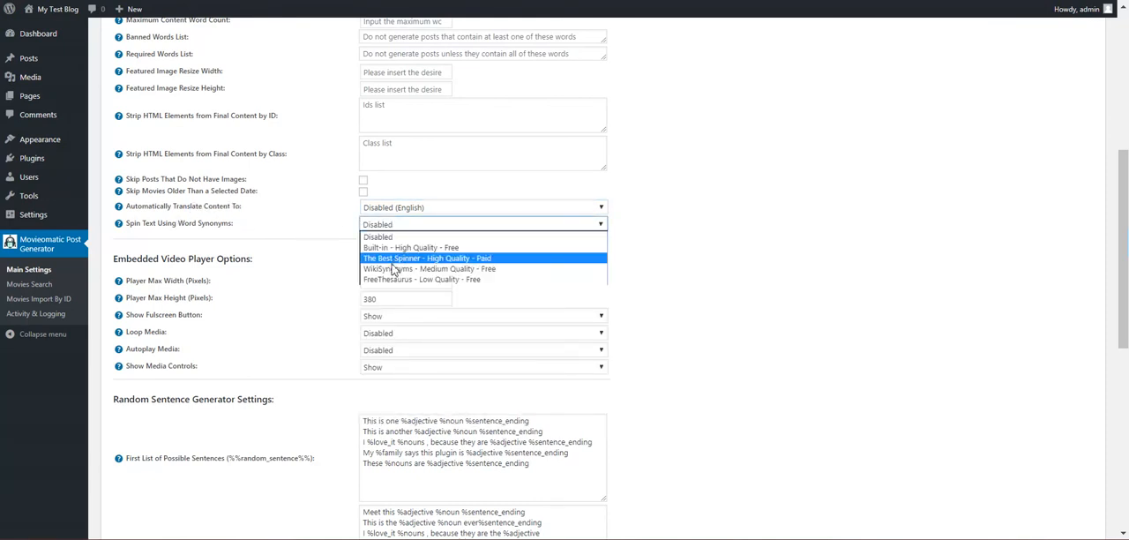
mouse_move(406, 259)
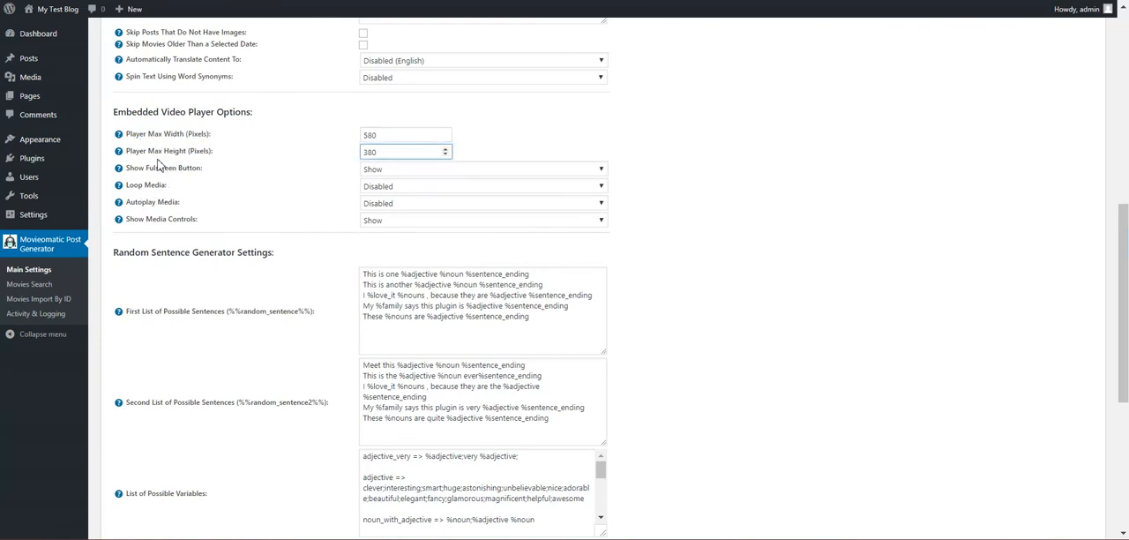
scroll(down, 3)
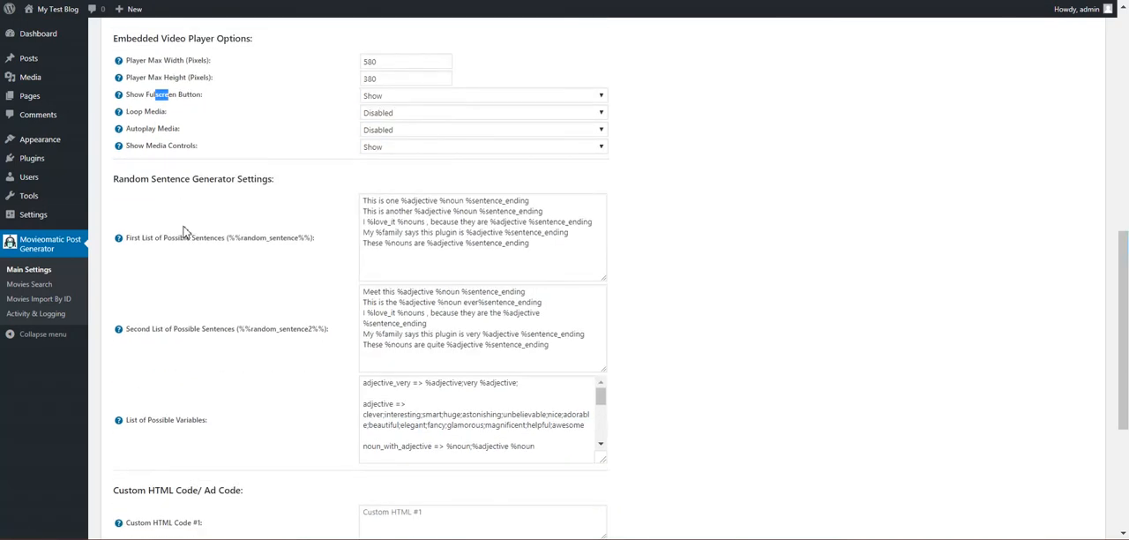
scroll(down, 3)
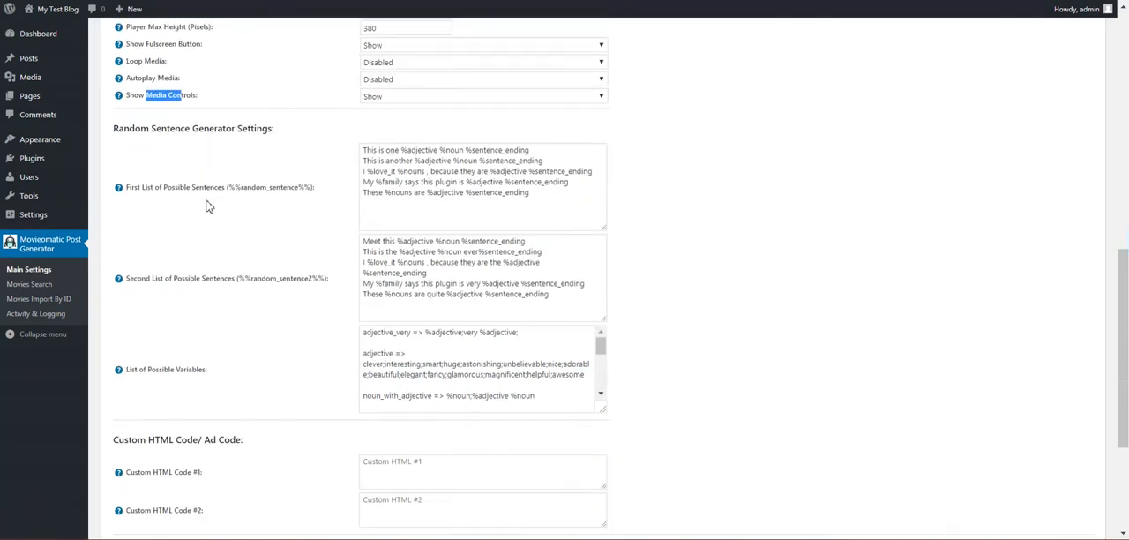
scroll(down, 3)
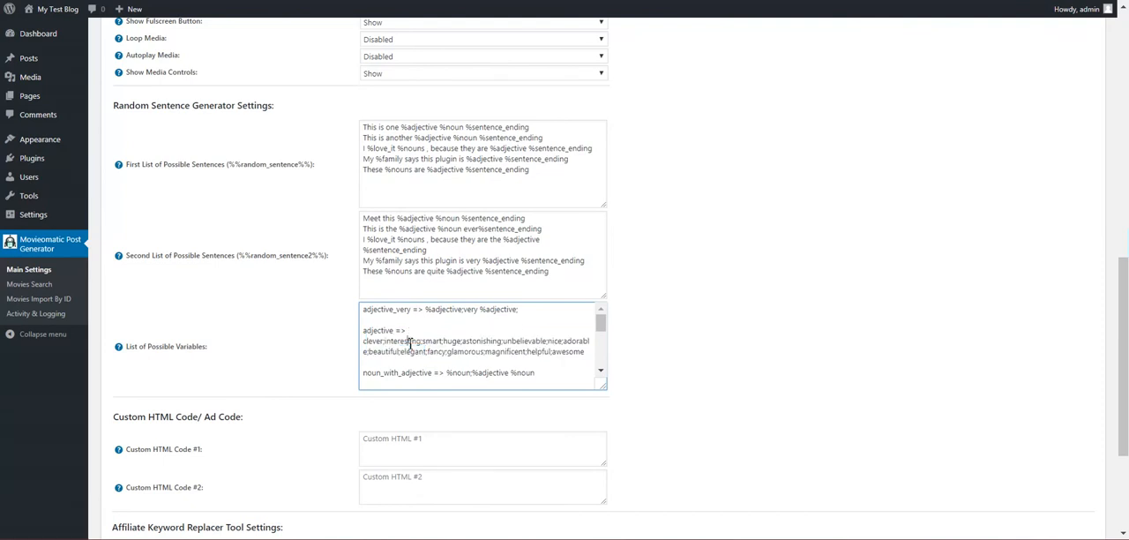
double_click(403, 341)
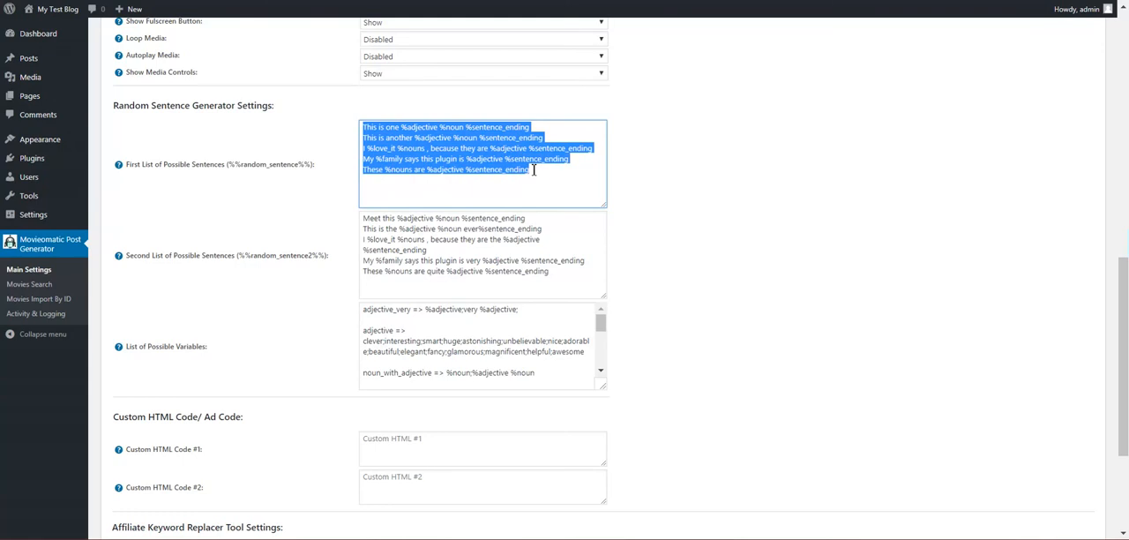
scroll(down, 3)
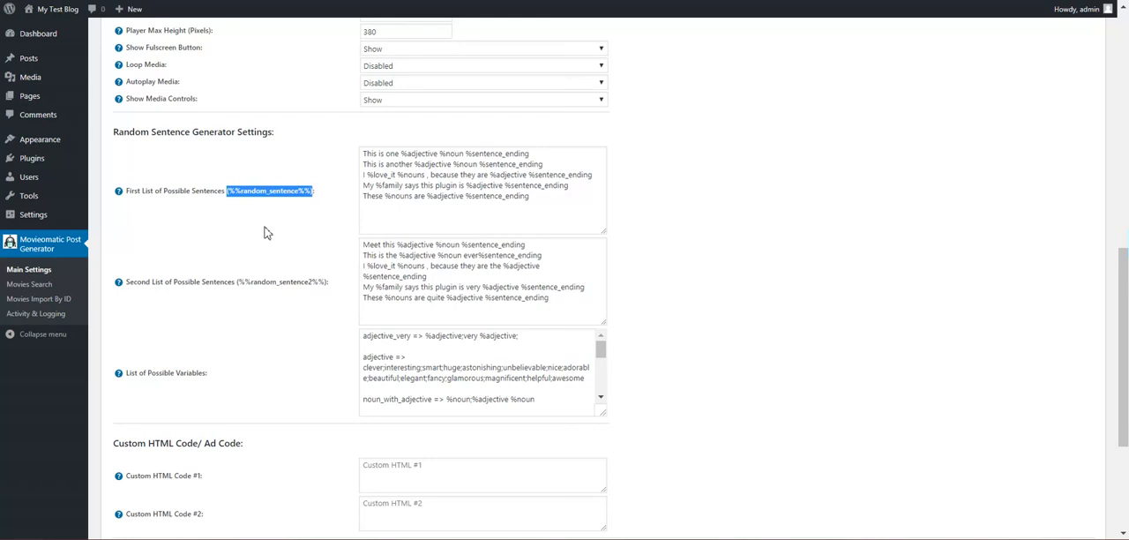
scroll(down, 3)
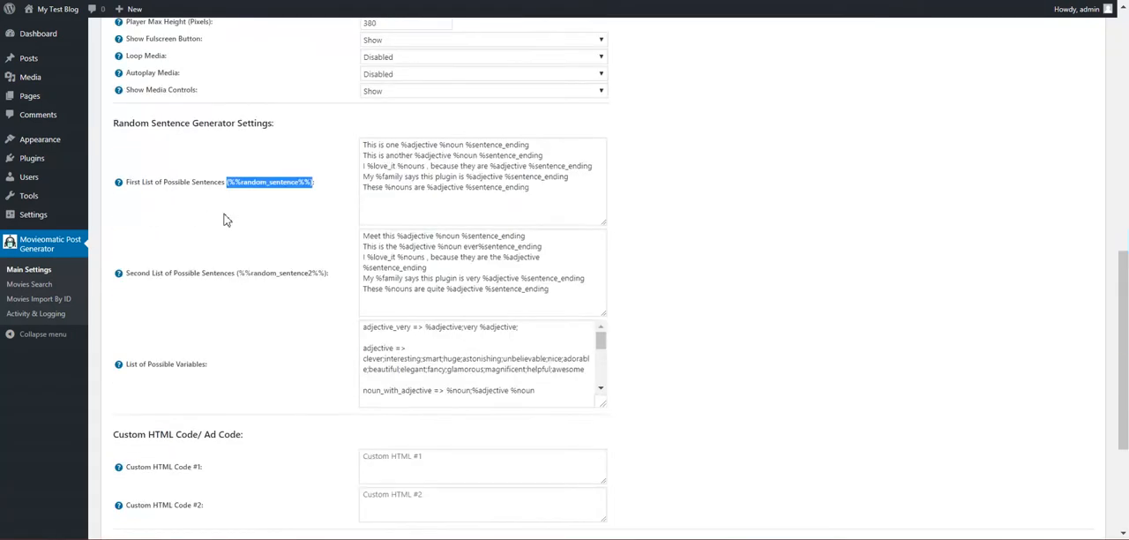
scroll(down, 3)
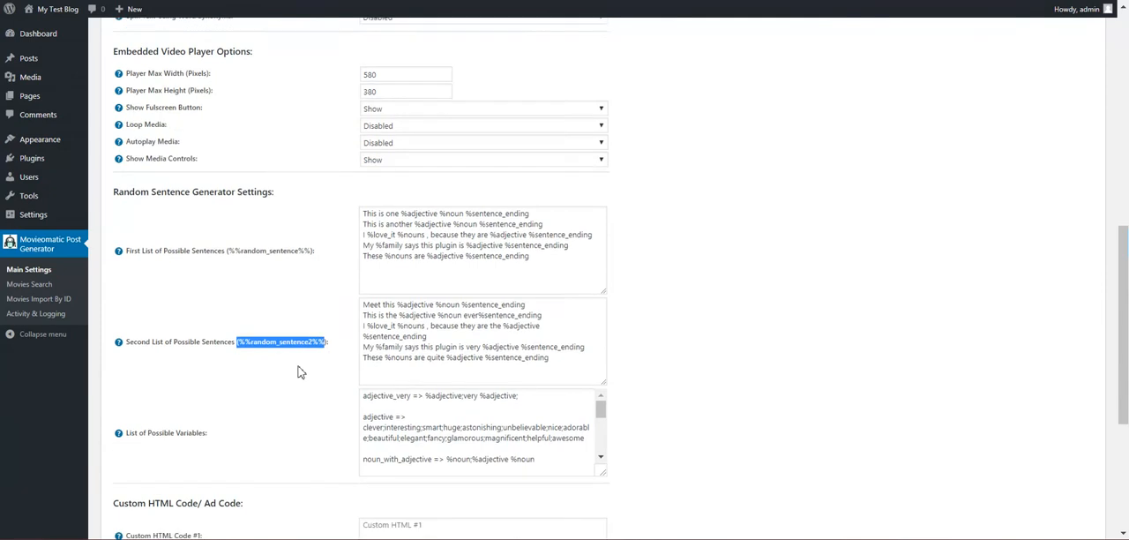
scroll(down, 3)
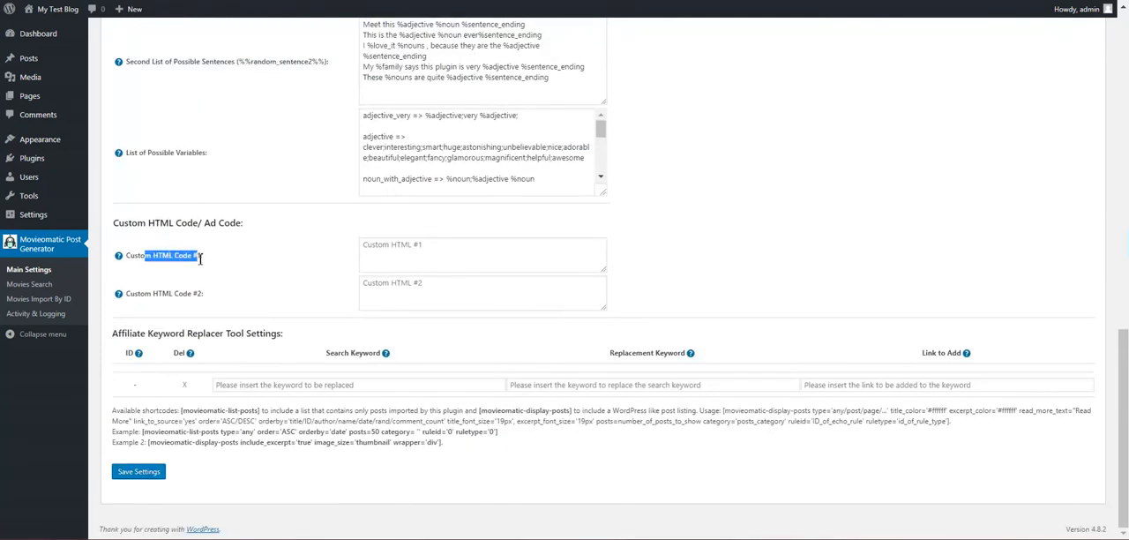
mouse_move(118, 255)
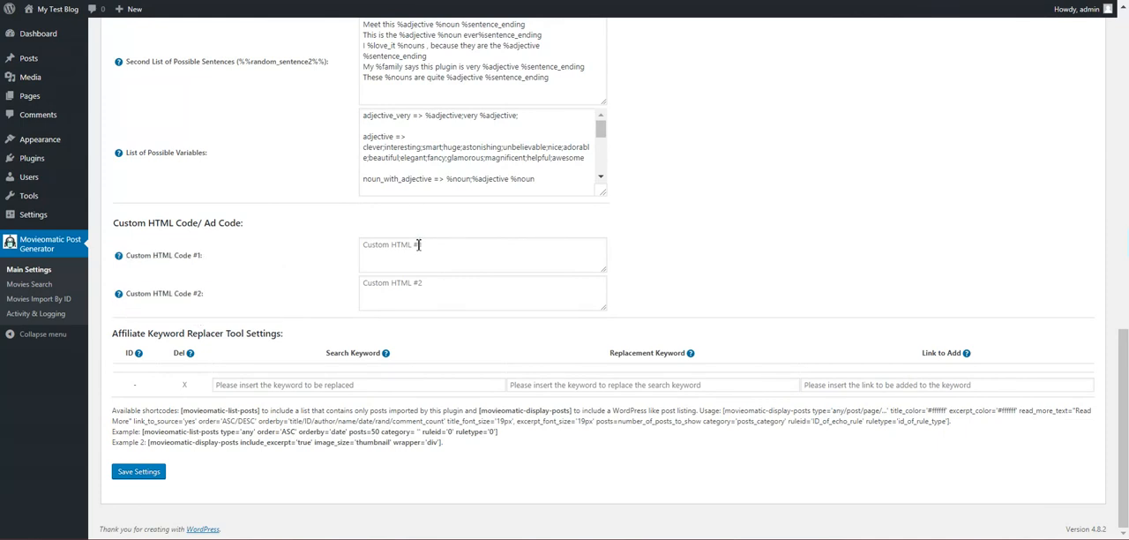
click(482, 255)
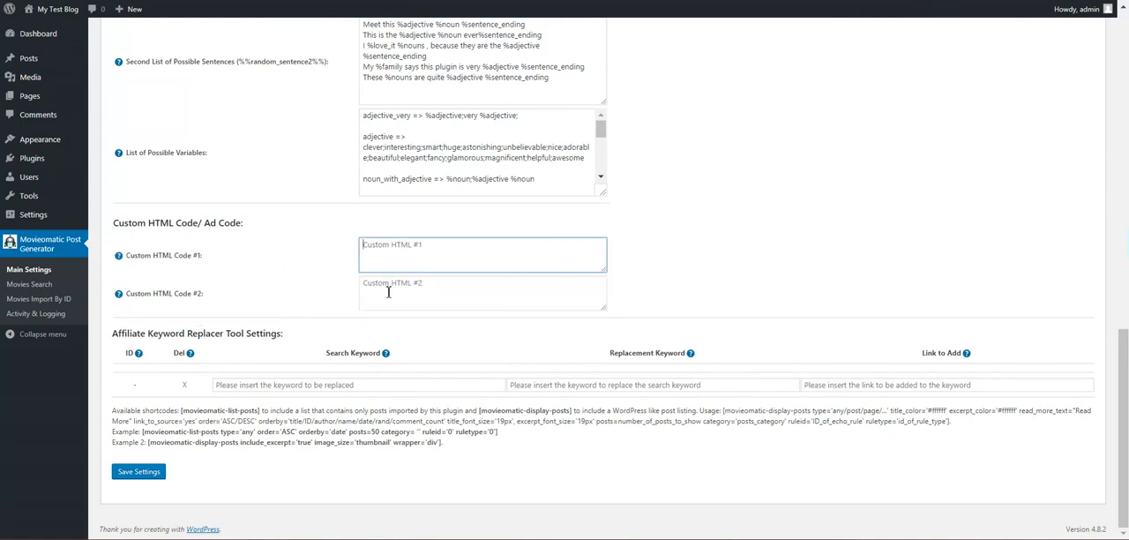
click(482, 293)
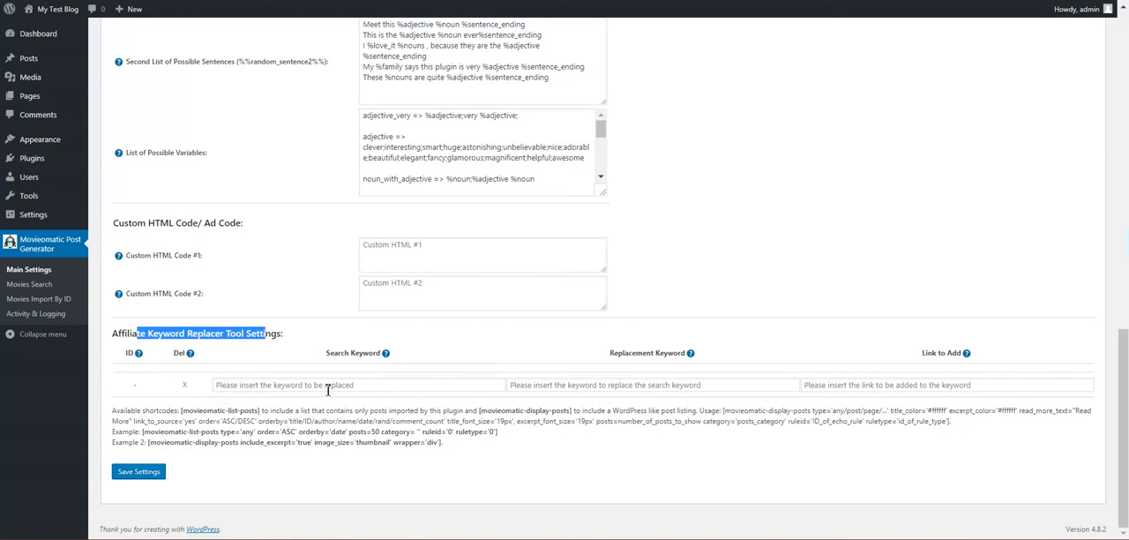
click(652, 384)
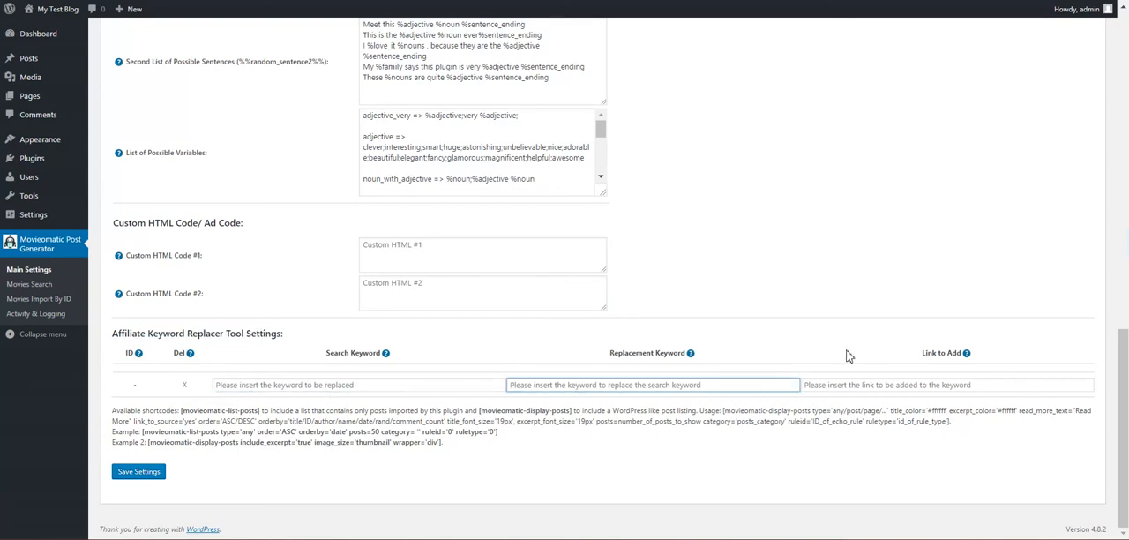